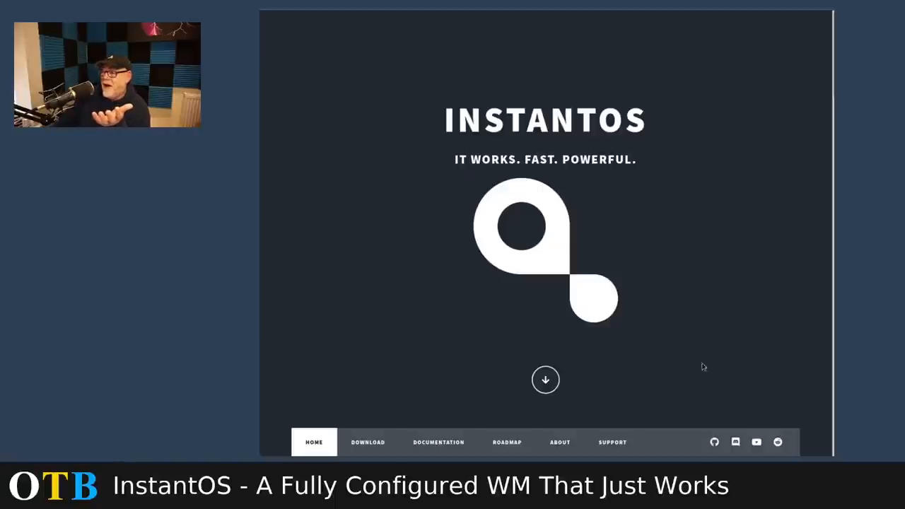
{"action": "mouse_move", "coordinate": [707, 213]}
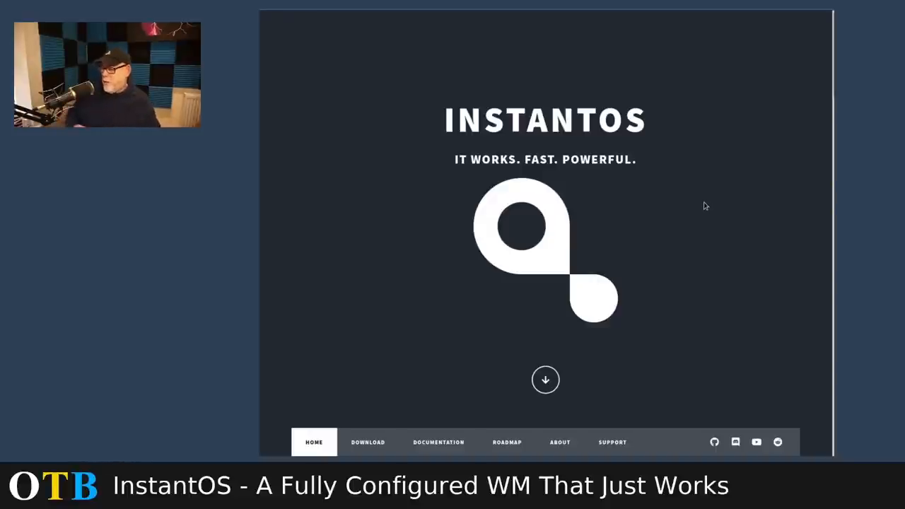
{"action": "mouse_move", "coordinate": [631, 105]}
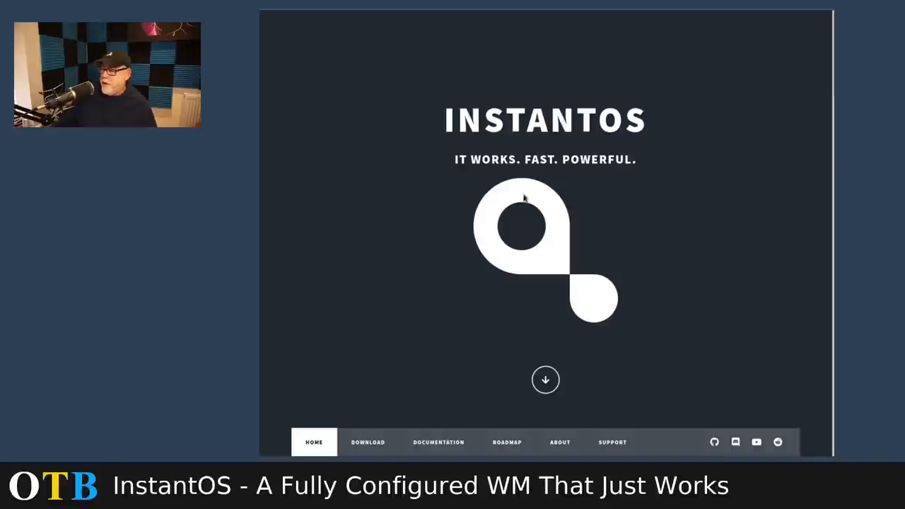
- Scroll through the instantOS website's landing page content and back up to the navigation bar
{"action": "scroll", "scroll_direction": "down", "scroll_amount": 3}
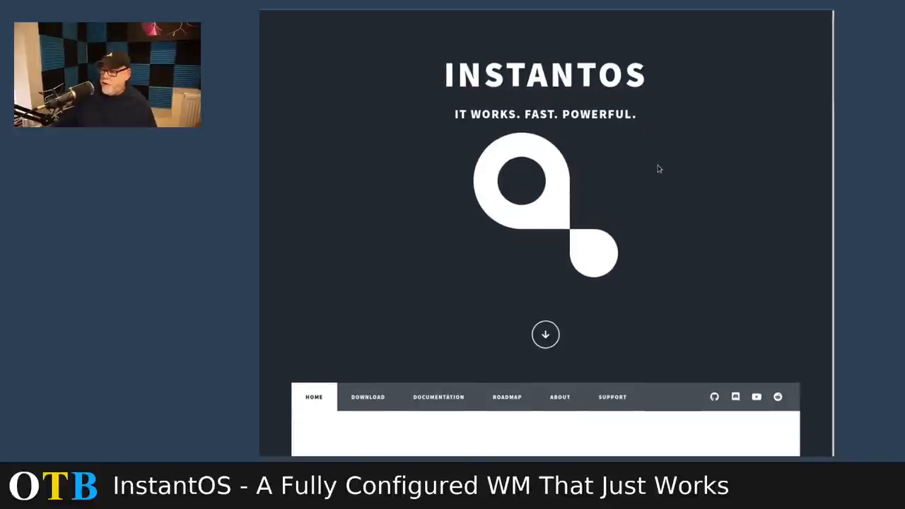
{"action": "scroll", "scroll_direction": "down", "scroll_amount": 3}
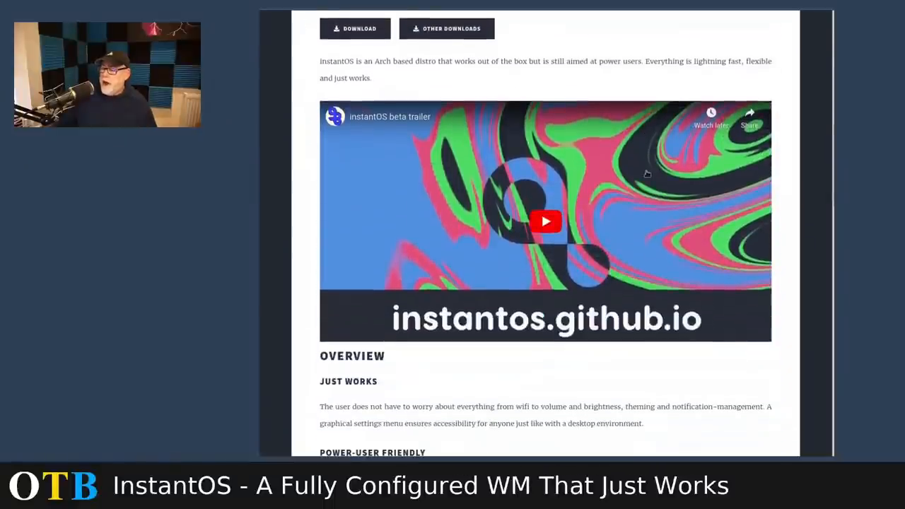
{"action": "scroll", "scroll_direction": "down", "scroll_amount": 3}
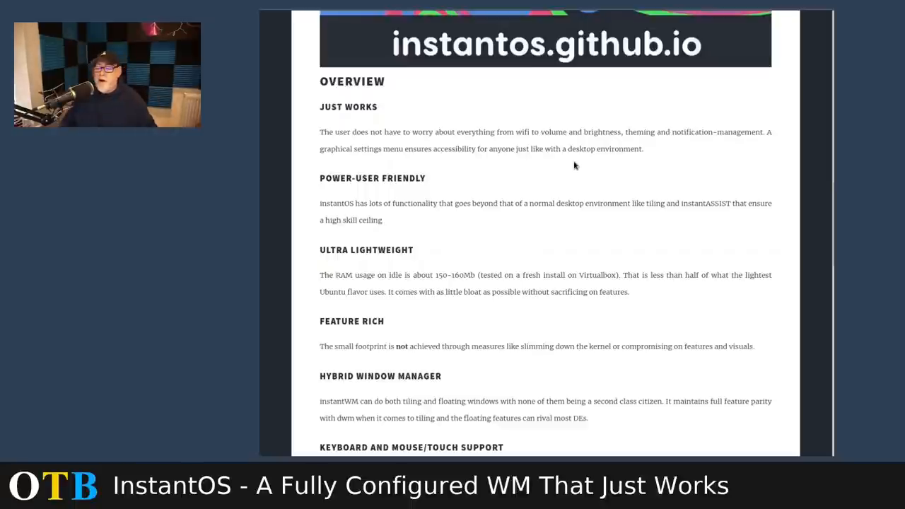
{"action": "mouse_move", "coordinate": [407, 178]}
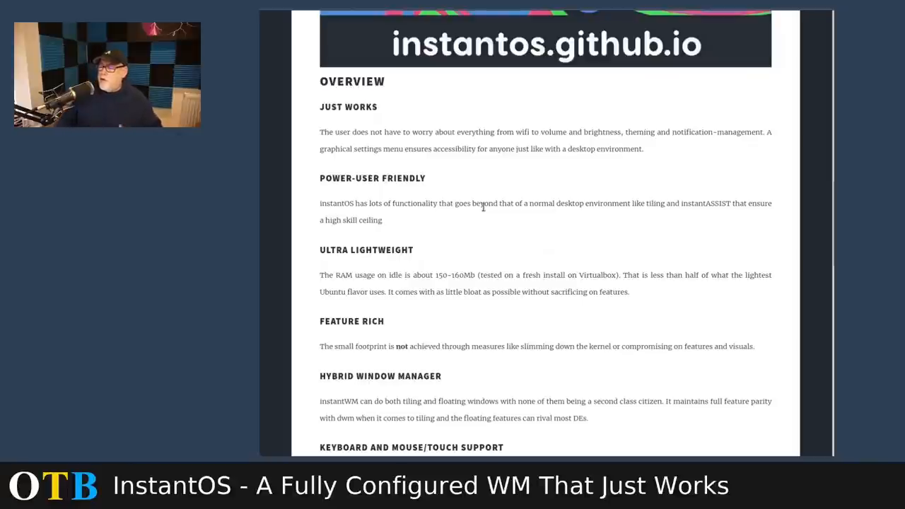
{"action": "scroll", "scroll_direction": "down", "scroll_amount": 3}
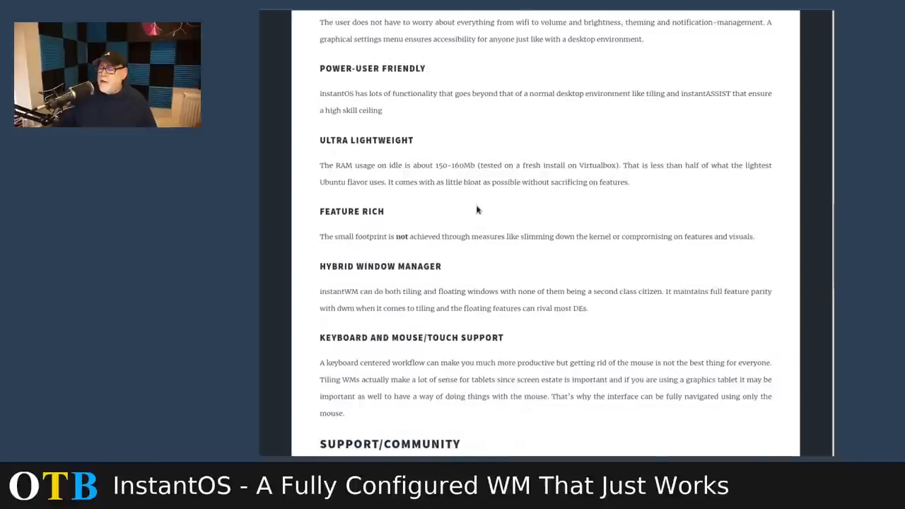
{"action": "scroll", "scroll_direction": "down", "scroll_amount": 3}
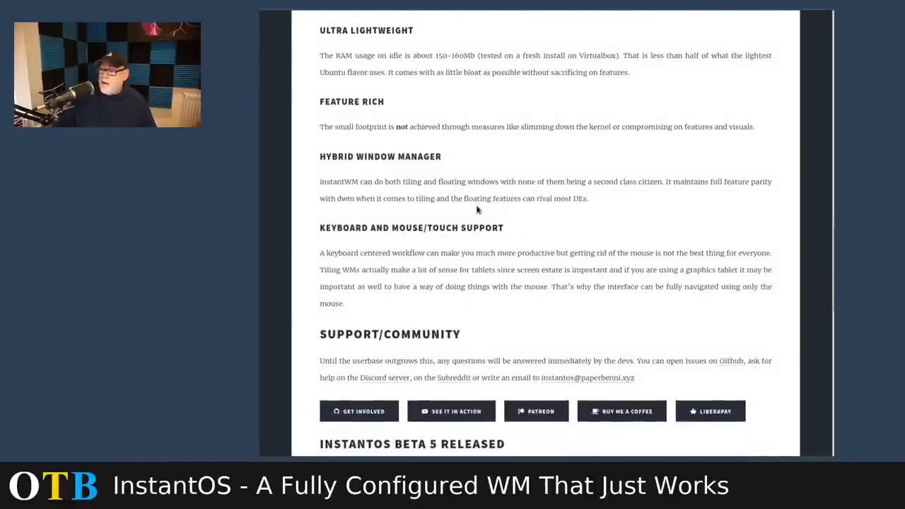
{"action": "scroll", "scroll_direction": "down", "scroll_amount": 3}
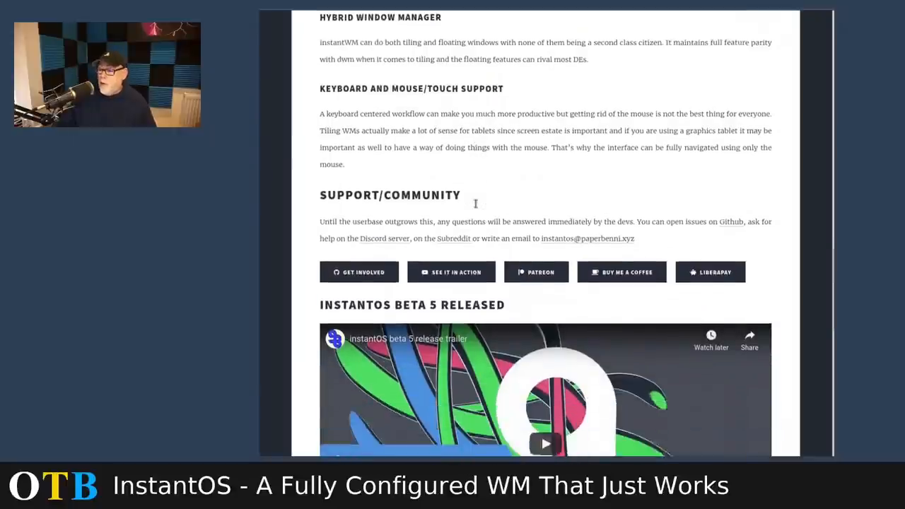
{"action": "scroll", "scroll_direction": "down", "scroll_amount": 3}
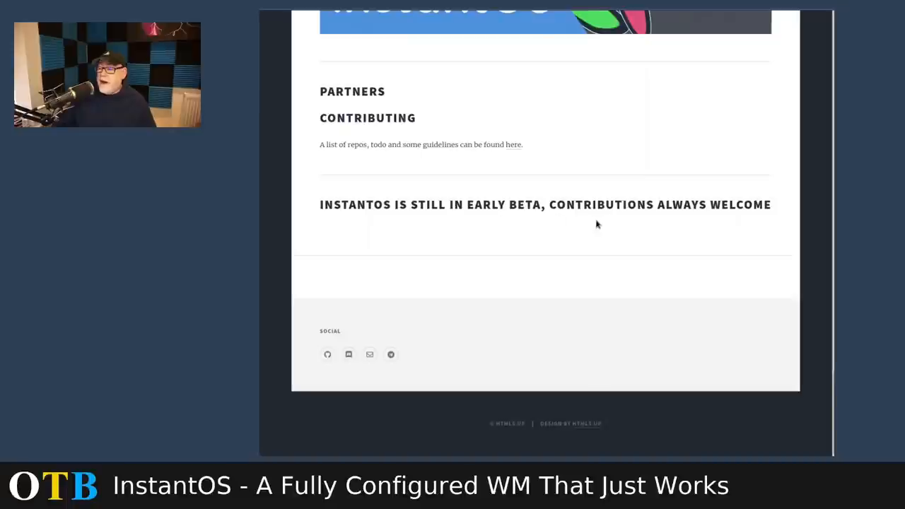
{"action": "scroll", "scroll_direction": "up", "scroll_amount": 3}
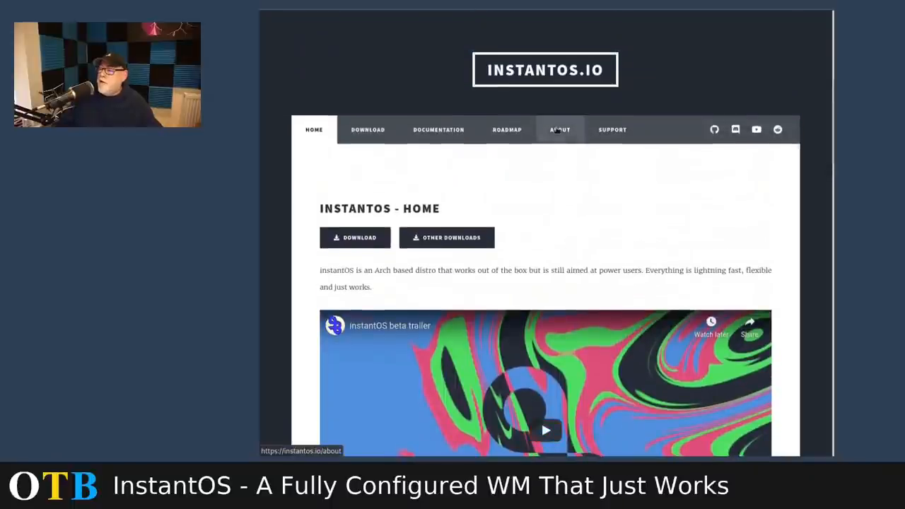
- Open the About page covering the Arch base and suckless origins
{"action": "left_click", "coordinate": [560, 130]}
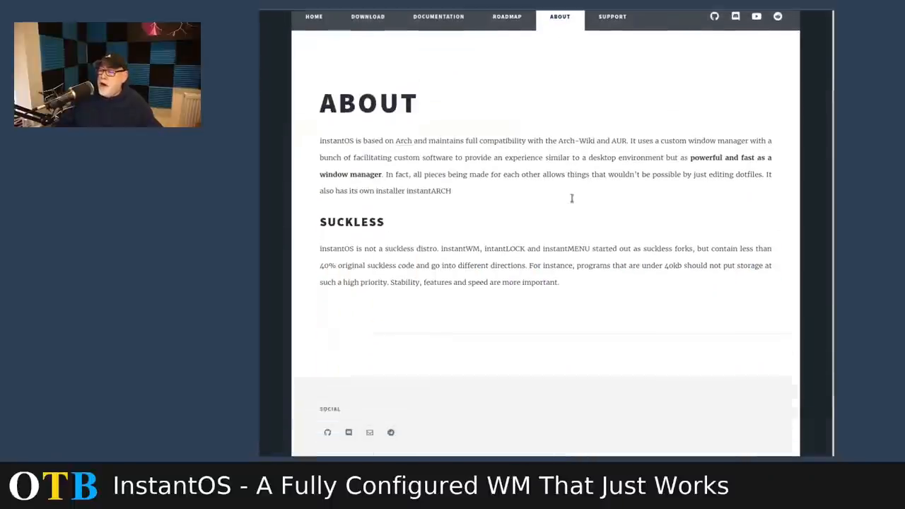
{"action": "scroll", "scroll_direction": "down", "scroll_amount": 3}
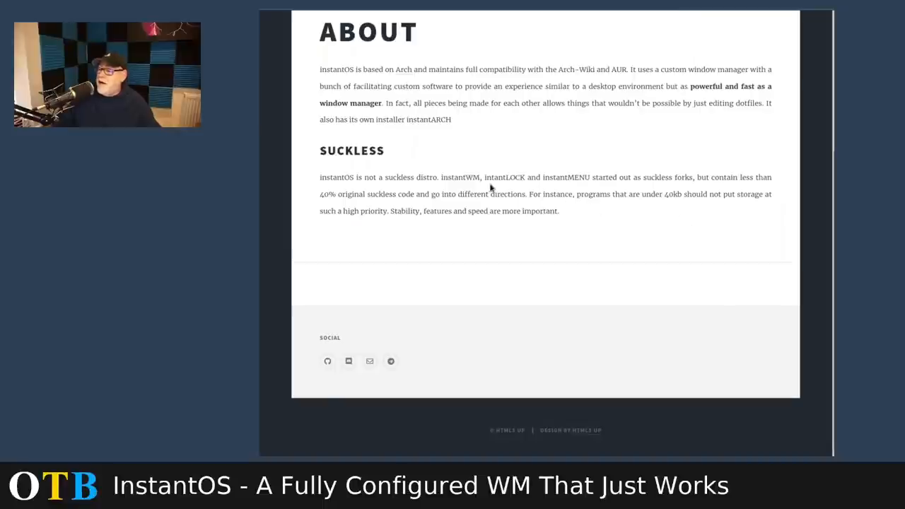
{"action": "mouse_move", "coordinate": [464, 158]}
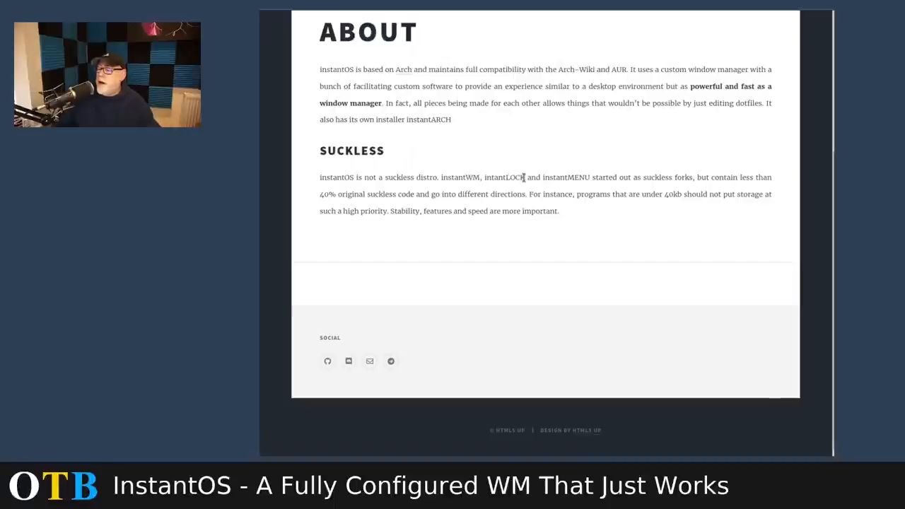
{"action": "mouse_move", "coordinate": [590, 181]}
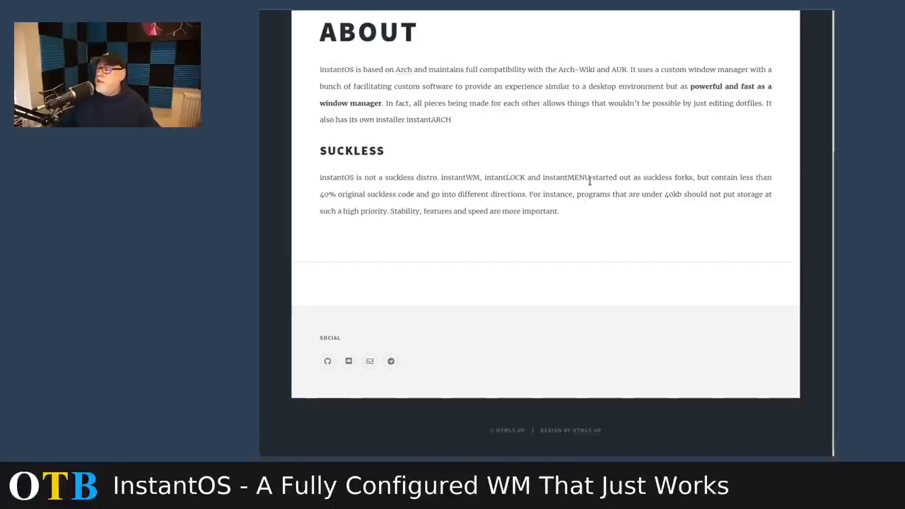
{"action": "mouse_move", "coordinate": [756, 192]}
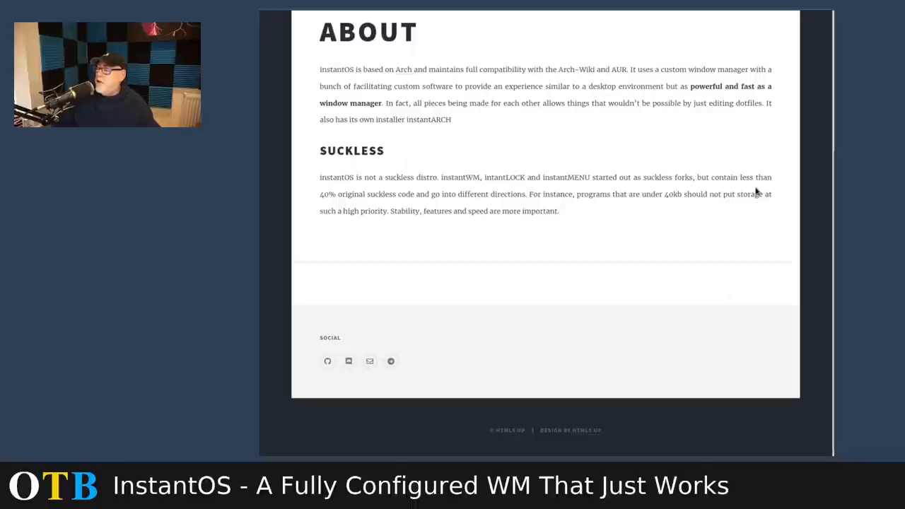
{"action": "mouse_move", "coordinate": [488, 195]}
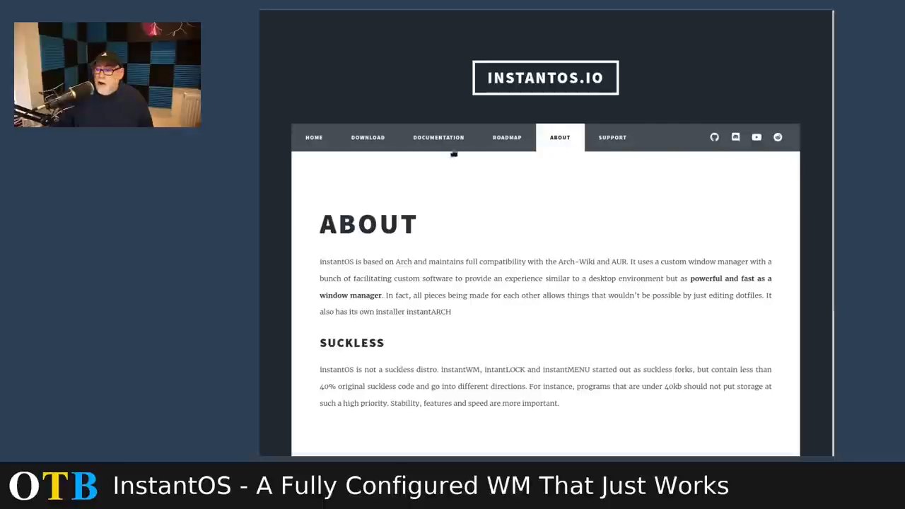
- Open the Documentation page and scroll to the List of Keybindings section
{"action": "left_click", "coordinate": [438, 137]}
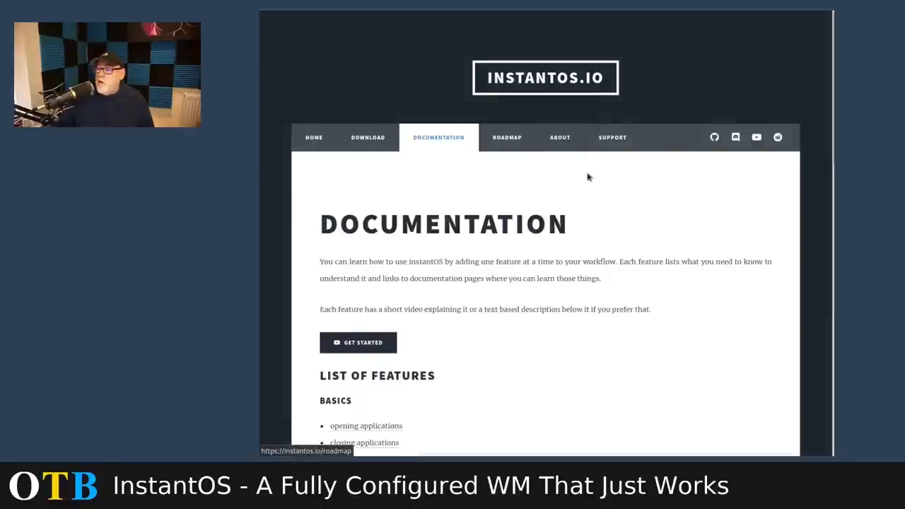
{"action": "scroll", "scroll_direction": "down", "scroll_amount": 3}
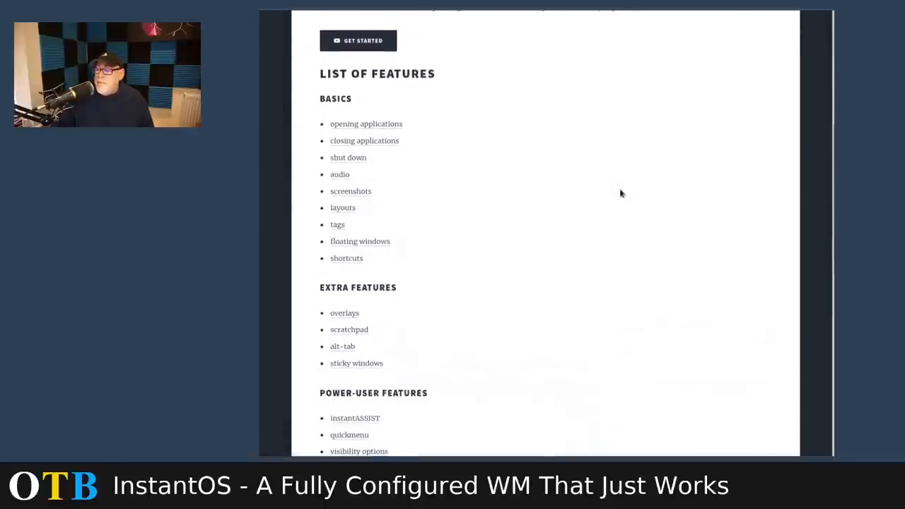
{"action": "scroll", "scroll_direction": "down", "scroll_amount": 3}
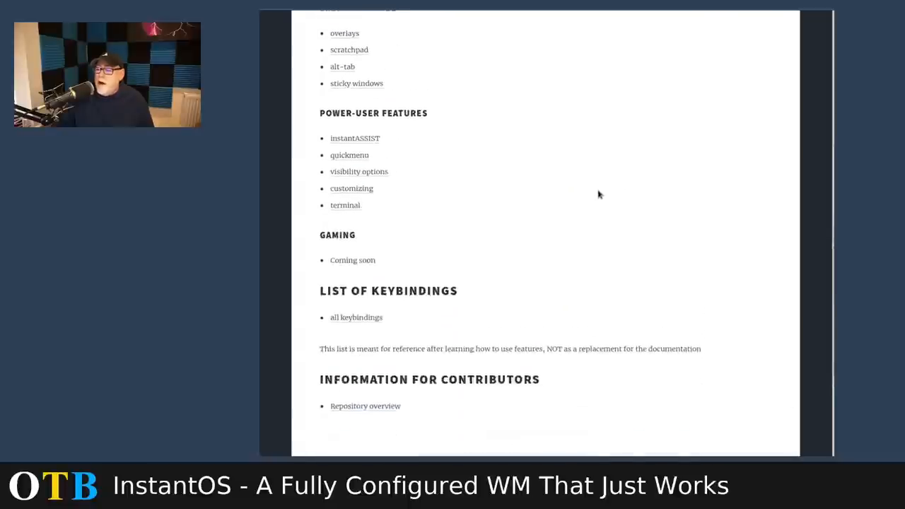
- Open the 'all keybindings' reference and scroll through its table
{"action": "left_click", "coordinate": [357, 317]}
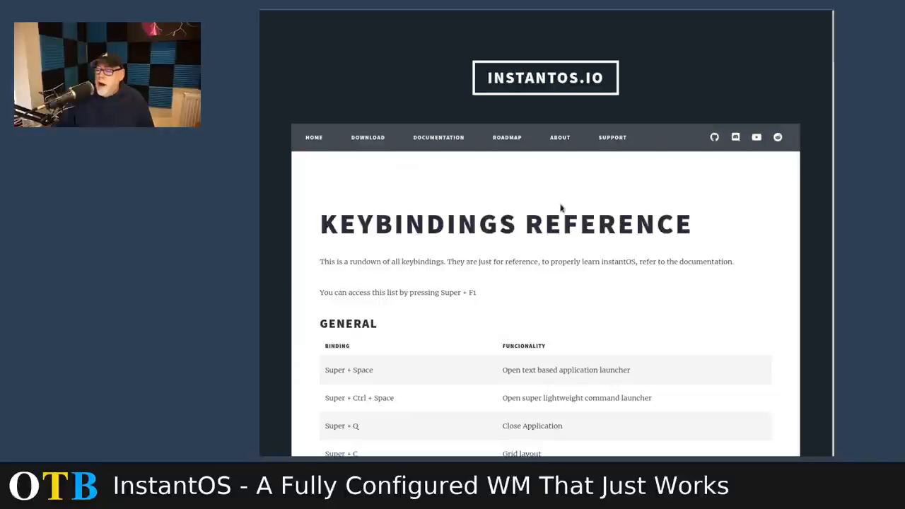
{"action": "scroll", "scroll_direction": "down", "scroll_amount": 3}
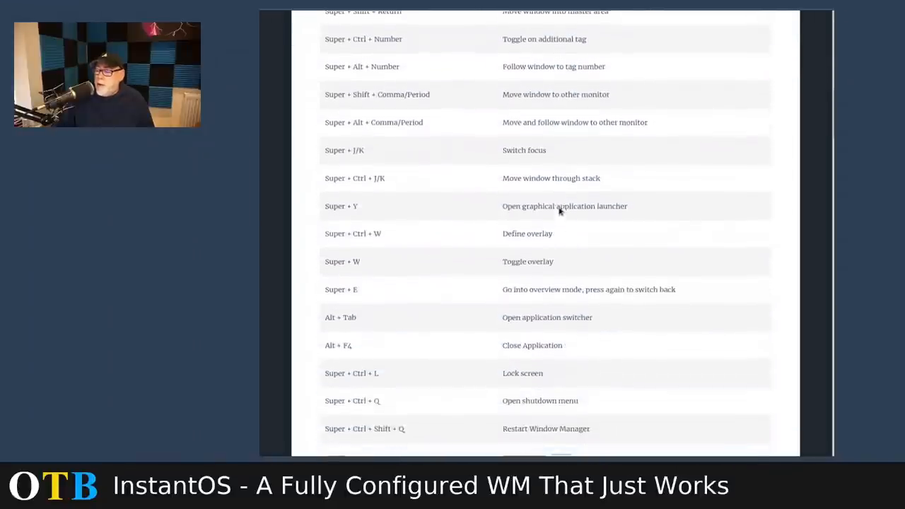
{"action": "scroll", "scroll_direction": "down", "scroll_amount": 3}
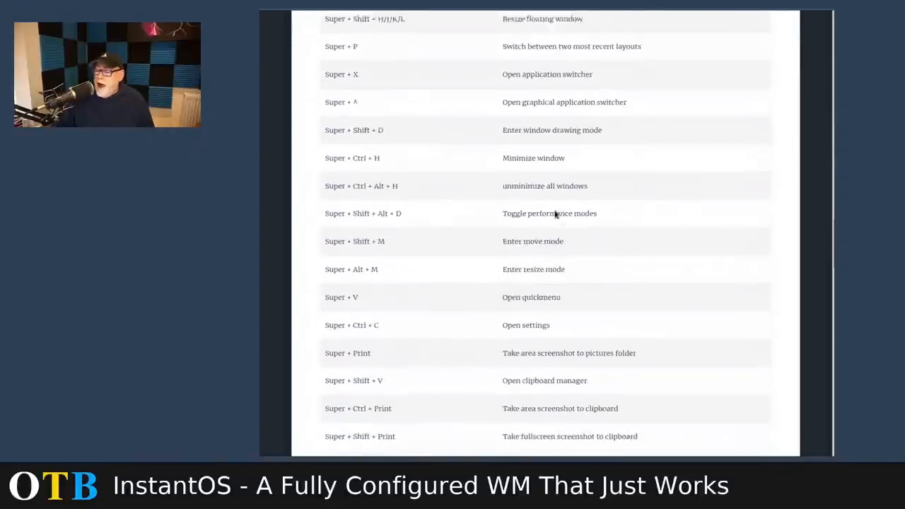
{"action": "scroll", "scroll_direction": "down", "scroll_amount": 3}
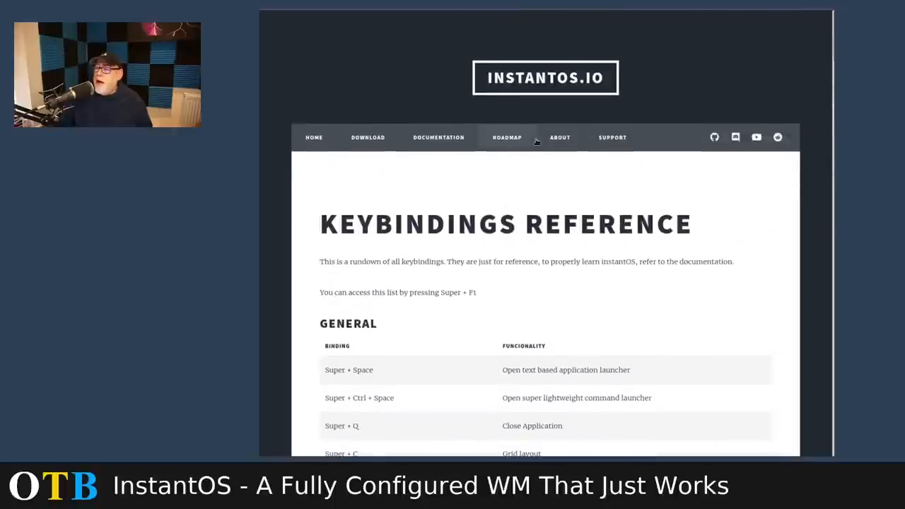
- Open the Download ISO page for the beta 5 release from the navigation bar
{"action": "left_click", "coordinate": [367, 138]}
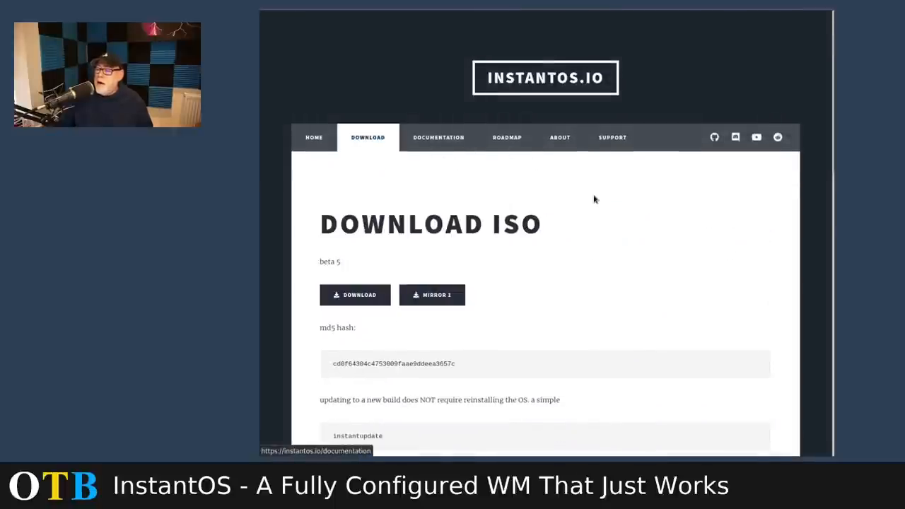
{"action": "scroll", "scroll_direction": "down", "scroll_amount": 3}
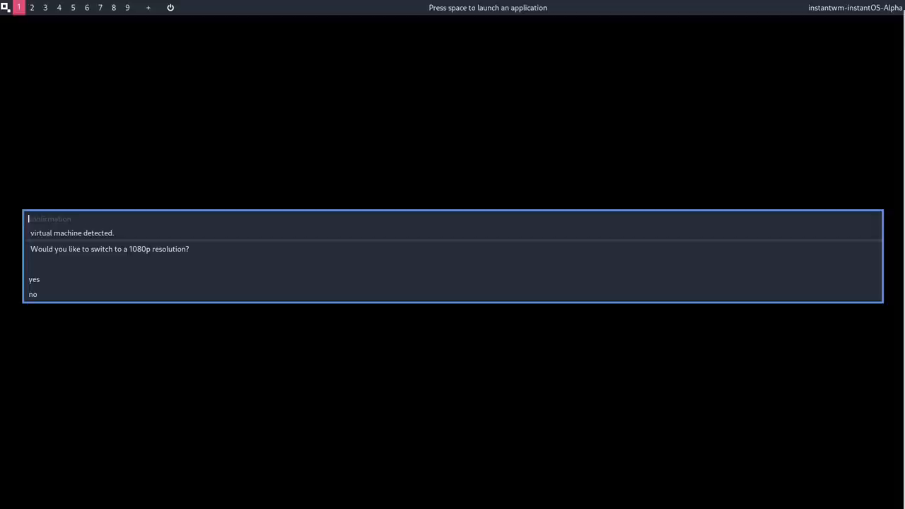
{"action": "mouse_move", "coordinate": [74, 170]}
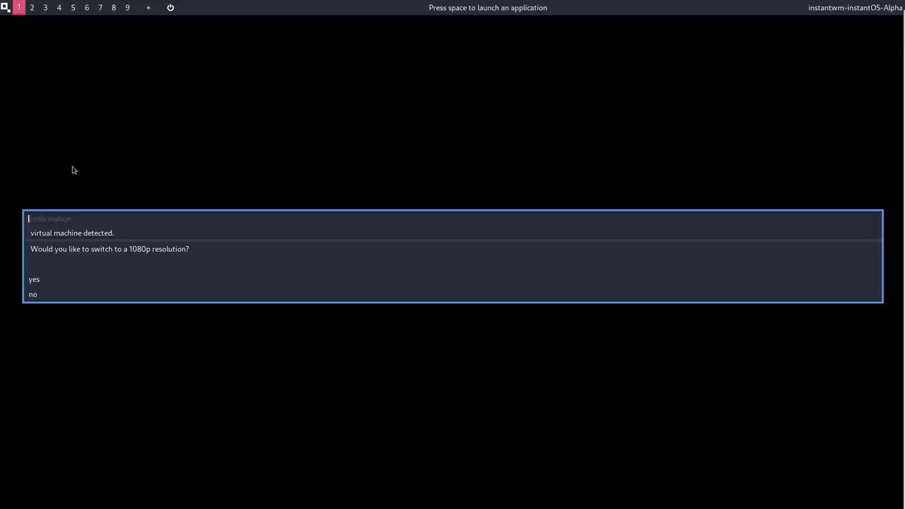
{"action": "mouse_move", "coordinate": [34, 279]}
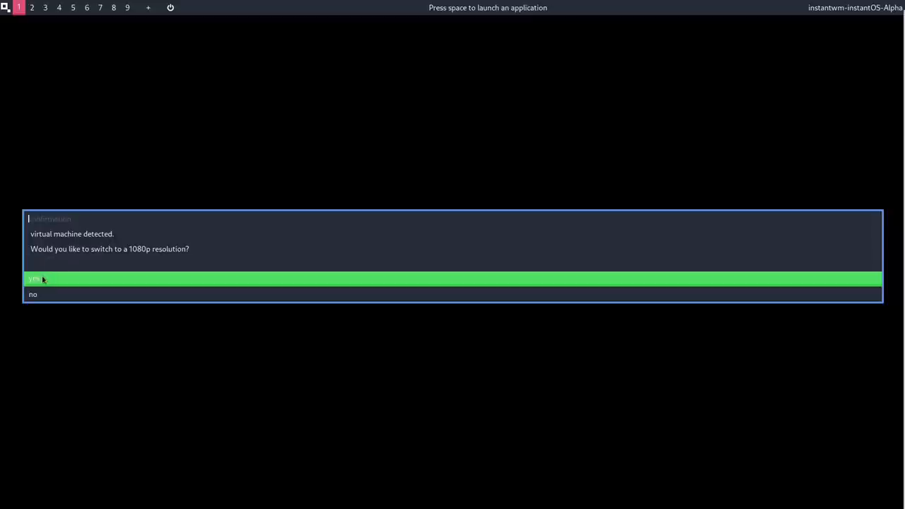
- Accept the 1080p resolution switch and reach the live instantWM desktop
{"action": "left_click", "coordinate": [34, 280]}
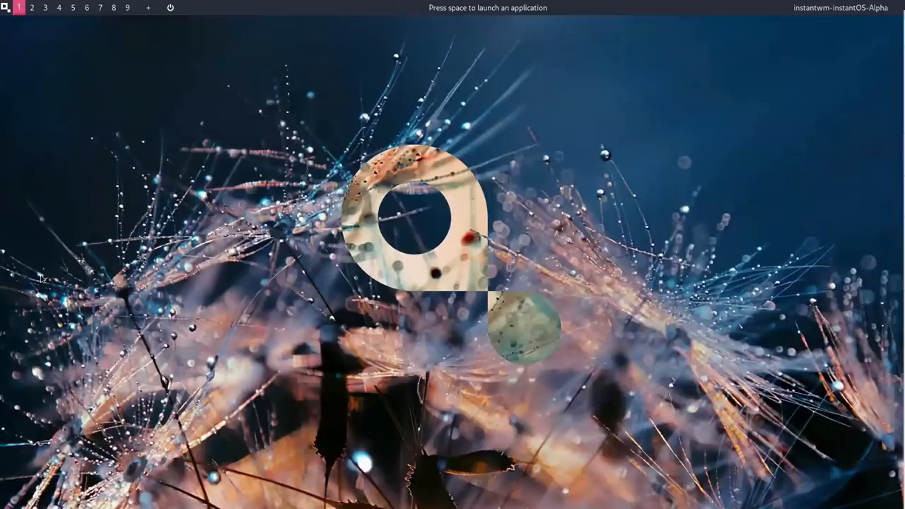
{"action": "key", "text": "space"}
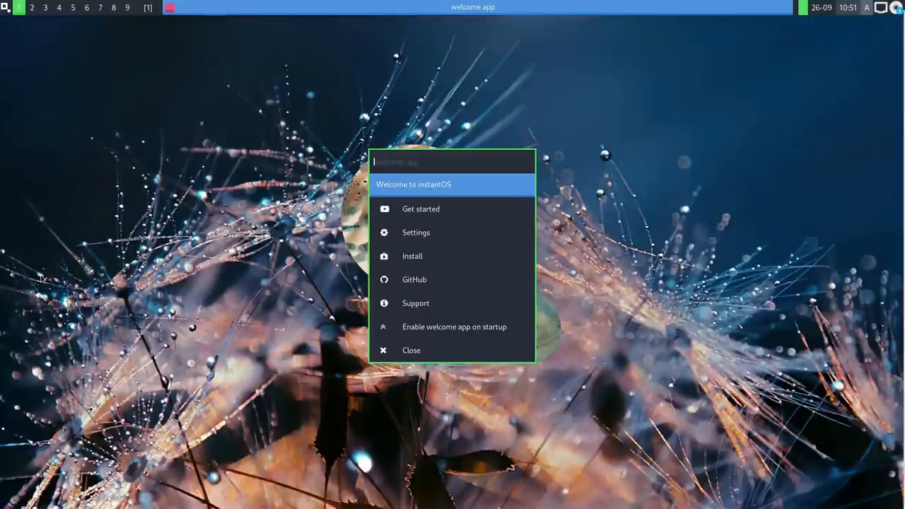
{"action": "mouse_move", "coordinate": [413, 254]}
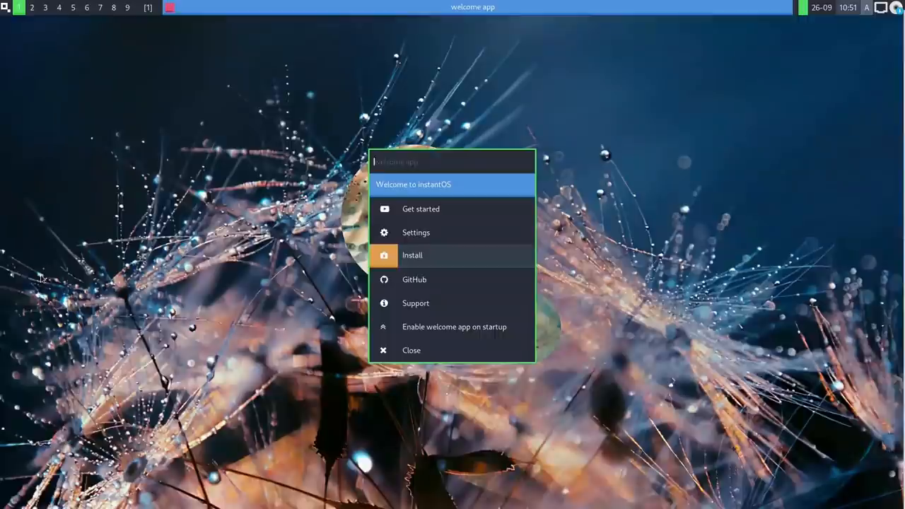
- Choose Install in the welcome app to launch the instantOS installer
{"action": "left_click", "coordinate": [413, 255]}
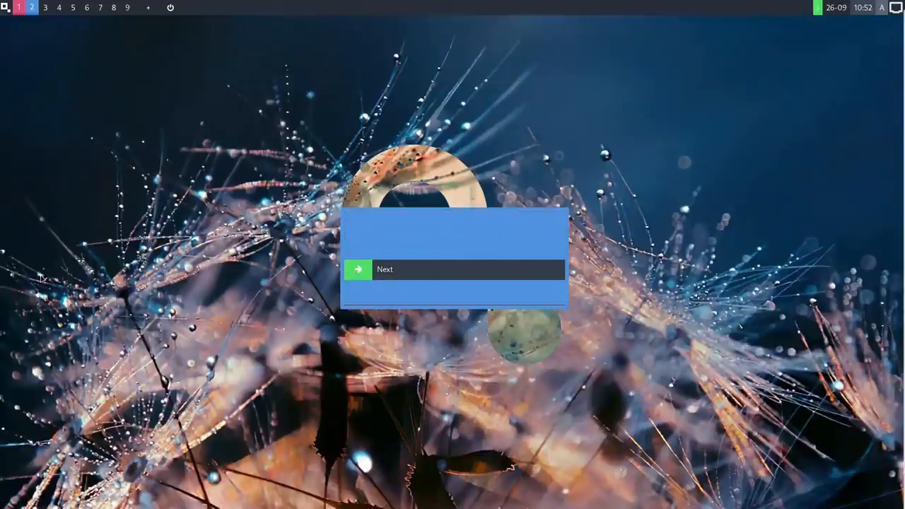
- Pass the welcome step, pick a keyboard layout, English language and VirtualBox as hypervisor
{"action": "left_click", "coordinate": [385, 268]}
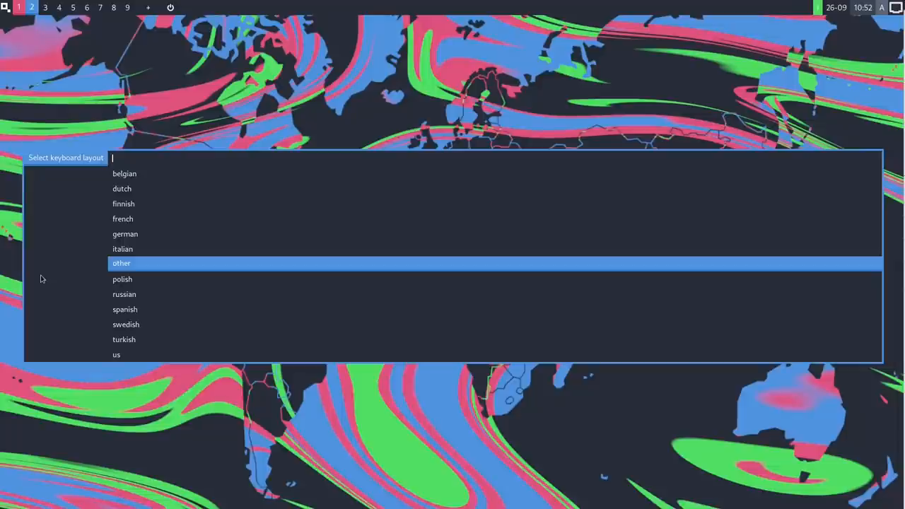
{"action": "left_click", "coordinate": [122, 262]}
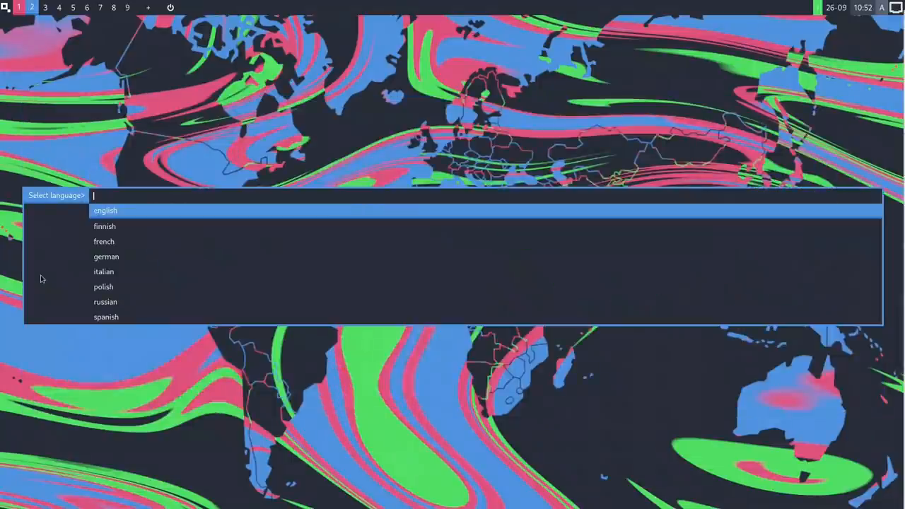
{"action": "left_click", "coordinate": [105, 209]}
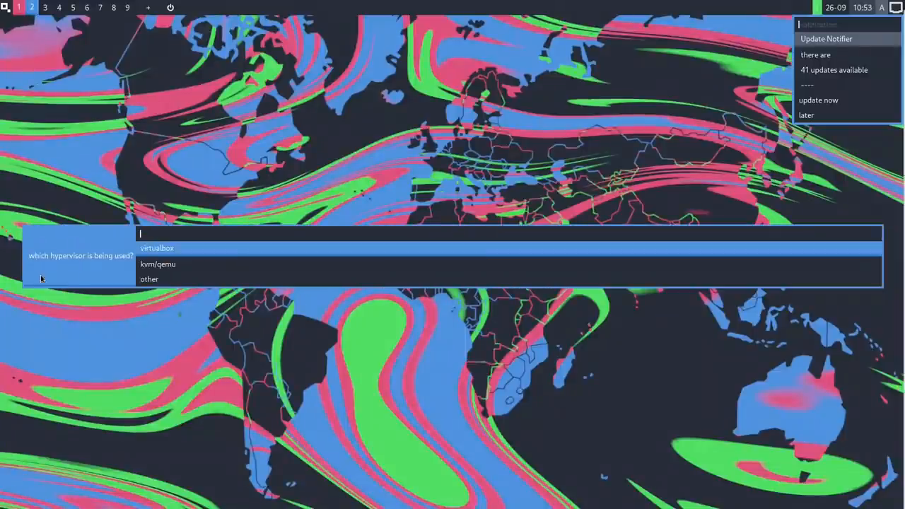
{"action": "left_click", "coordinate": [157, 249]}
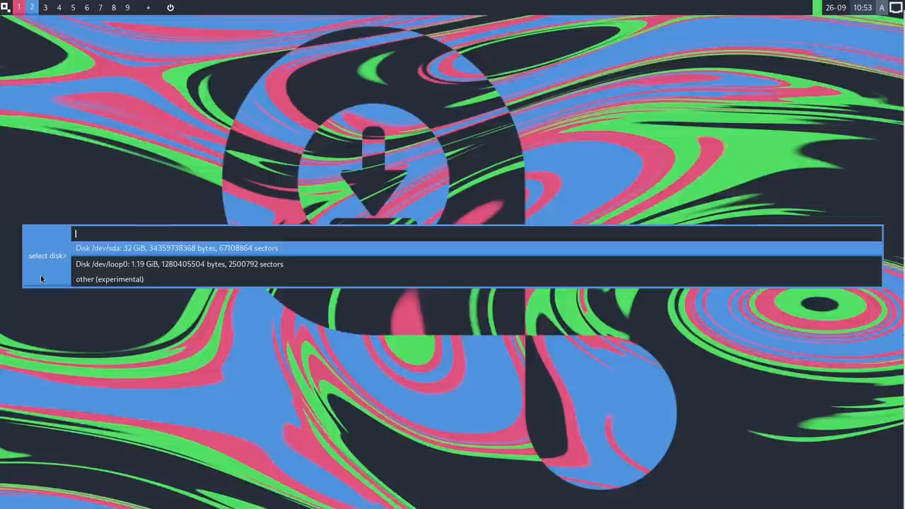
- Select the 32 GB /dev/sda disk and confirm erasing its existing data
{"action": "left_click", "coordinate": [177, 249]}
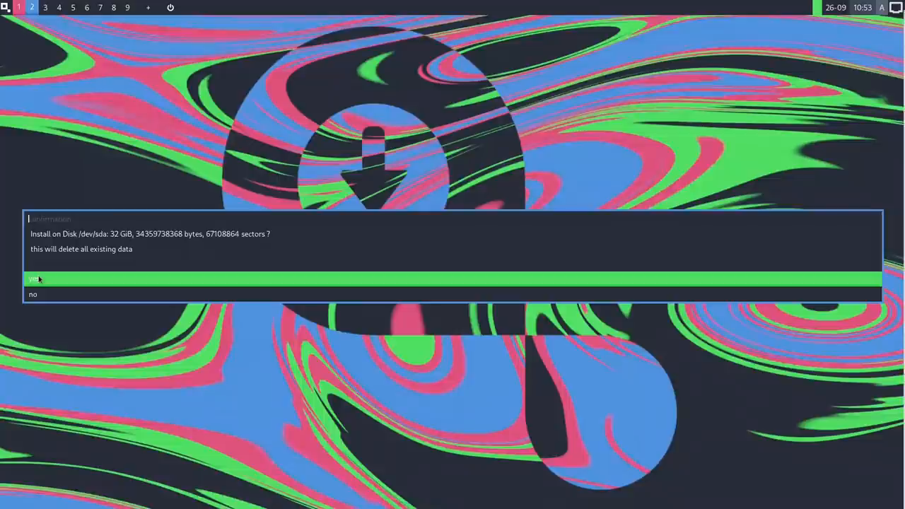
{"action": "left_click", "coordinate": [36, 278]}
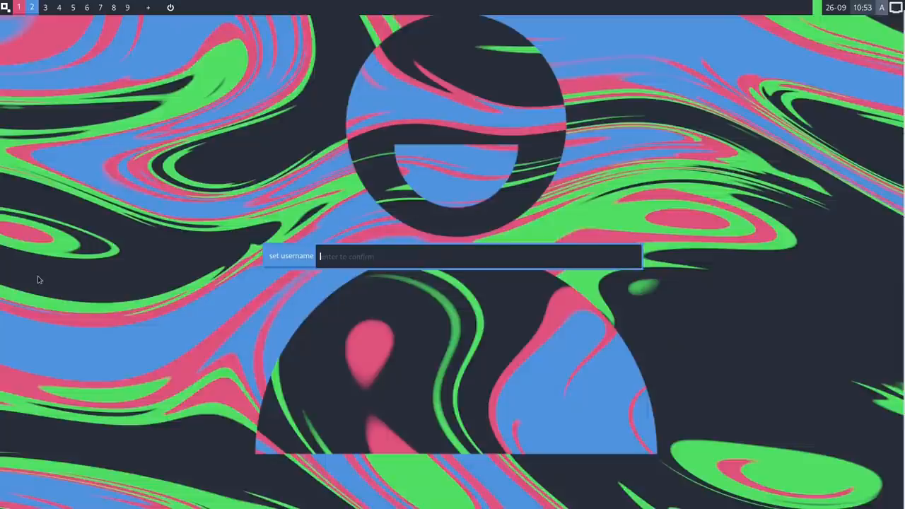
- Enter the username, confirm the password, and give the computer a name
{"action": "type", "text": "d"}
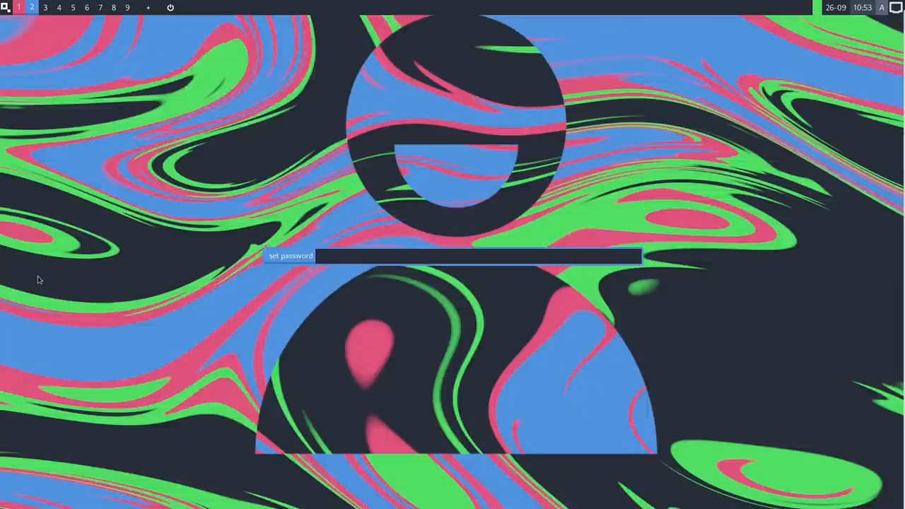
{"action": "type", "text": "a"}
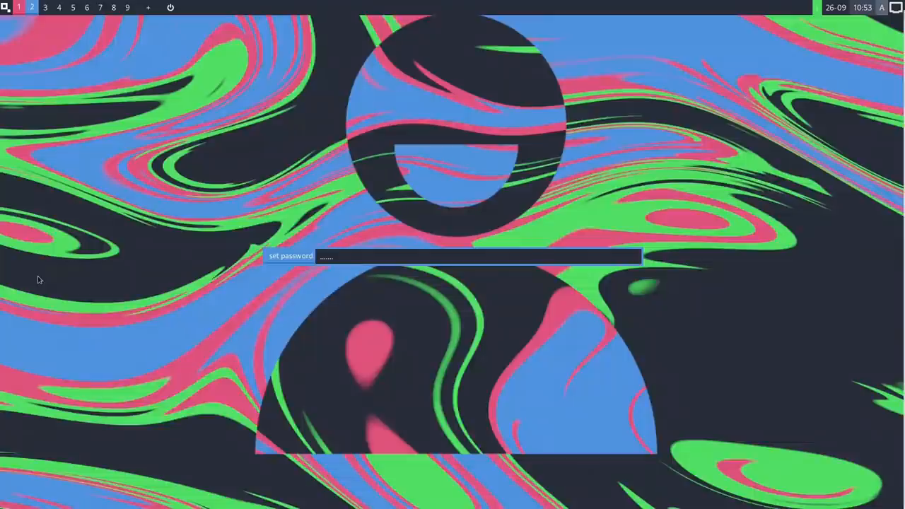
{"action": "key", "text": "Return"}
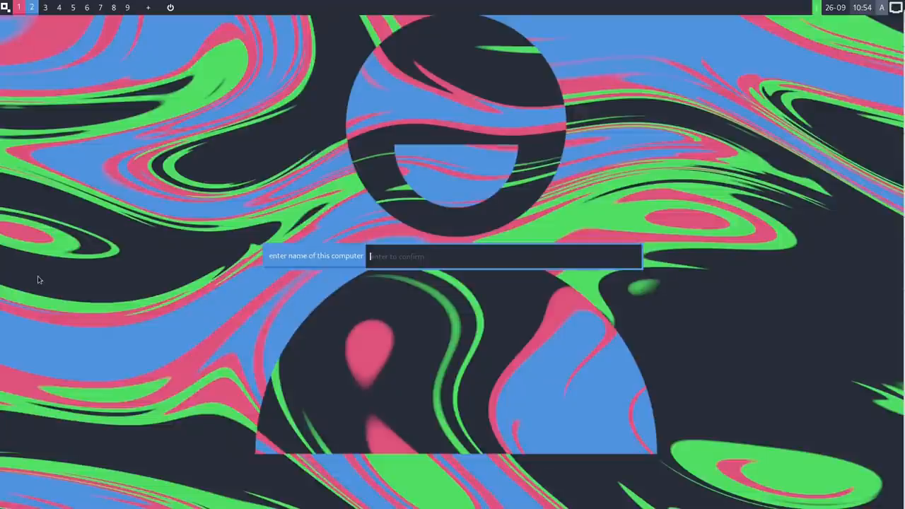
{"action": "type", "text": "d"}
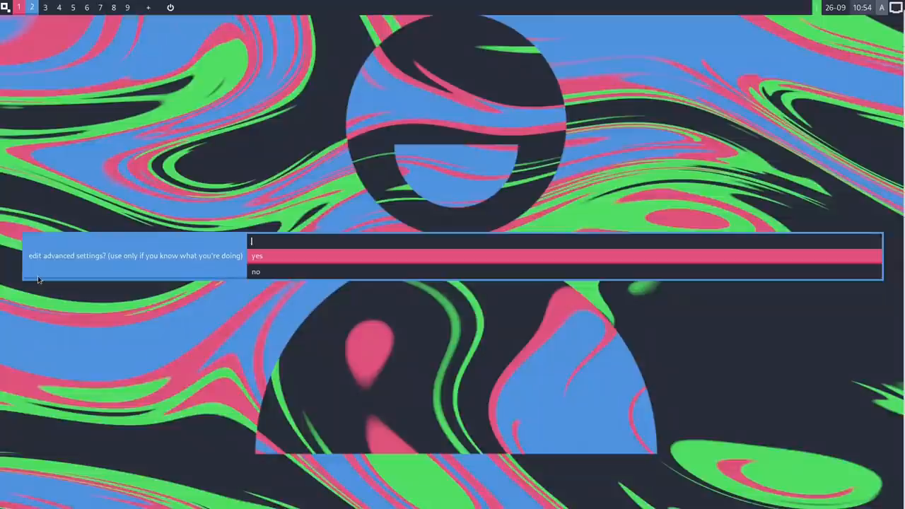
- Enter the advanced settings list, move to the finishing option and confirm without changes
{"action": "left_click", "coordinate": [257, 256]}
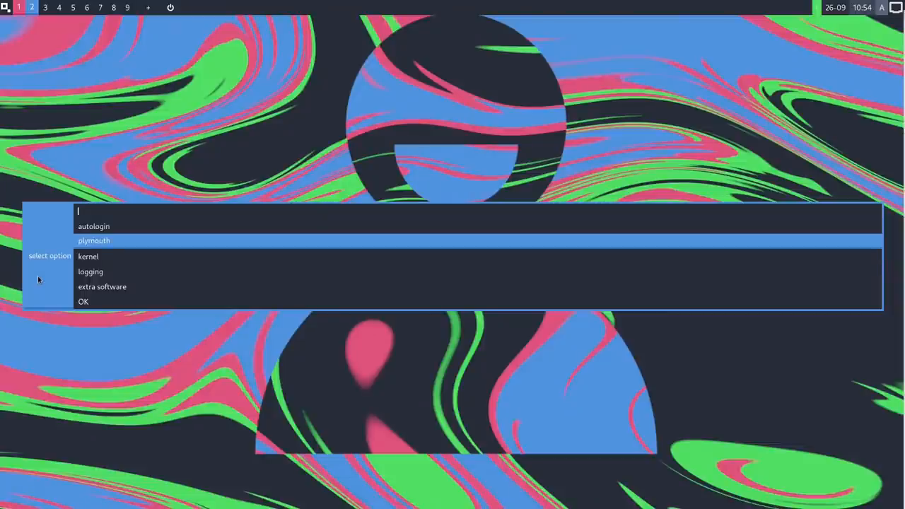
{"action": "key", "text": "Down"}
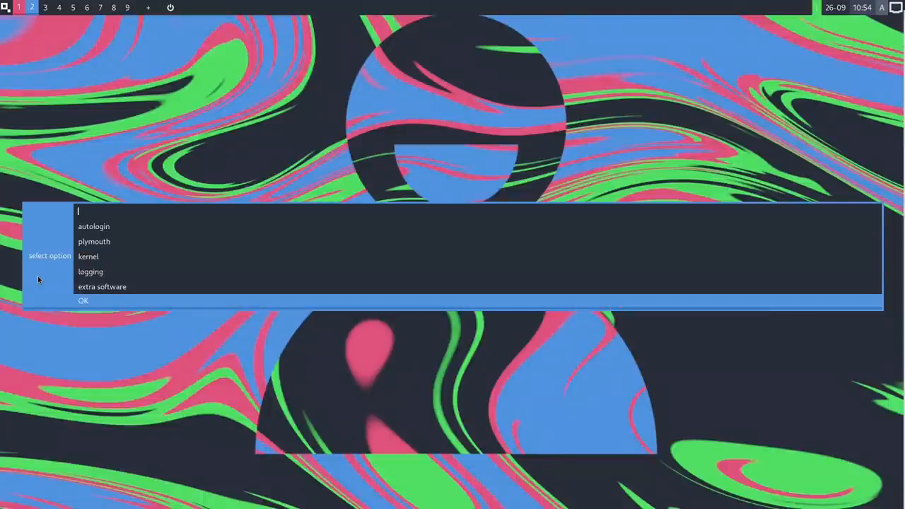
{"action": "left_click", "coordinate": [84, 300]}
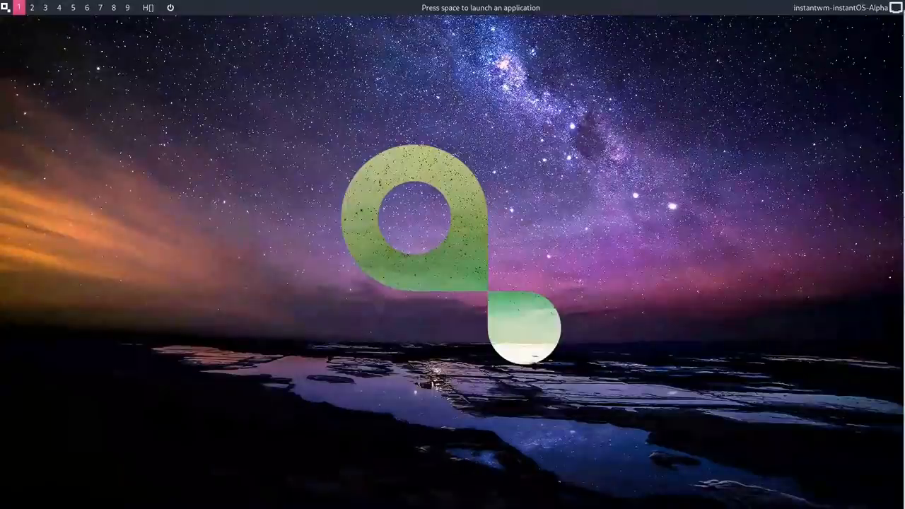
{"action": "mouse_move", "coordinate": [113, 181]}
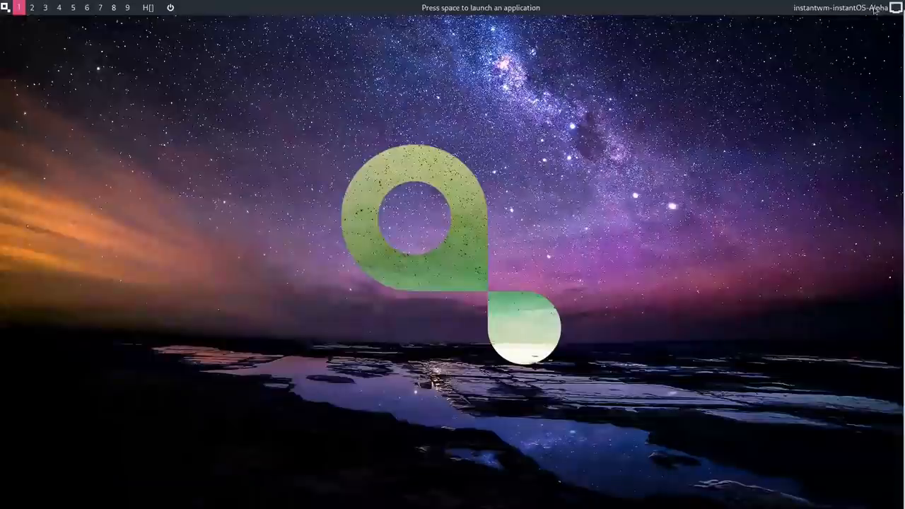
{"action": "mouse_move", "coordinate": [493, 150]}
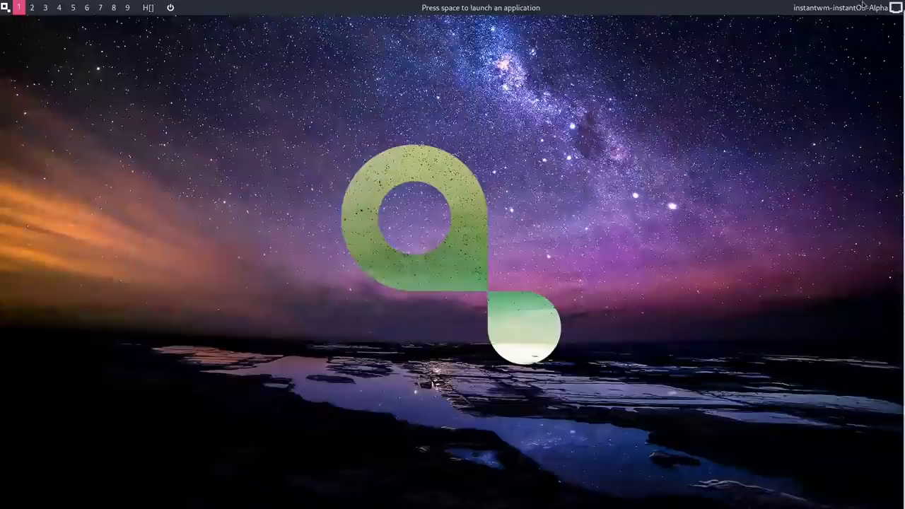
{"action": "mouse_move", "coordinate": [674, 125]}
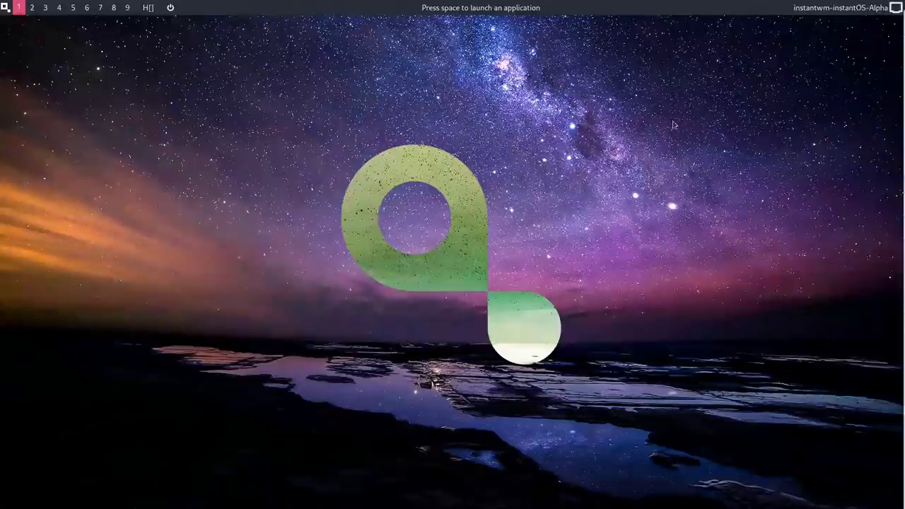
{"action": "mouse_move", "coordinate": [653, 116]}
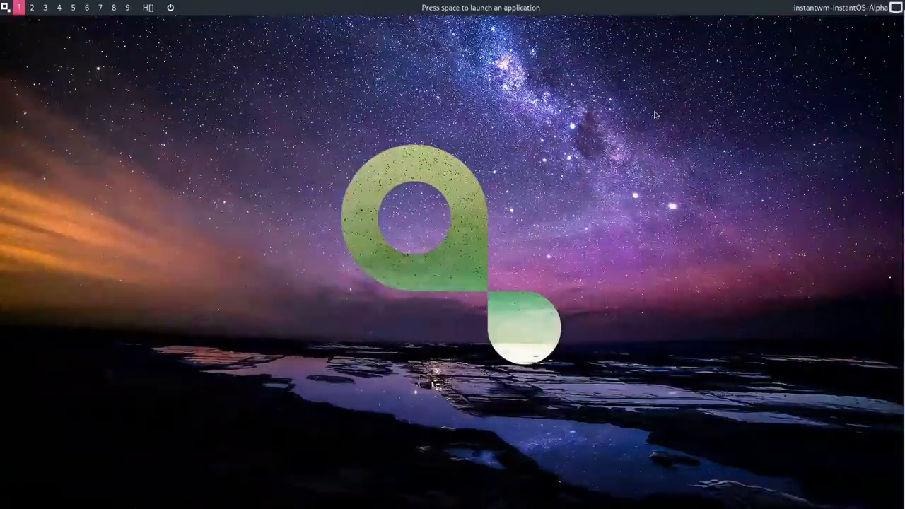
{"action": "mouse_move", "coordinate": [852, 3]}
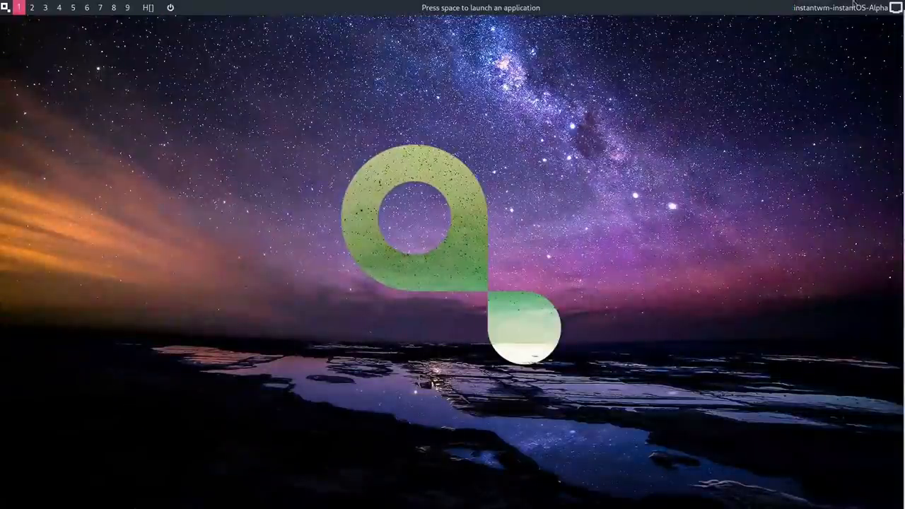
{"action": "left_click", "coordinate": [897, 9]}
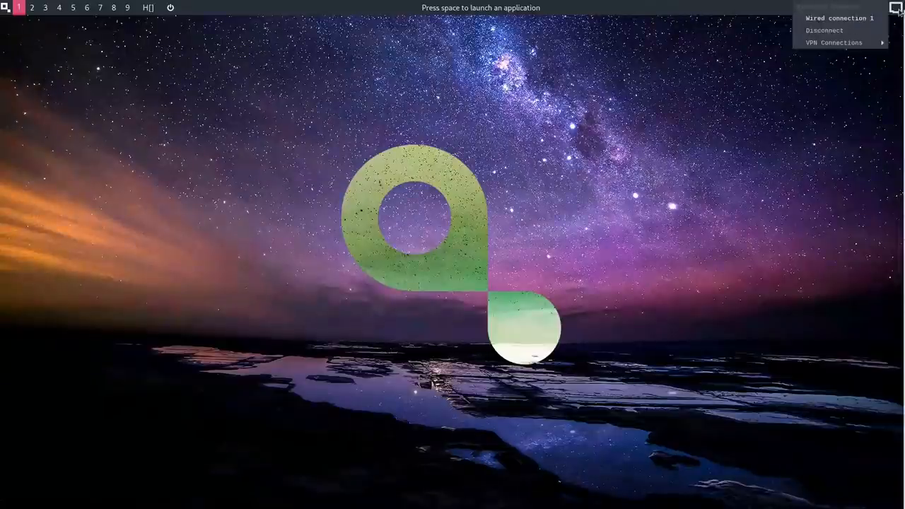
{"action": "left_click", "coordinate": [898, 8]}
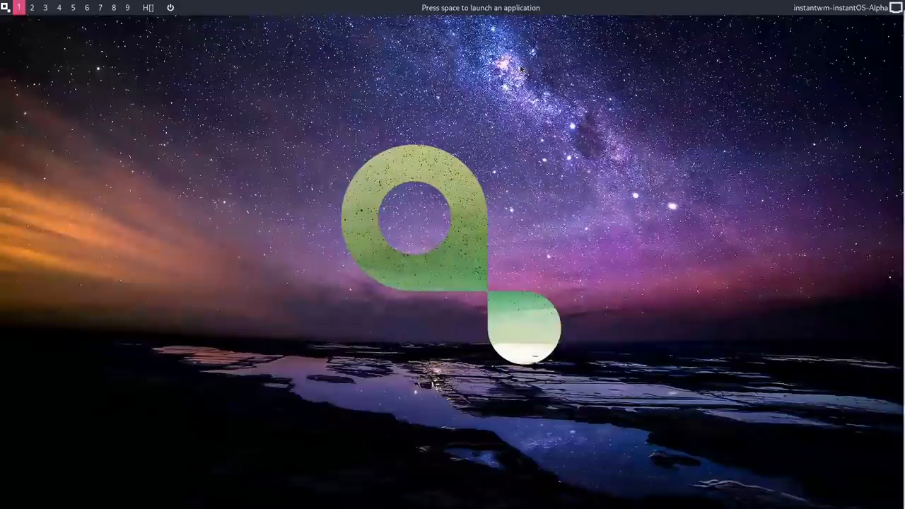
{"action": "mouse_move", "coordinate": [258, 15]}
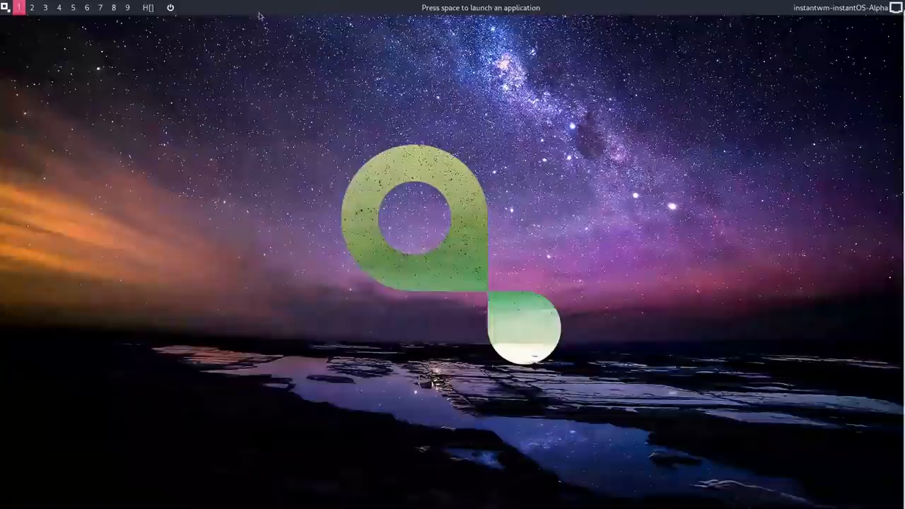
{"action": "left_click", "coordinate": [4, 9]}
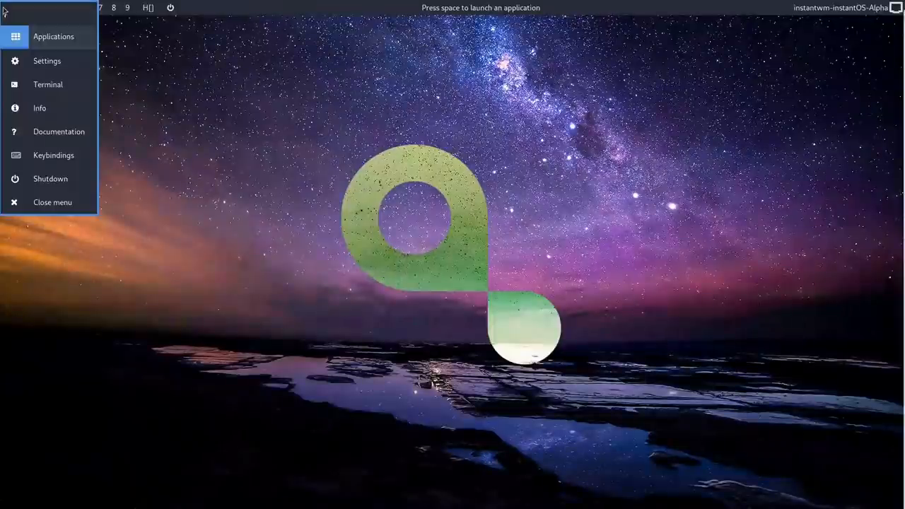
{"action": "left_click", "coordinate": [54, 37]}
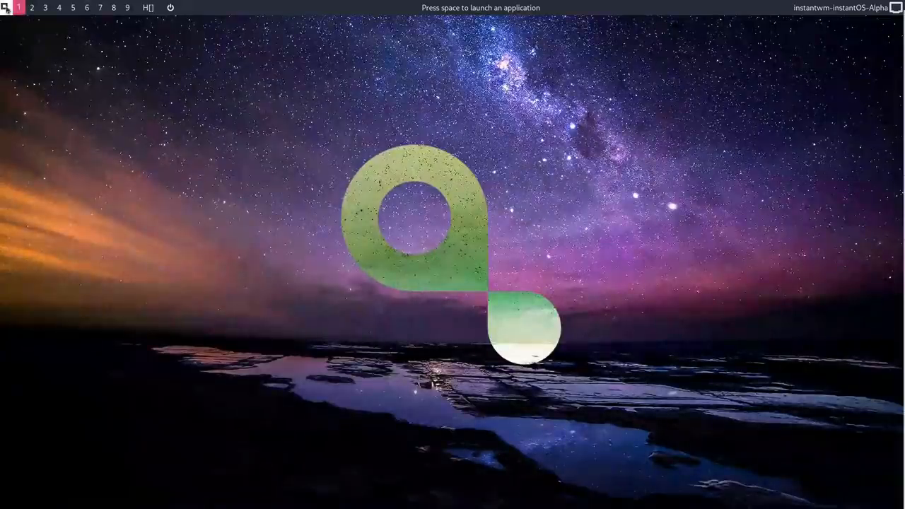
{"action": "left_click", "coordinate": [6, 8]}
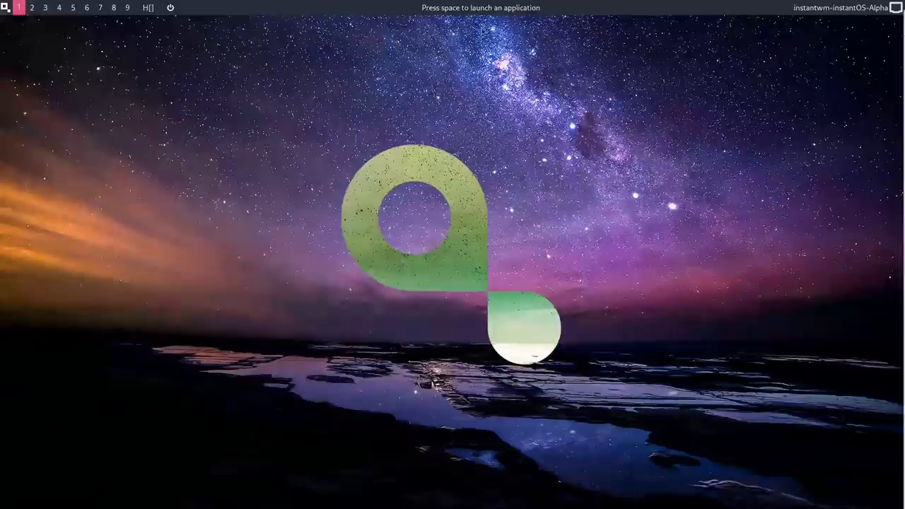
{"action": "mouse_move", "coordinate": [421, 201]}
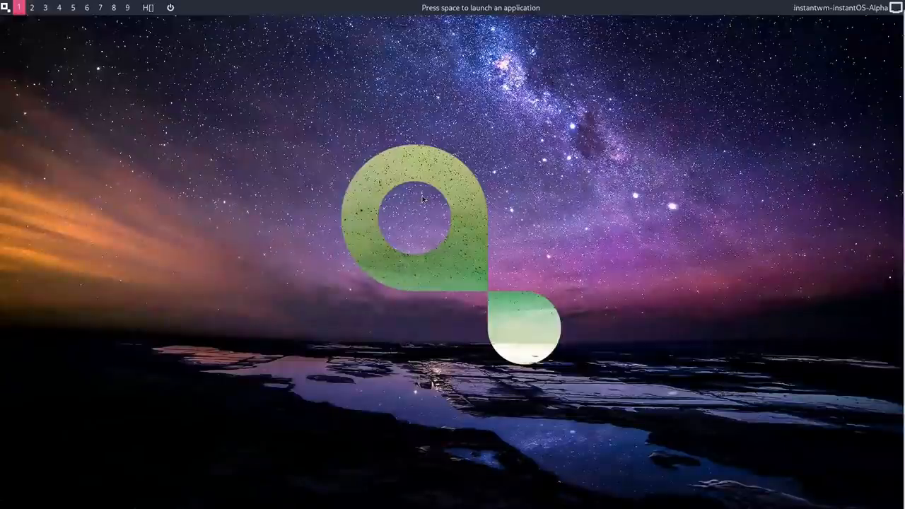
- Launch Customize Look and Feel, view the Arc widget themes, then close the window
{"action": "key", "text": "space"}
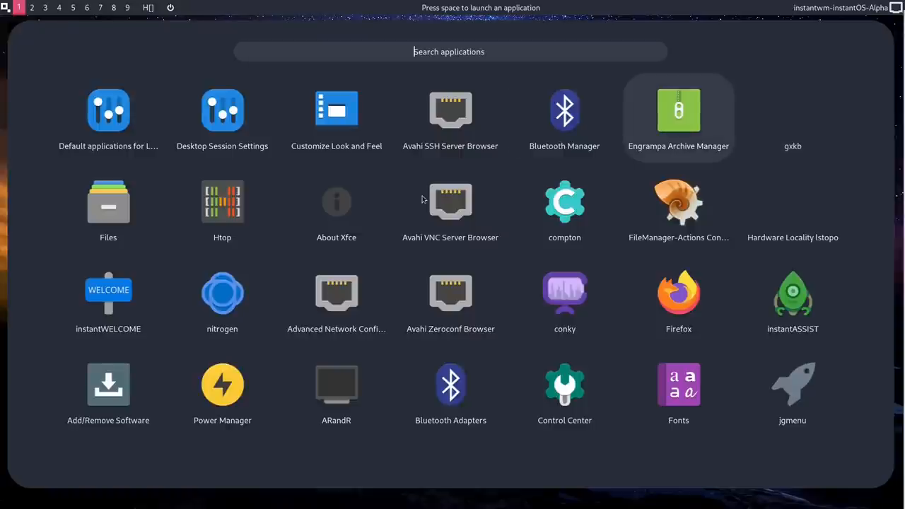
{"action": "mouse_move", "coordinate": [337, 111]}
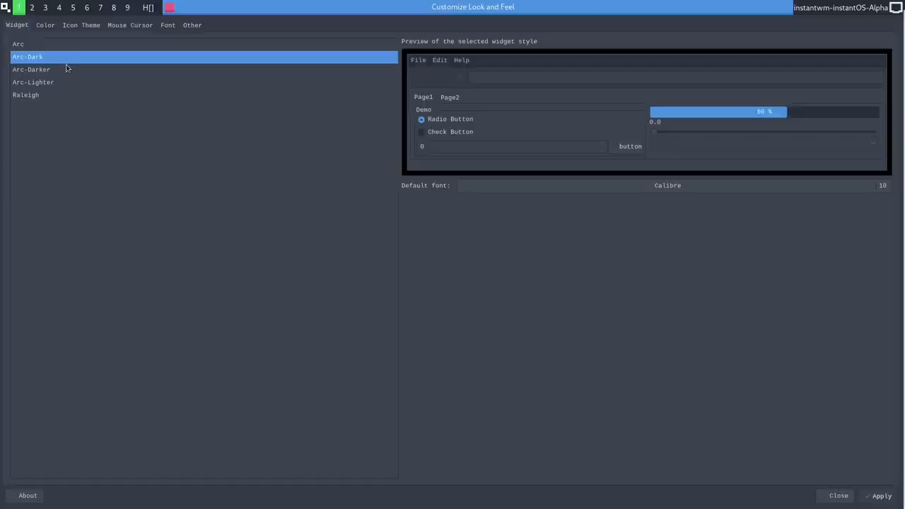
{"action": "mouse_move", "coordinate": [144, 129]}
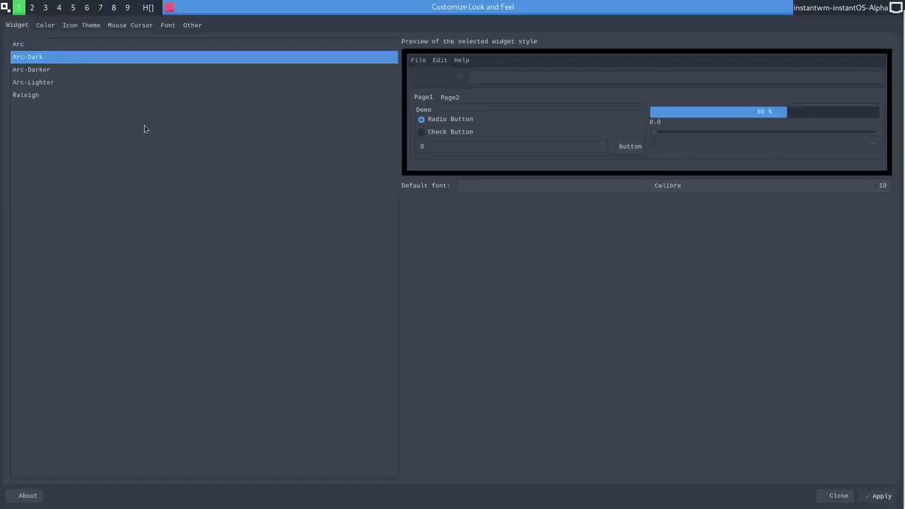
{"action": "left_click", "coordinate": [838, 495]}
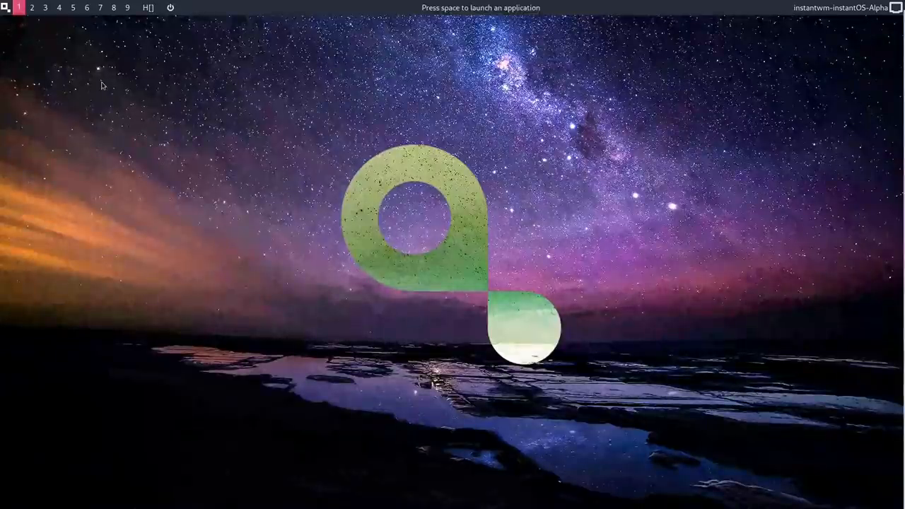
- Launch the Nautilus file manager on the Home folder with hidden dotfiles visible
{"action": "key", "text": "space"}
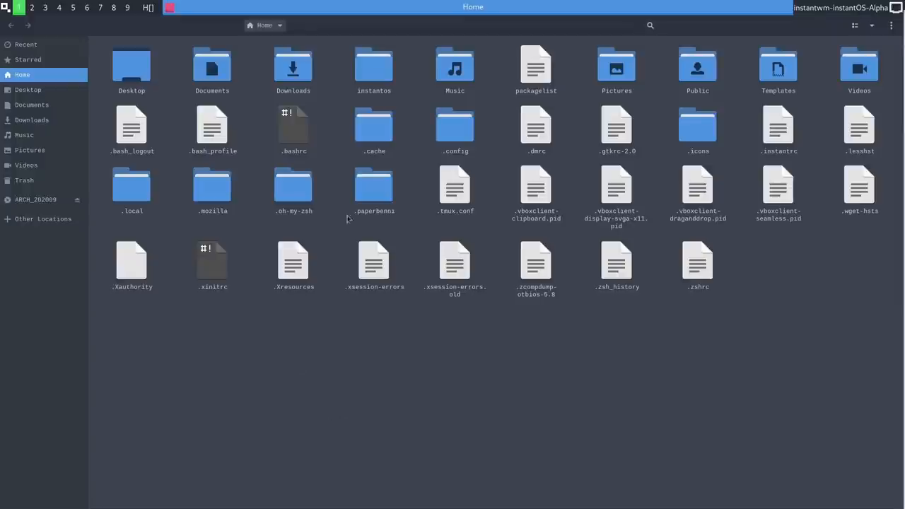
- Select and enter the instantos folder in Nautilus, then close the file manager
{"action": "double_click", "coordinate": [374, 68]}
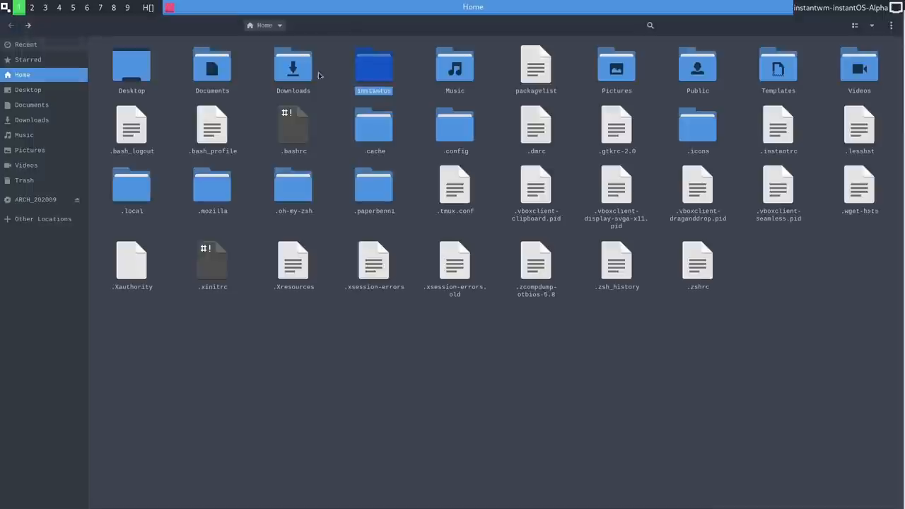
{"action": "left_click", "coordinate": [455, 127]}
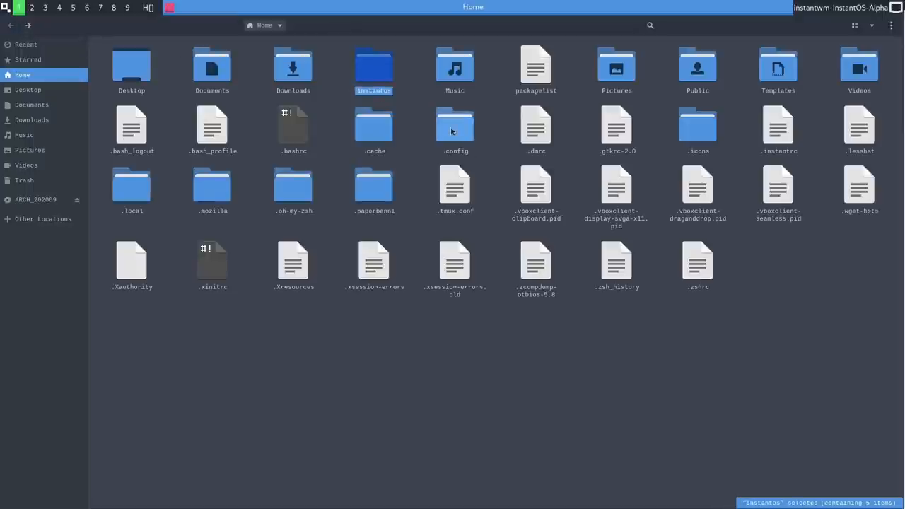
{"action": "double_click", "coordinate": [455, 130]}
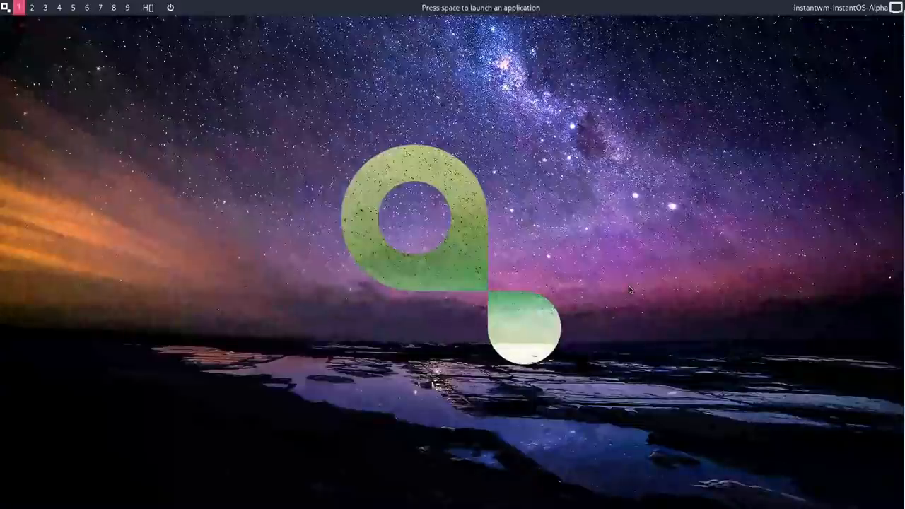
{"action": "mouse_move", "coordinate": [611, 275]}
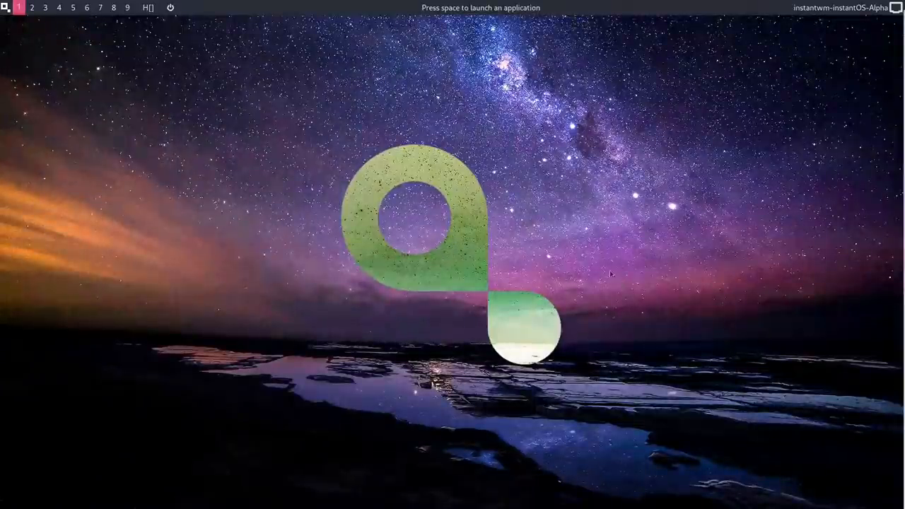
- Bring up the instantOS start menu from the logo at the top-left of the bar
{"action": "left_click", "coordinate": [6, 9]}
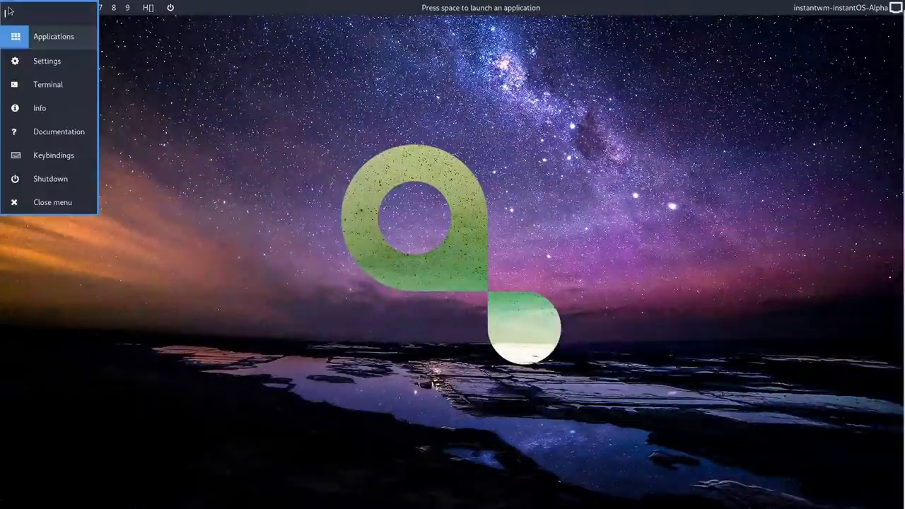
{"action": "mouse_move", "coordinate": [53, 154]}
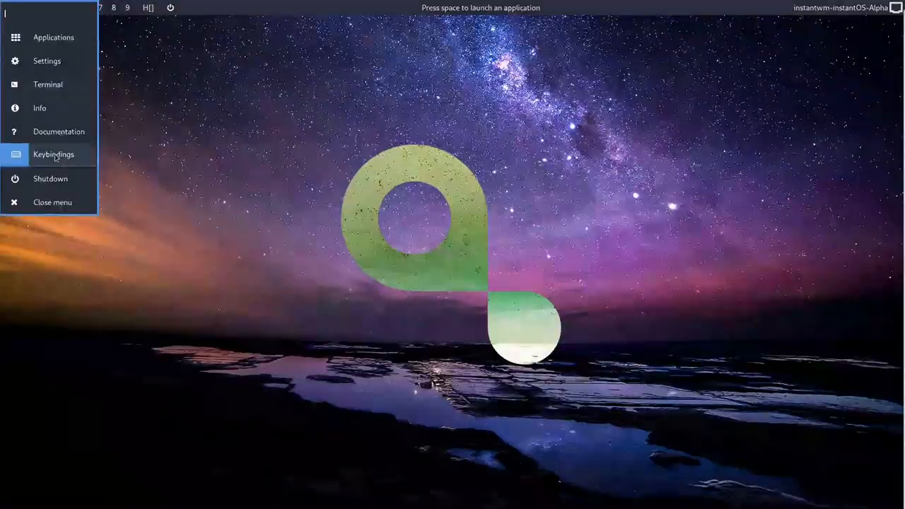
- Show the keybindings reference in a terminal, briefly trying the app launcher with 'fir' and dismissing it
{"action": "left_click", "coordinate": [53, 155]}
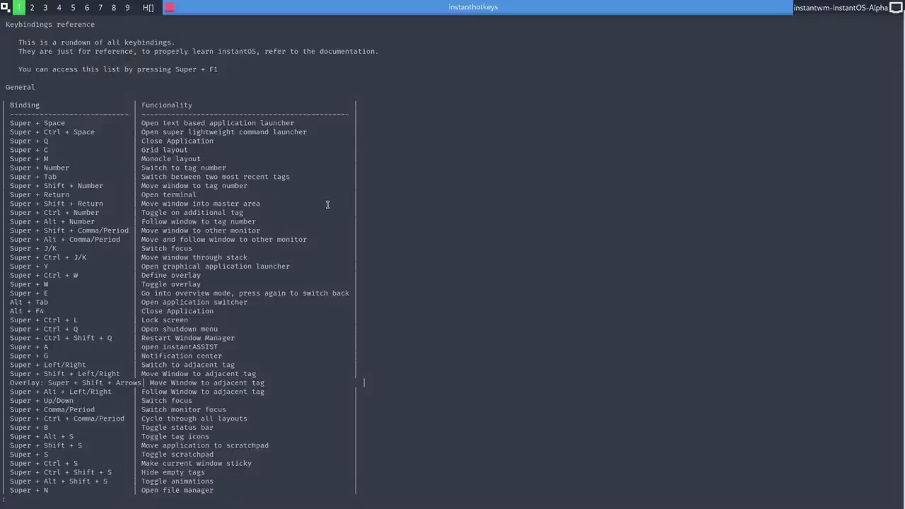
{"action": "mouse_move", "coordinate": [184, 132]}
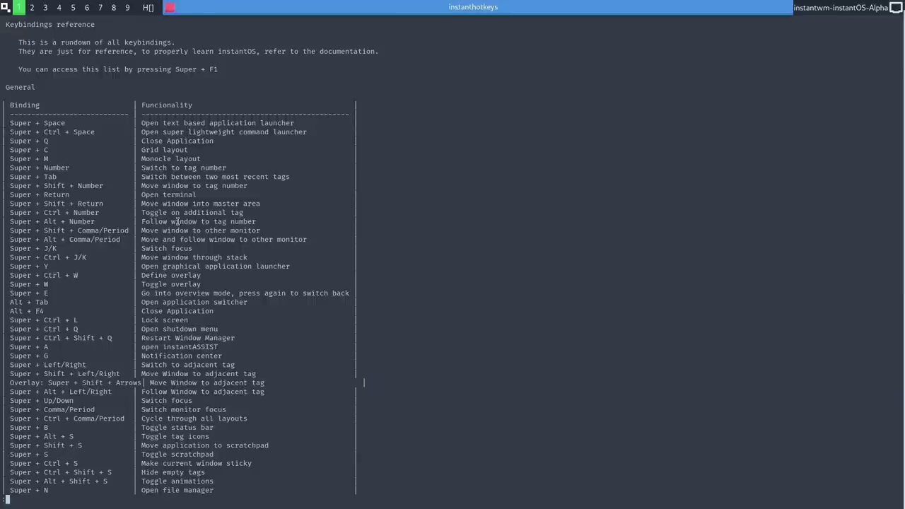
{"action": "mouse_move", "coordinate": [481, 187]}
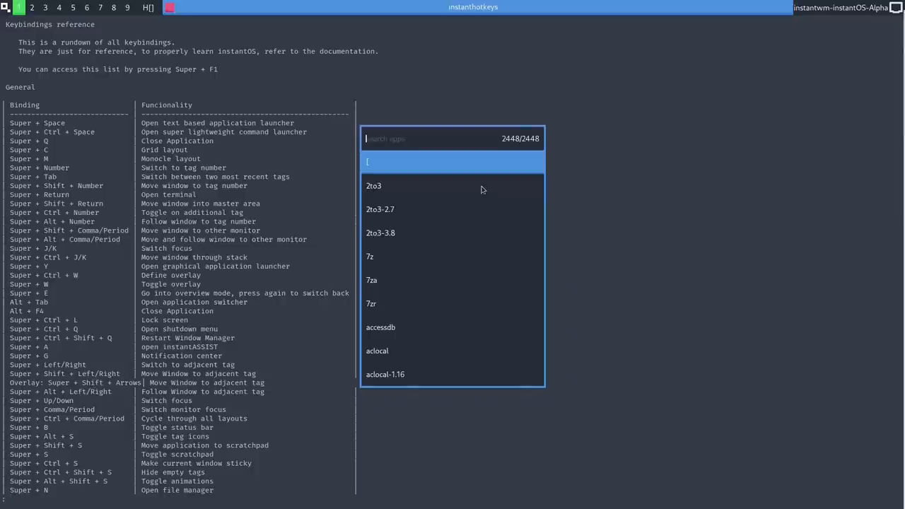
{"action": "type", "text": "fir"}
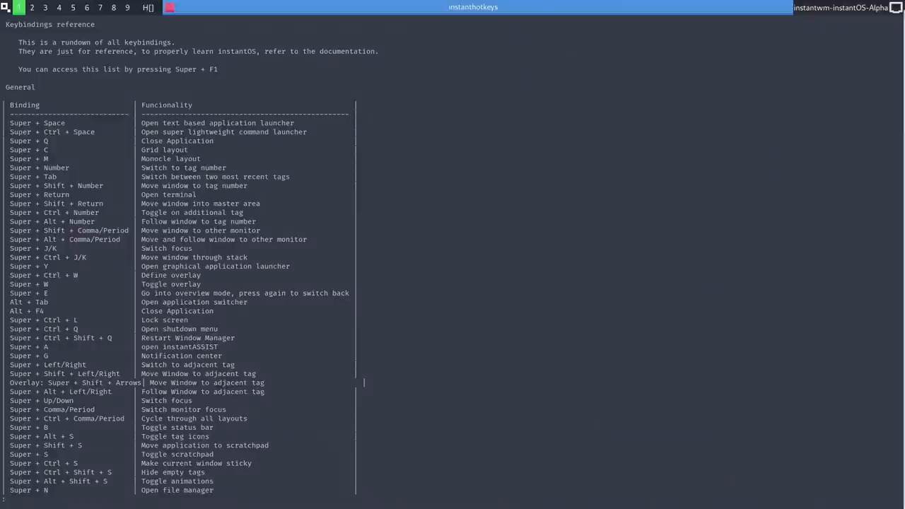
{"action": "mouse_move", "coordinate": [389, 135]}
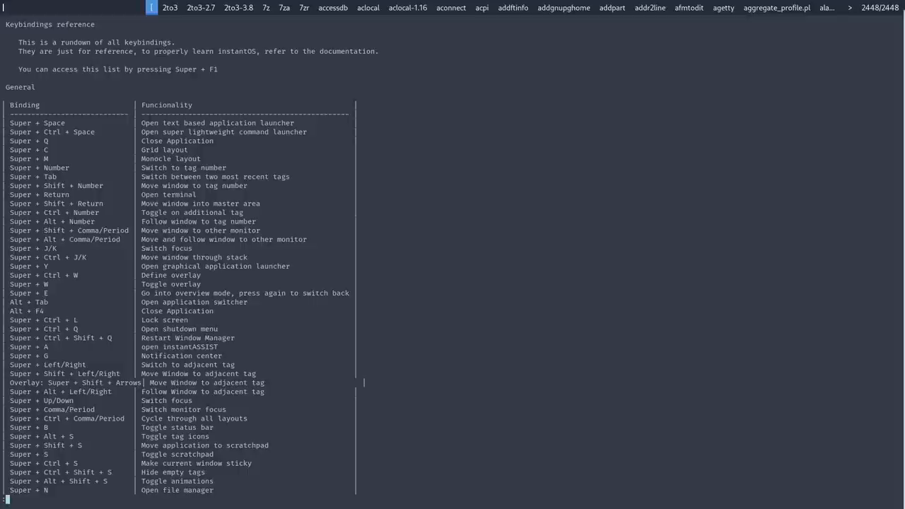
{"action": "left_click", "coordinate": [611, 9]}
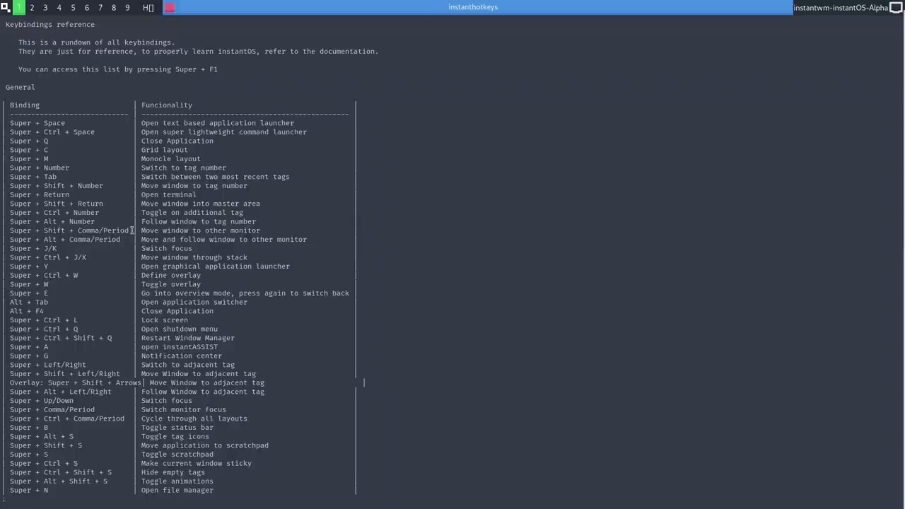
{"action": "mouse_move", "coordinate": [195, 257]}
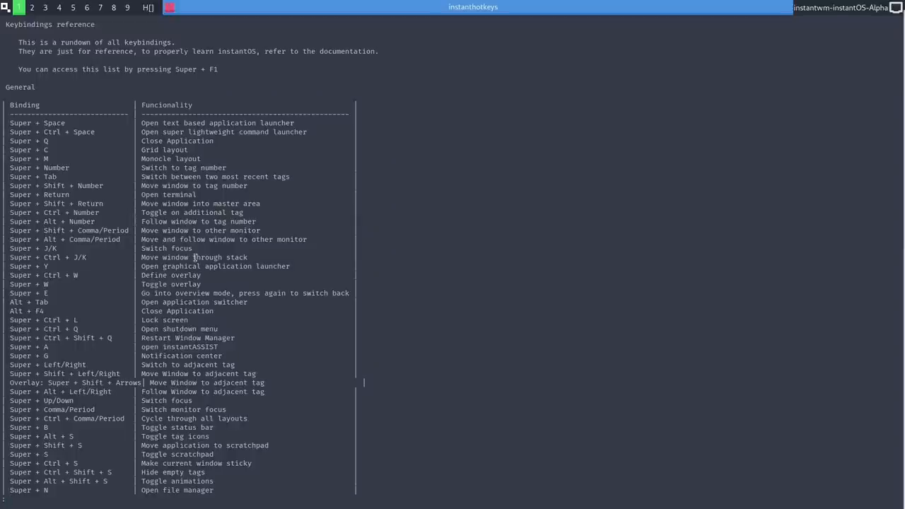
{"action": "mouse_move", "coordinate": [552, 248]}
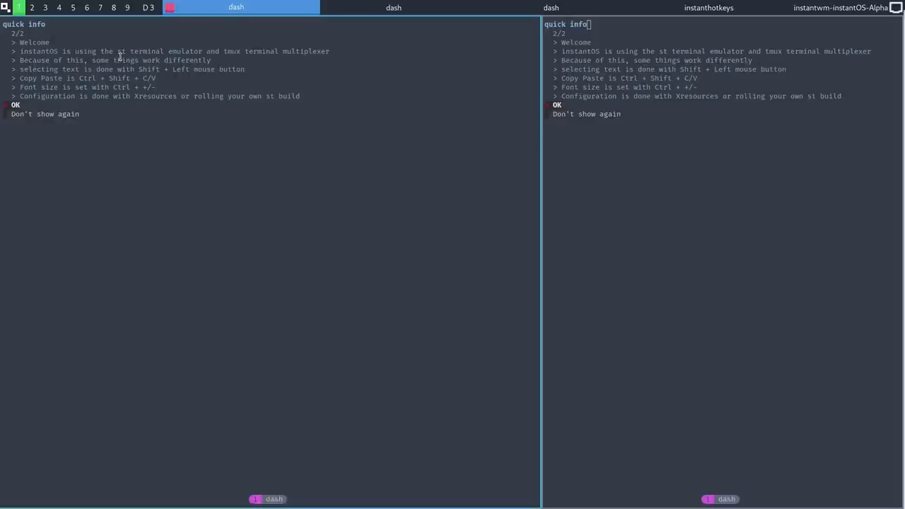
{"action": "mouse_move", "coordinate": [121, 57]}
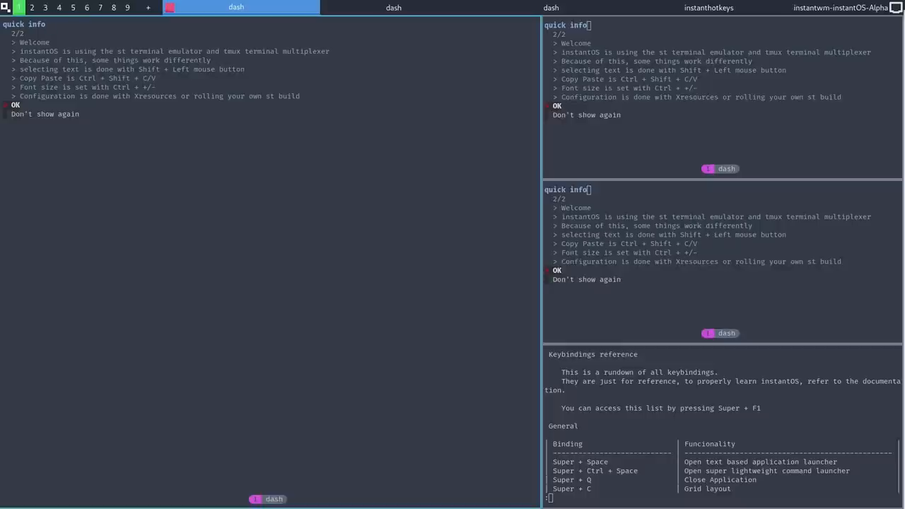
{"action": "mouse_move", "coordinate": [119, 95]}
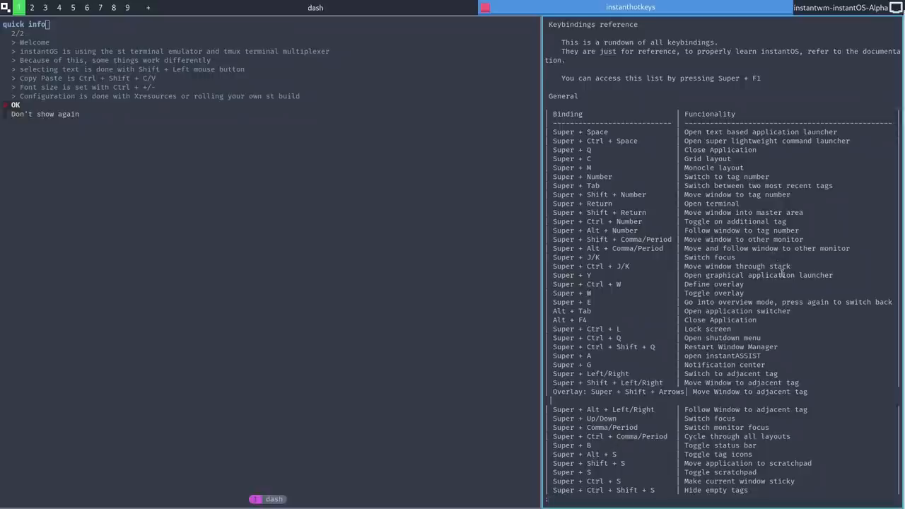
{"action": "mouse_move", "coordinate": [639, 266]}
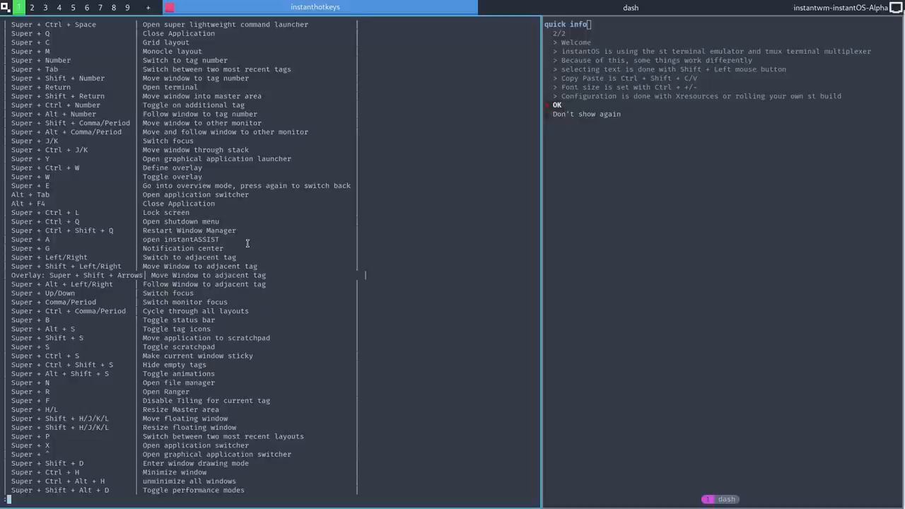
- Tile extra st terminals beside the keybindings list, scroll it, then close all windows
{"action": "scroll", "scroll_direction": "down", "scroll_amount": 3}
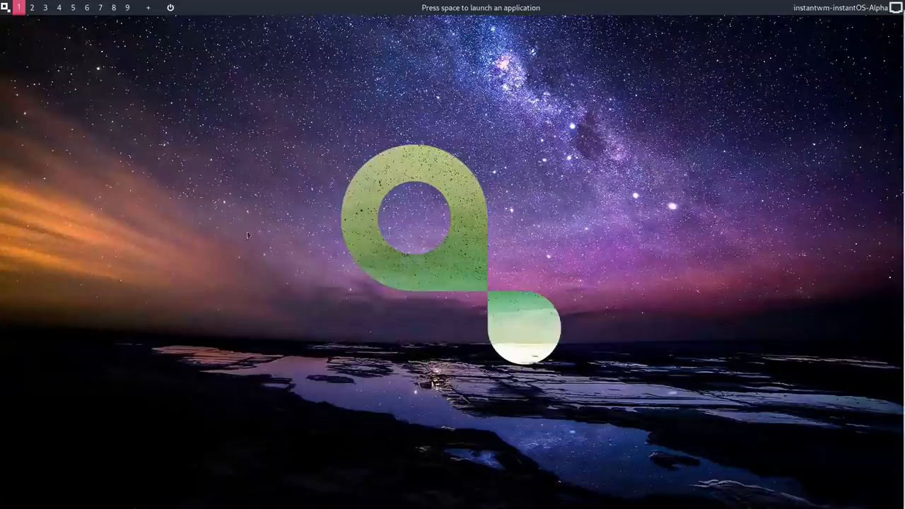
- Launch a terminal from the start menu, close it, and bring the start menu back
{"action": "left_click", "coordinate": [6, 8]}
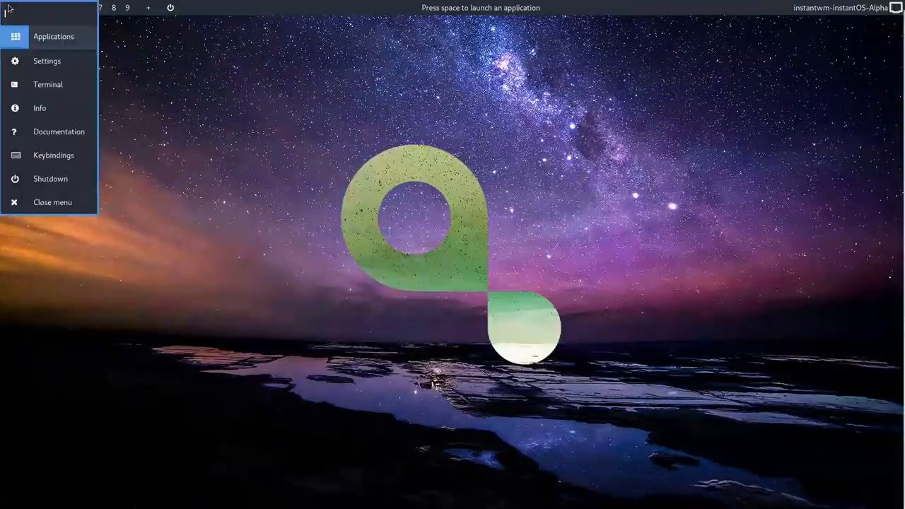
{"action": "mouse_move", "coordinate": [48, 88]}
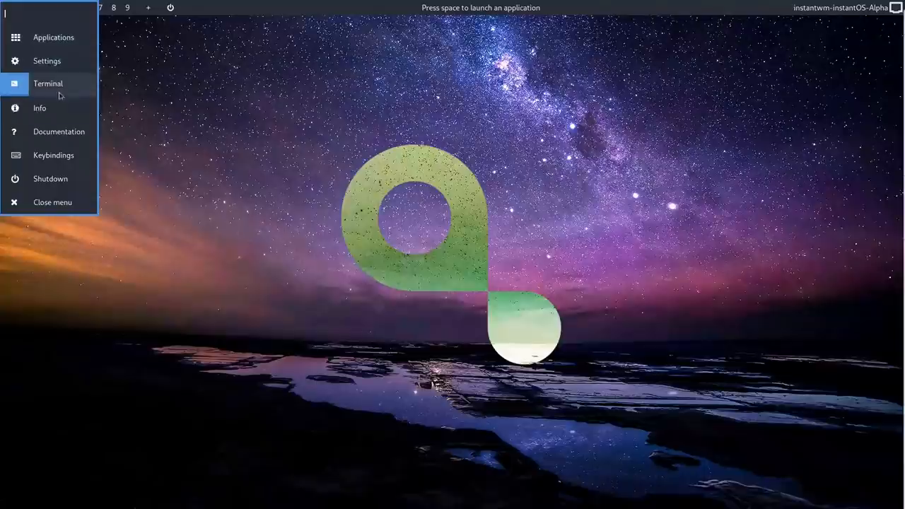
{"action": "left_click", "coordinate": [48, 84]}
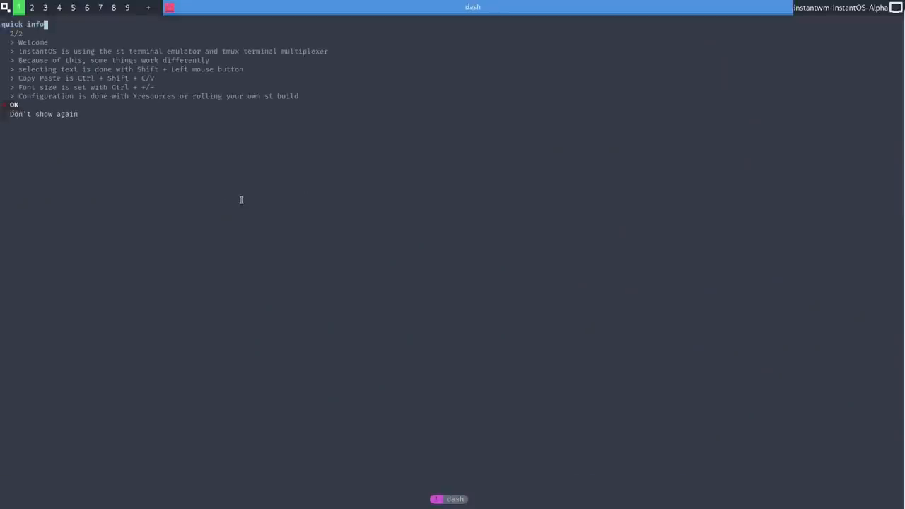
{"action": "left_click", "coordinate": [14, 104]}
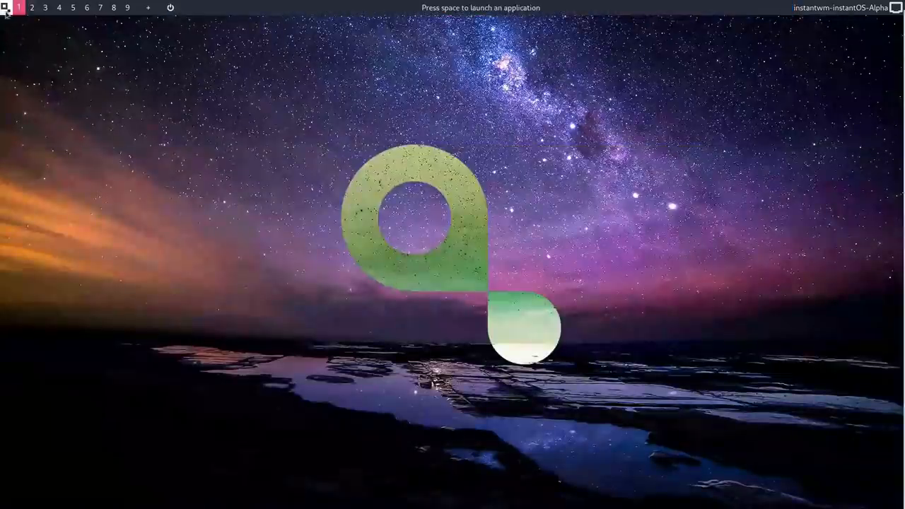
{"action": "left_click", "coordinate": [4, 8]}
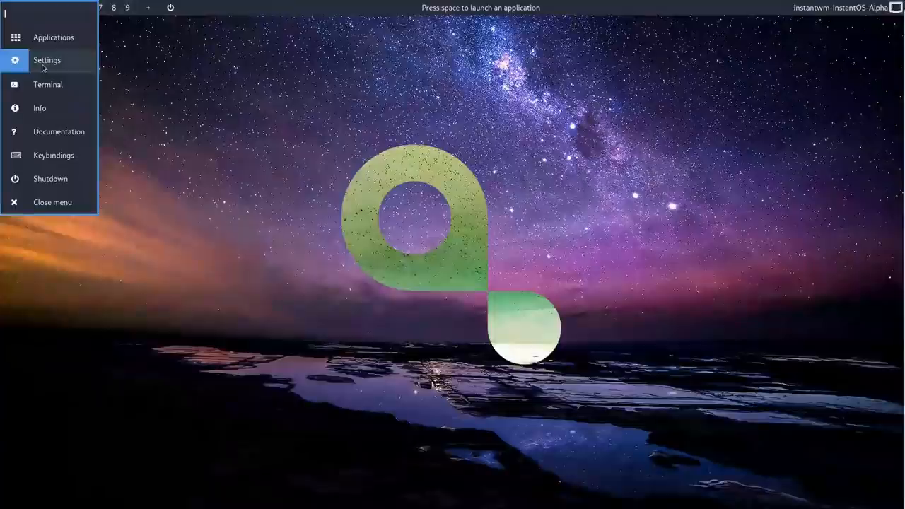
- Peek at the Sound settings and return to the main Settings list
{"action": "left_click", "coordinate": [47, 59]}
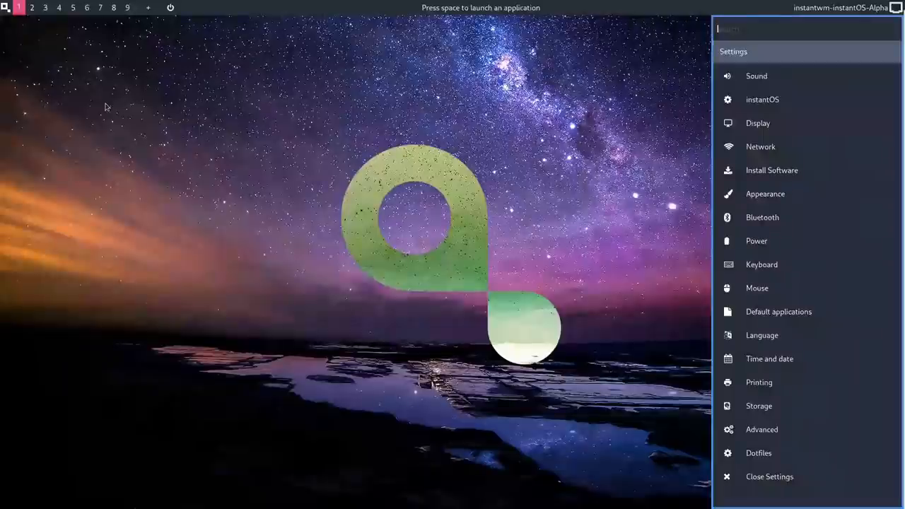
{"action": "mouse_move", "coordinate": [118, 102]}
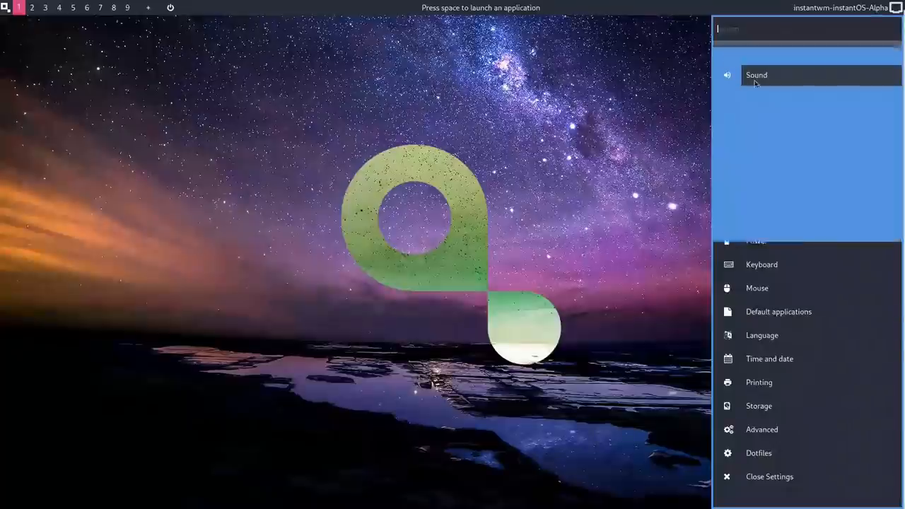
{"action": "left_click", "coordinate": [757, 75]}
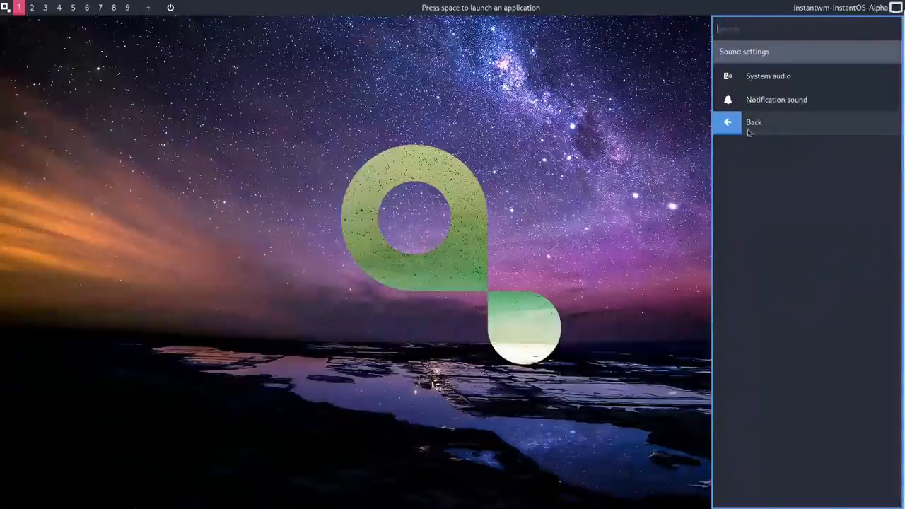
{"action": "left_click", "coordinate": [754, 121]}
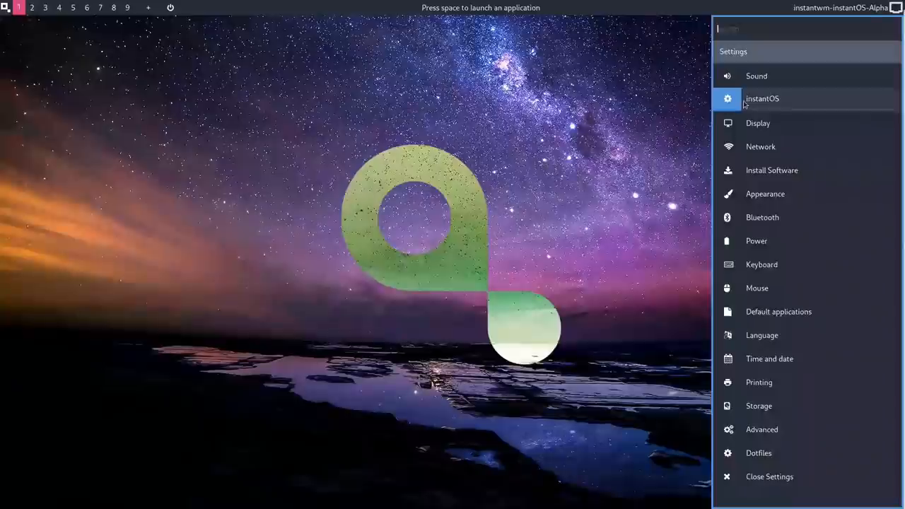
- Browse the instantOS settings submenu, view the Potato prompt, and go back without changes
{"action": "left_click", "coordinate": [762, 99]}
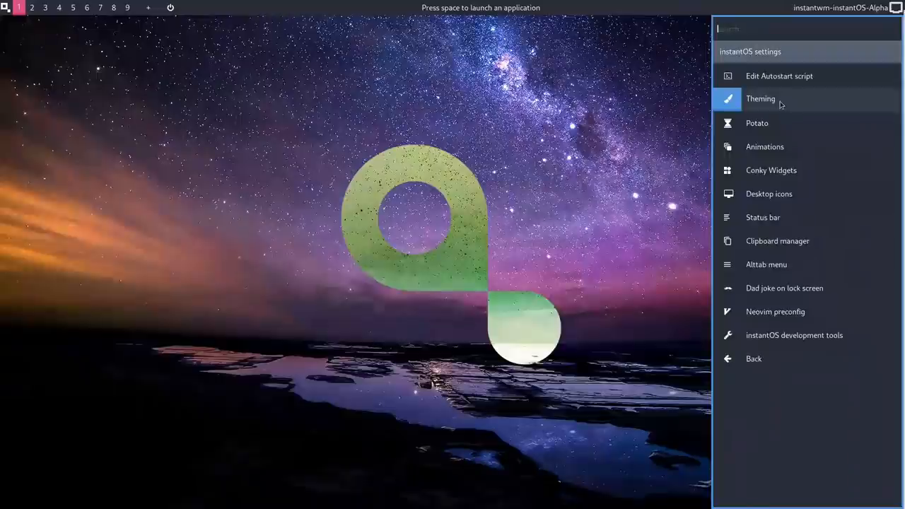
{"action": "left_click", "coordinate": [761, 99]}
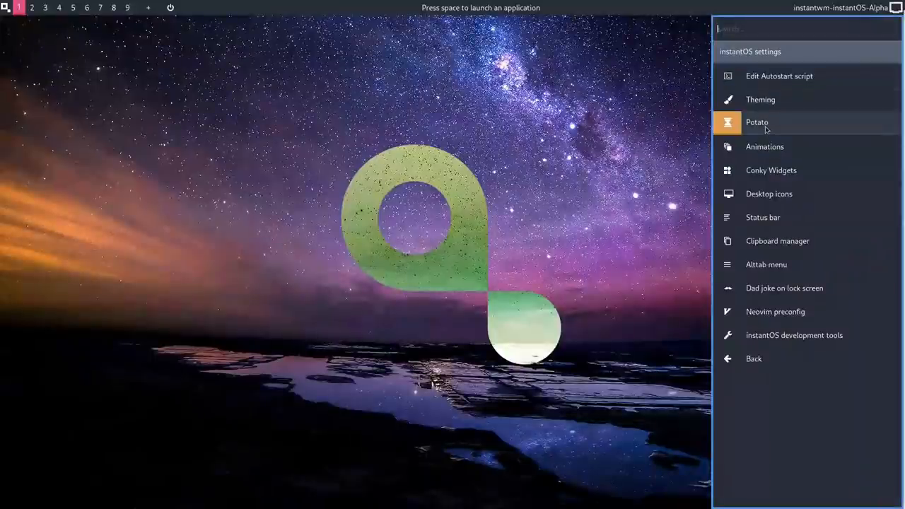
{"action": "left_click", "coordinate": [756, 122]}
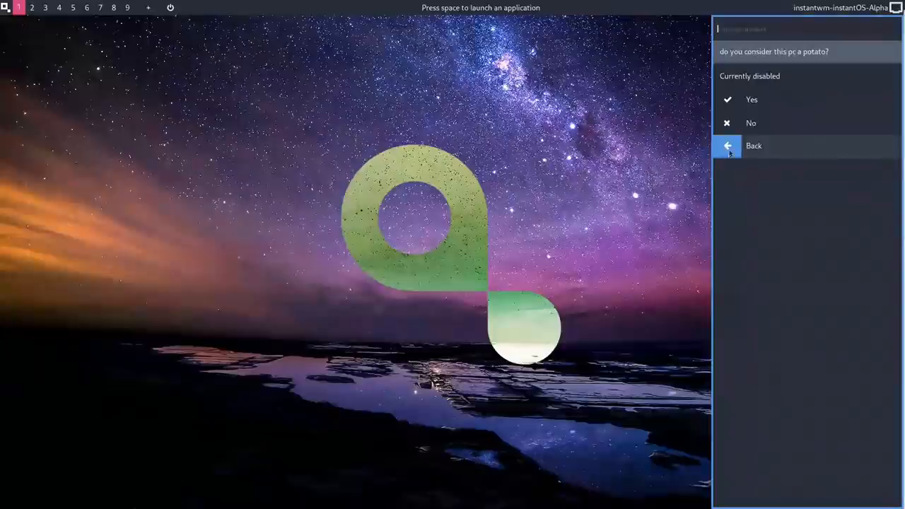
{"action": "left_click", "coordinate": [754, 146]}
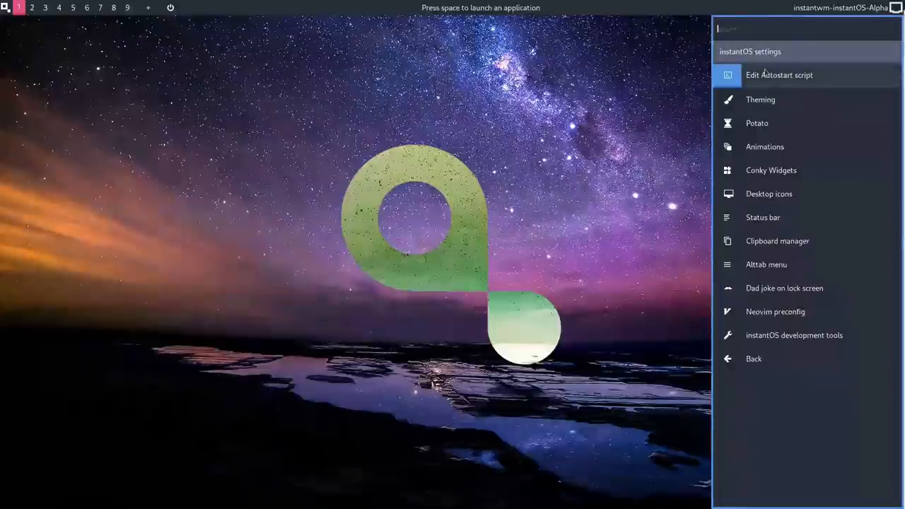
- View autostart.sh in Neovim via Edit Autostart script, then quit back to the desktop
{"action": "left_click", "coordinate": [779, 75]}
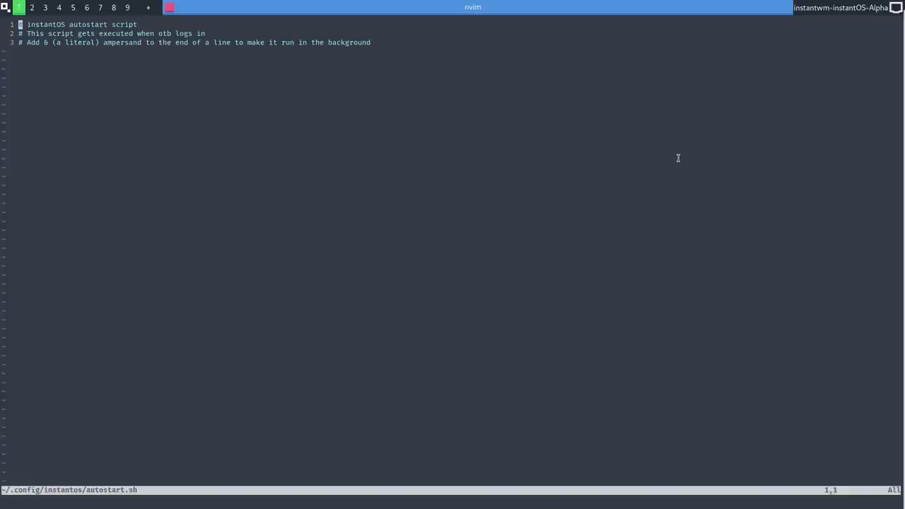
{"action": "mouse_move", "coordinate": [527, 122]}
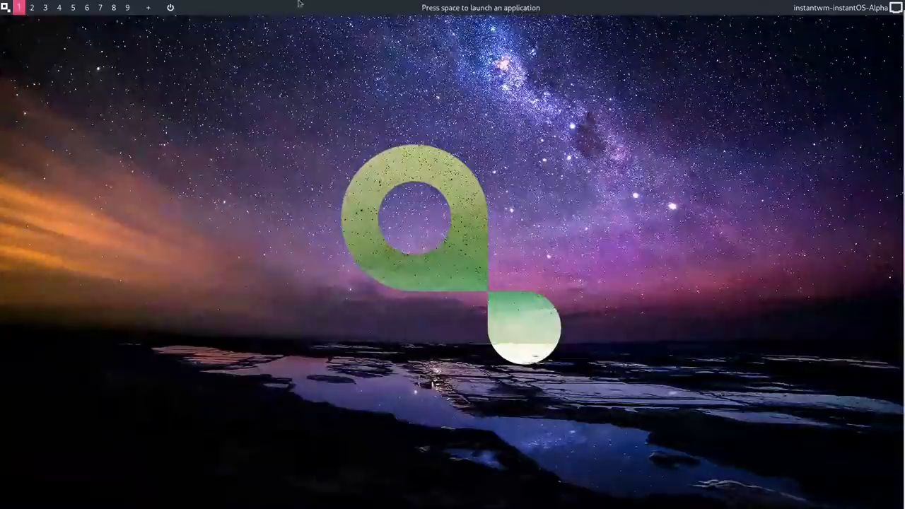
- Browse the Display settings from the Settings menu and return to the main list
{"action": "left_click", "coordinate": [5, 9]}
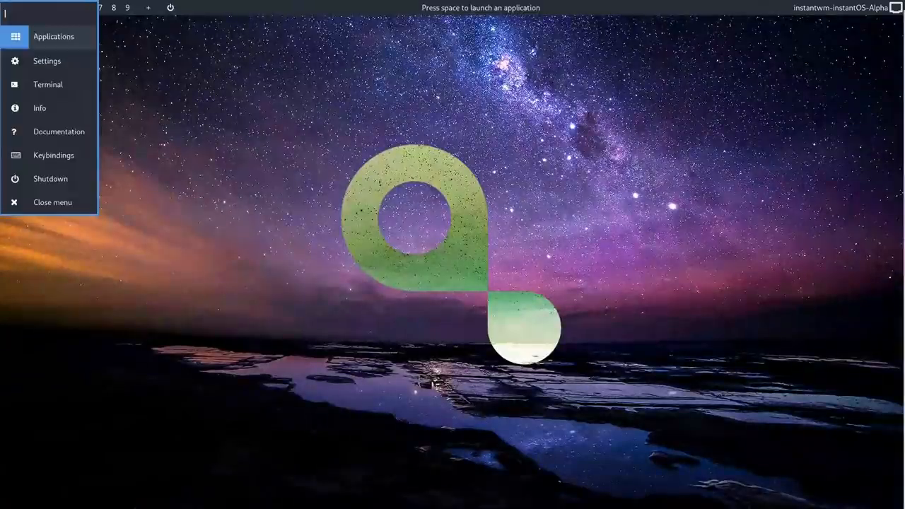
{"action": "left_click", "coordinate": [47, 61]}
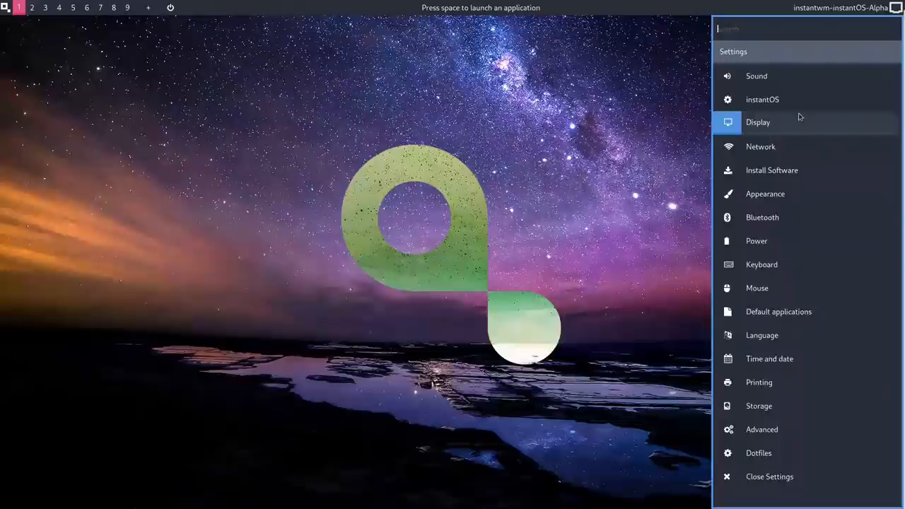
{"action": "mouse_move", "coordinate": [775, 129]}
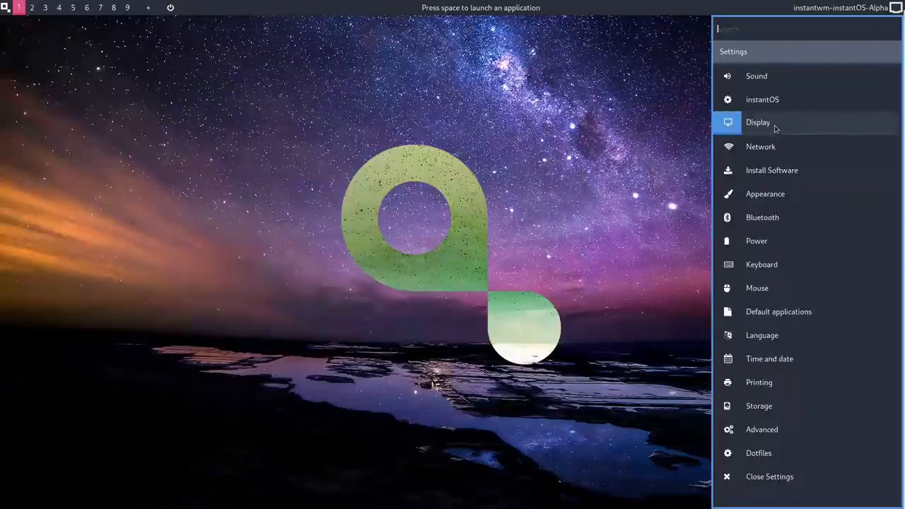
{"action": "left_click", "coordinate": [758, 121]}
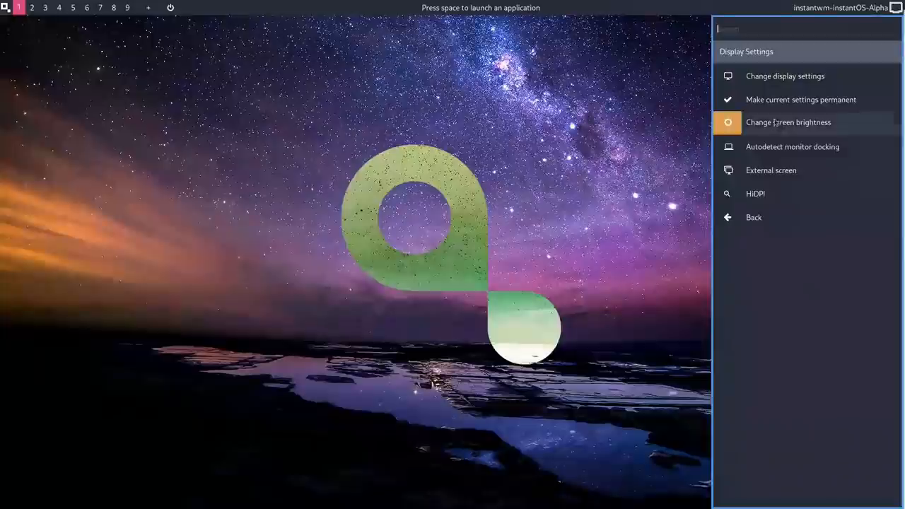
{"action": "mouse_move", "coordinate": [785, 76]}
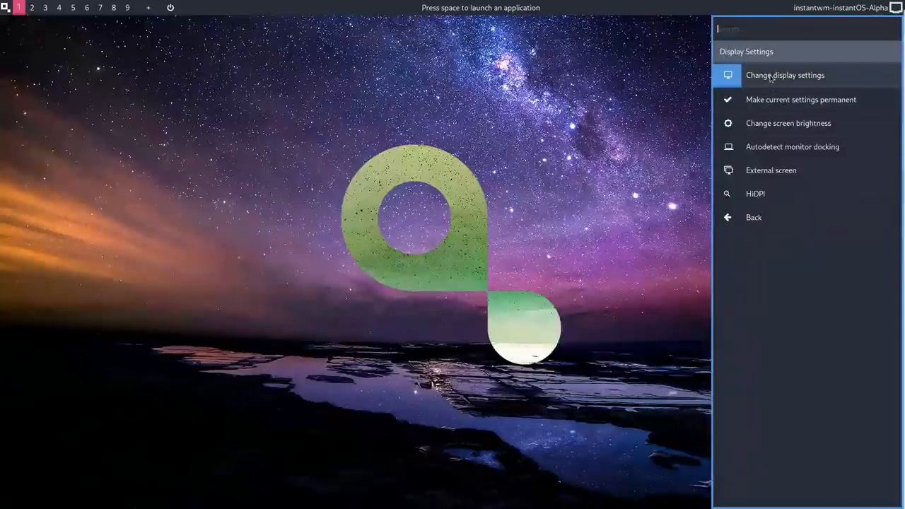
{"action": "mouse_move", "coordinate": [778, 122]}
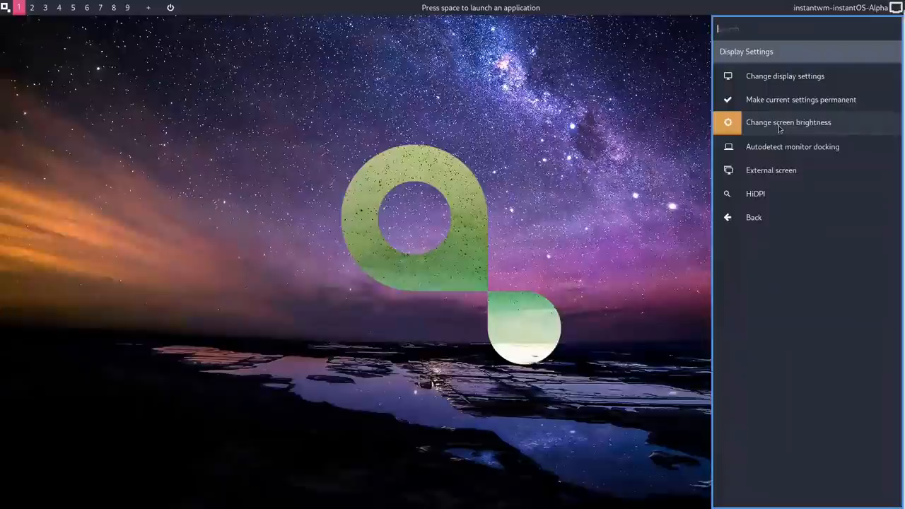
{"action": "mouse_move", "coordinate": [781, 147]}
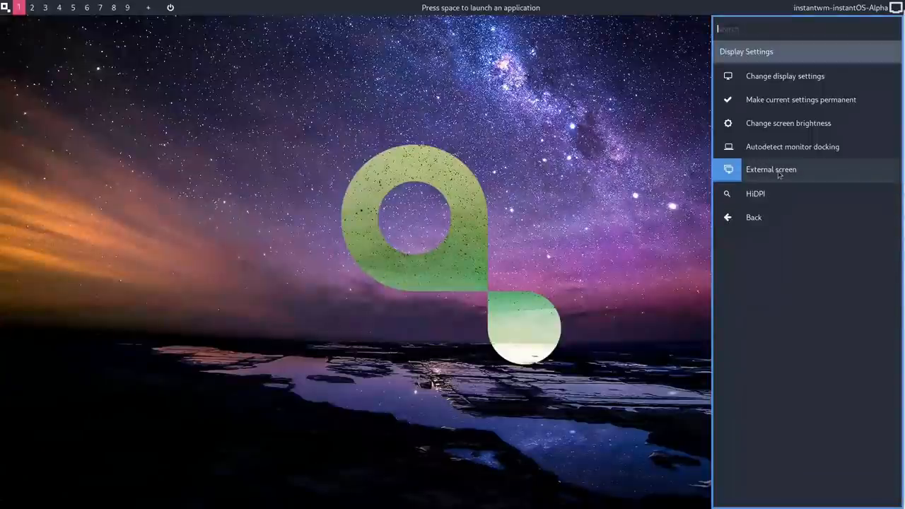
{"action": "left_click", "coordinate": [754, 217]}
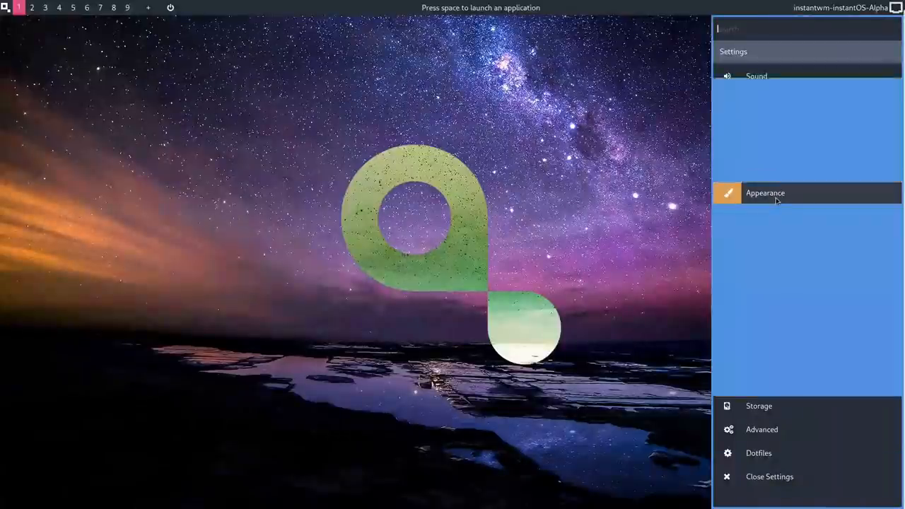
- Peek at Appearance > Application appearance (Customize Look and Feel) and close it
{"action": "left_click", "coordinate": [766, 192]}
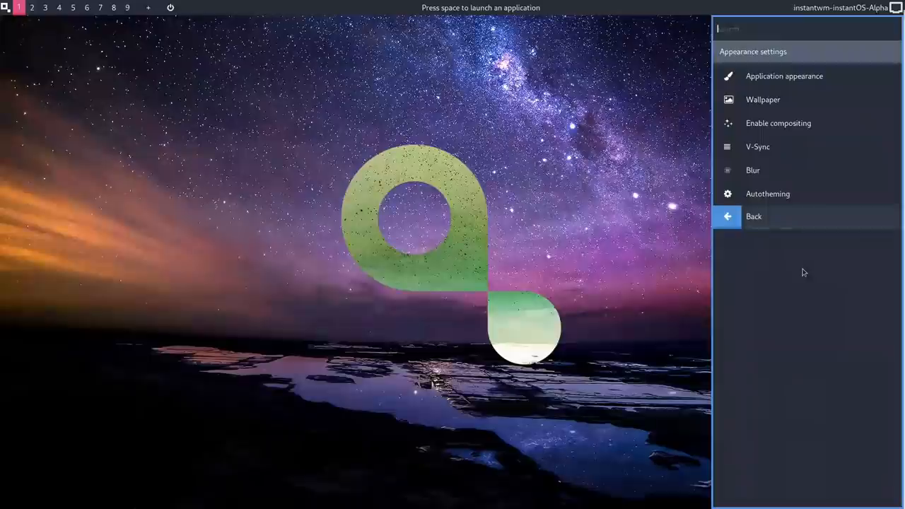
{"action": "left_click", "coordinate": [784, 77]}
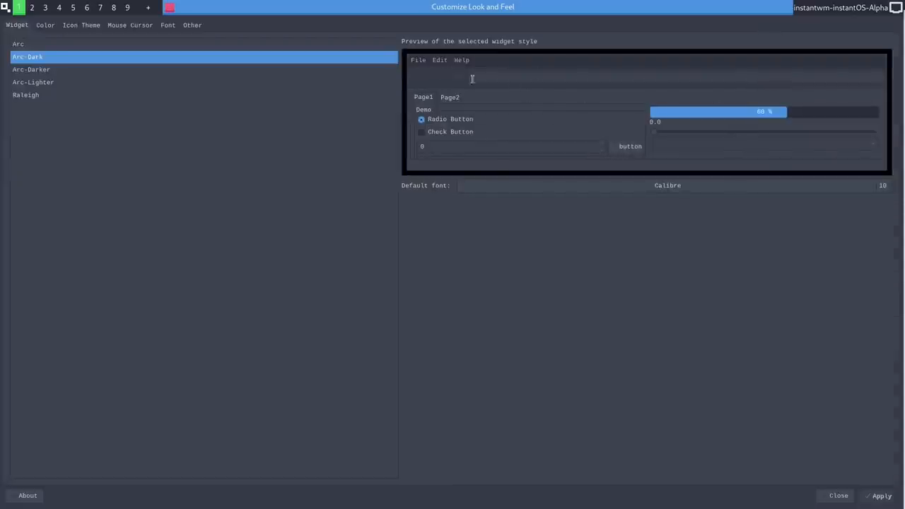
{"action": "left_click", "coordinate": [837, 495]}
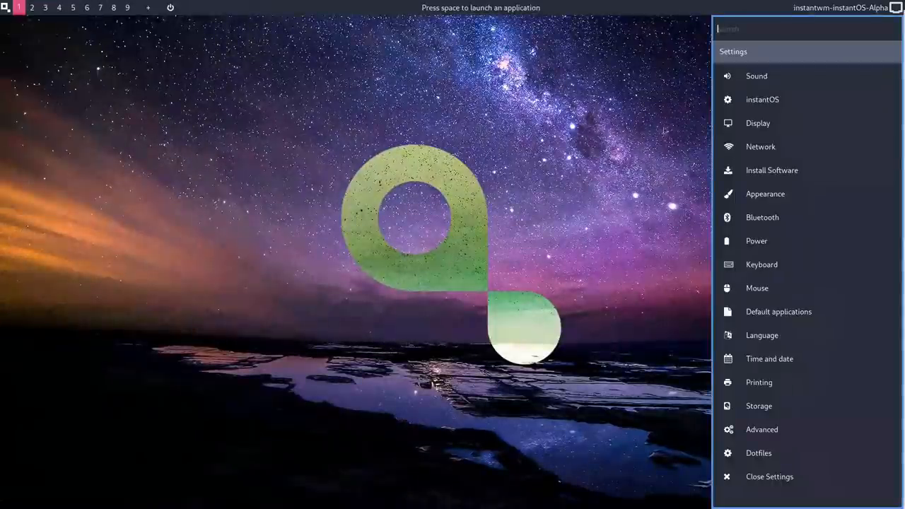
- Generate a new waterfall-canyon wallpaper via Appearance > Wallpaper, then reopen the start menu
{"action": "left_click", "coordinate": [765, 194]}
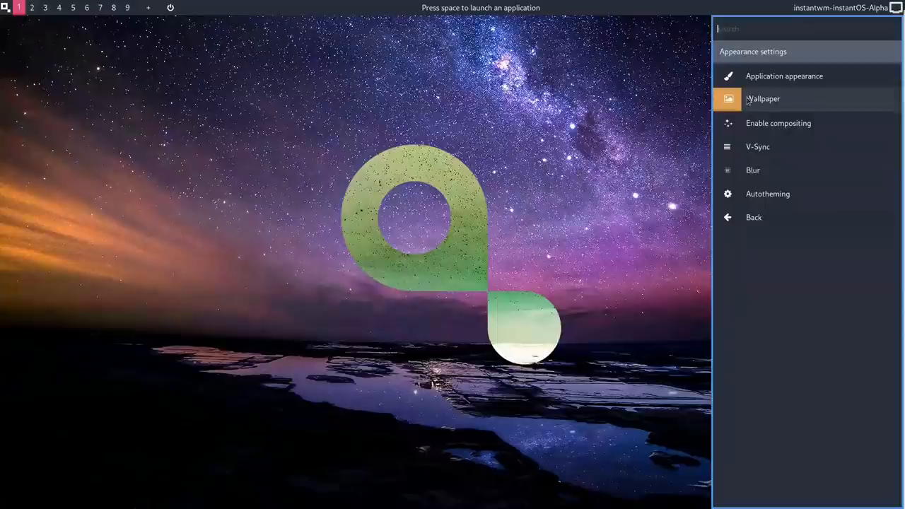
{"action": "left_click", "coordinate": [764, 99]}
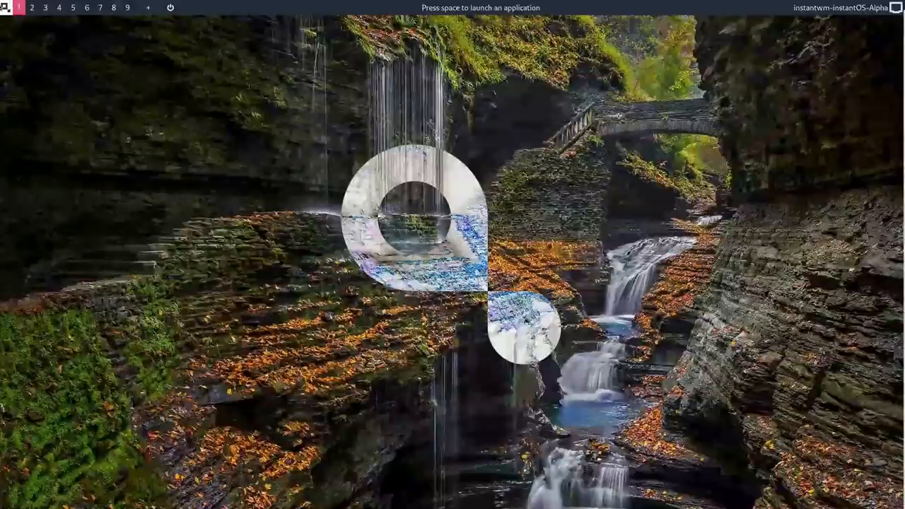
{"action": "left_click", "coordinate": [5, 8]}
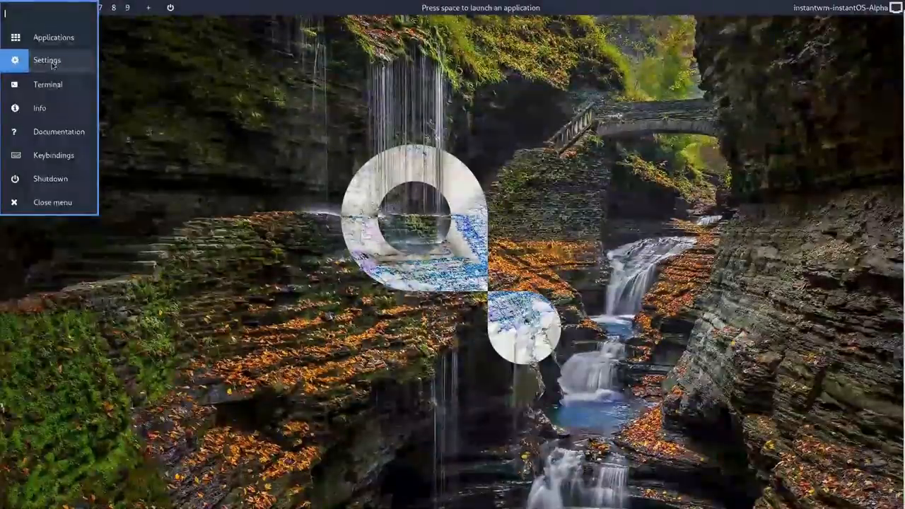
- Launch Nitrogen via Settings > Appearance > Wallpaper > Browse wallpapers
{"action": "left_click", "coordinate": [48, 60]}
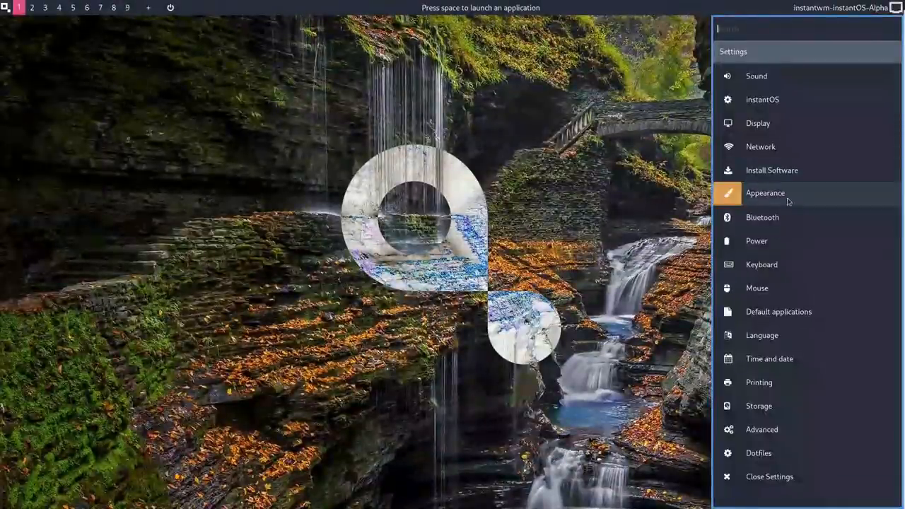
{"action": "left_click", "coordinate": [765, 192]}
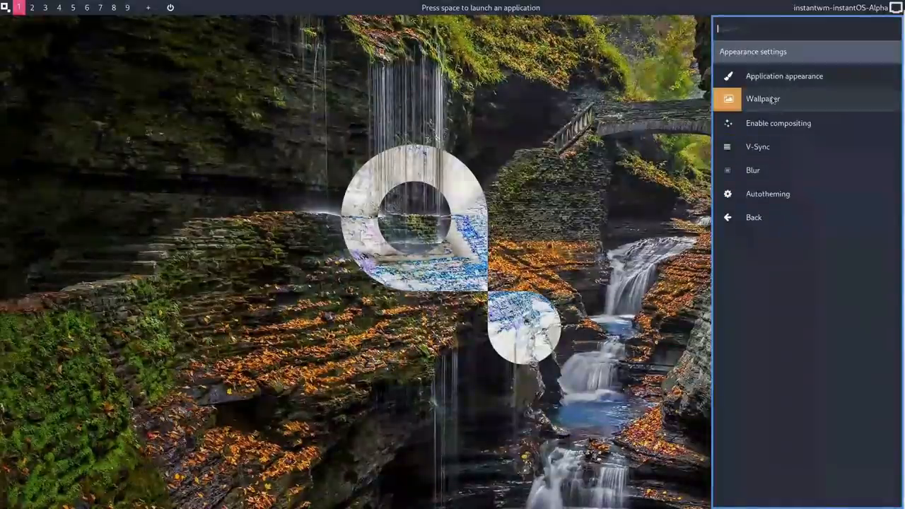
{"action": "left_click", "coordinate": [763, 99]}
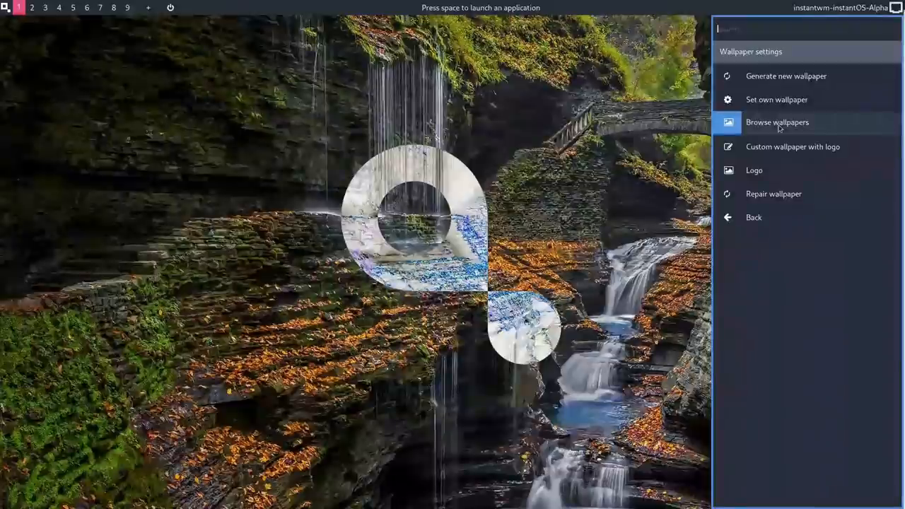
{"action": "left_click", "coordinate": [778, 122]}
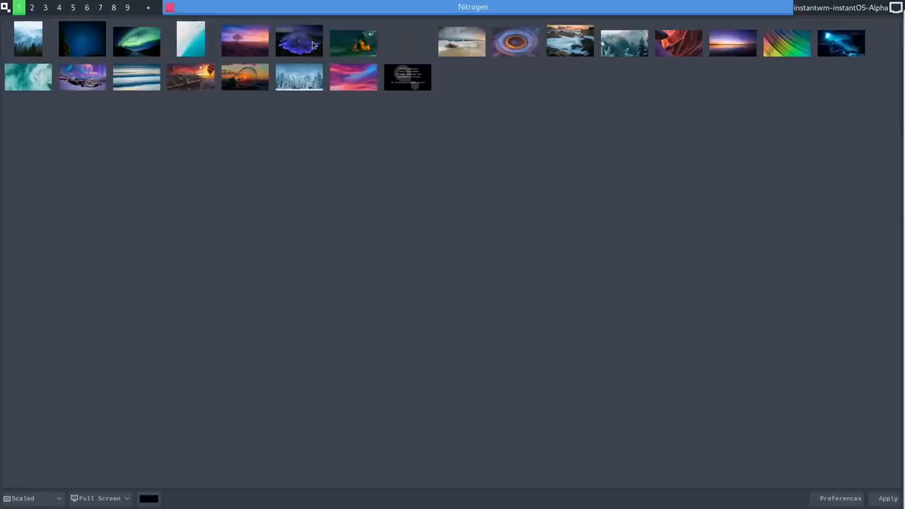
- Select the blue lava lake thumbnail in Nitrogen as the desktop wallpaper
{"action": "left_click", "coordinate": [298, 40]}
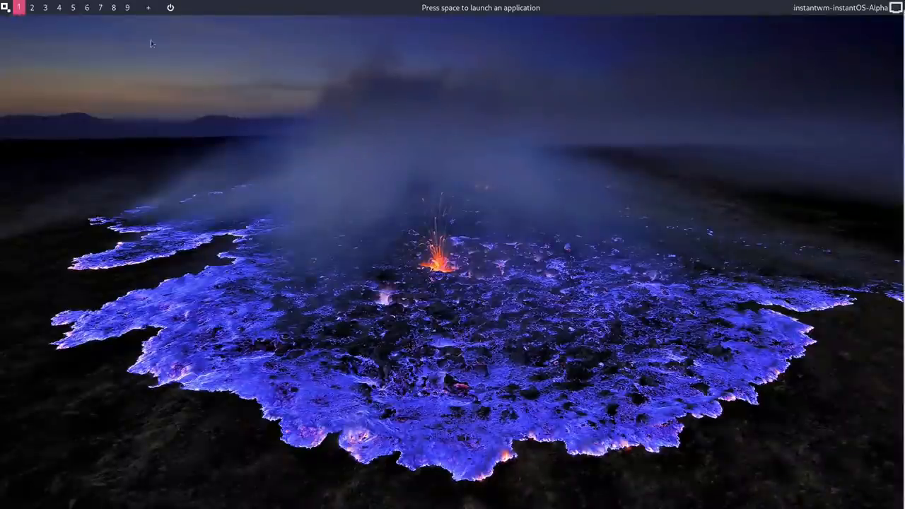
{"action": "mouse_move", "coordinate": [164, 74]}
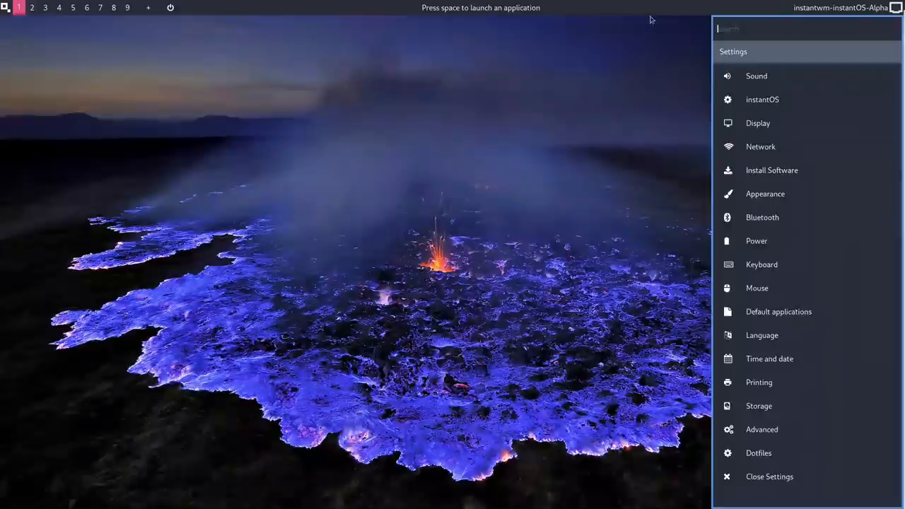
- Run Autotheming from the Appearance settings, swapping in a mountain-lake wallpaper
{"action": "left_click", "coordinate": [766, 192]}
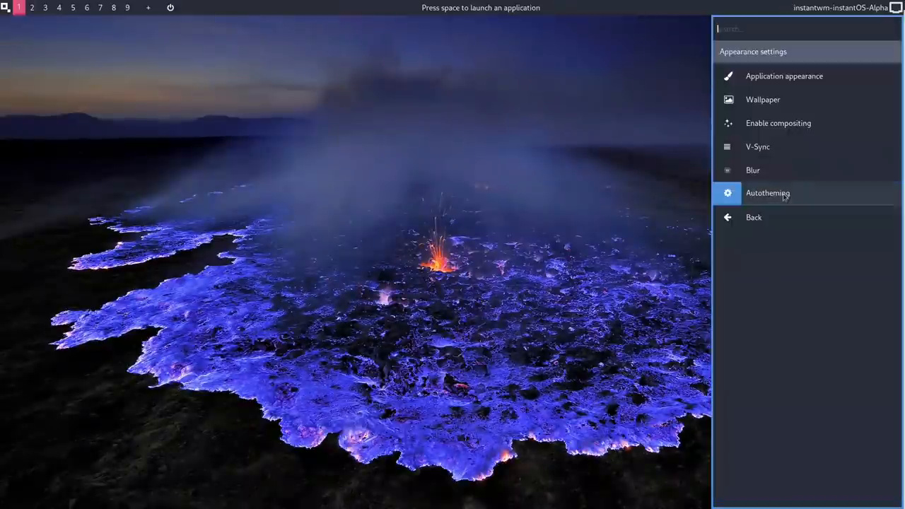
{"action": "left_click", "coordinate": [764, 99]}
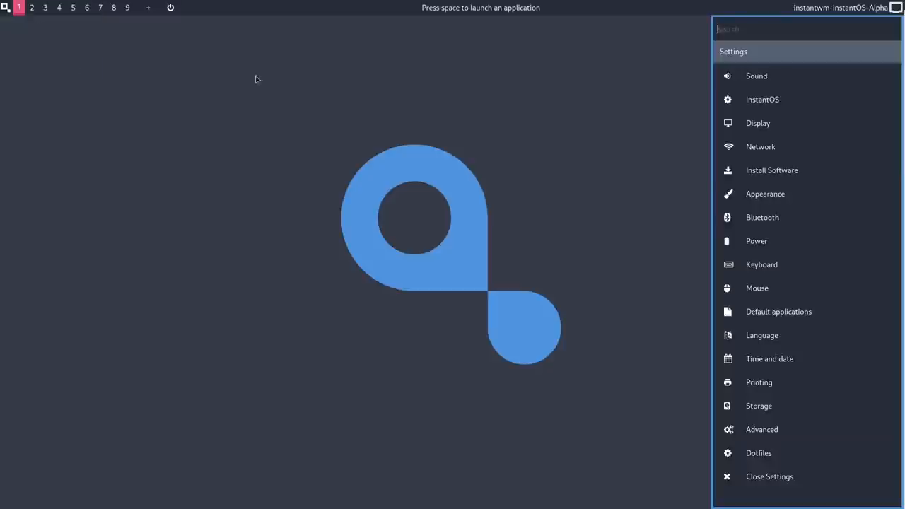
{"action": "mouse_move", "coordinate": [763, 217]}
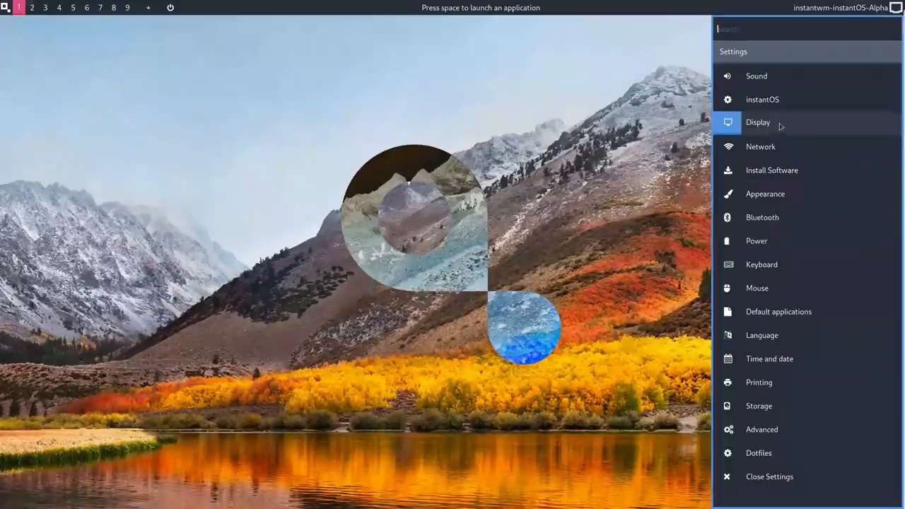
- Restore the blue lava image as wallpaper through Nitrogen and apply it
{"action": "left_click", "coordinate": [766, 194]}
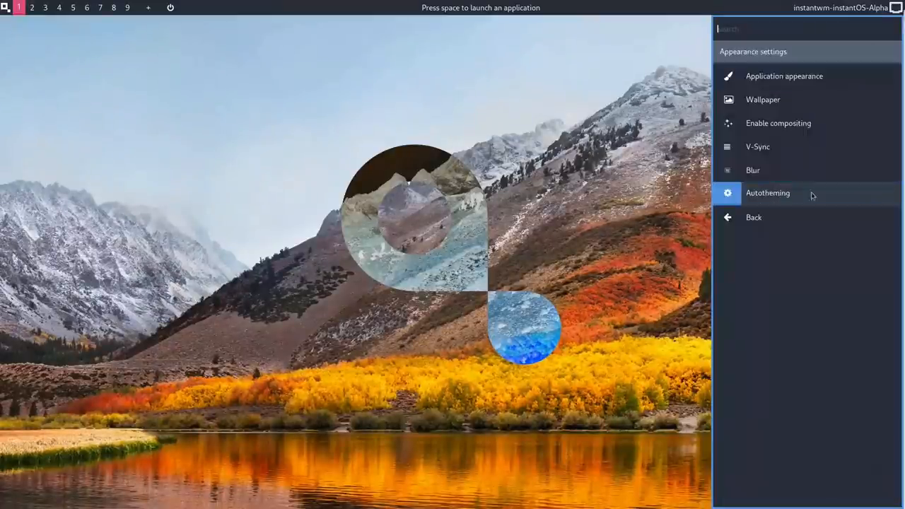
{"action": "left_click", "coordinate": [764, 99]}
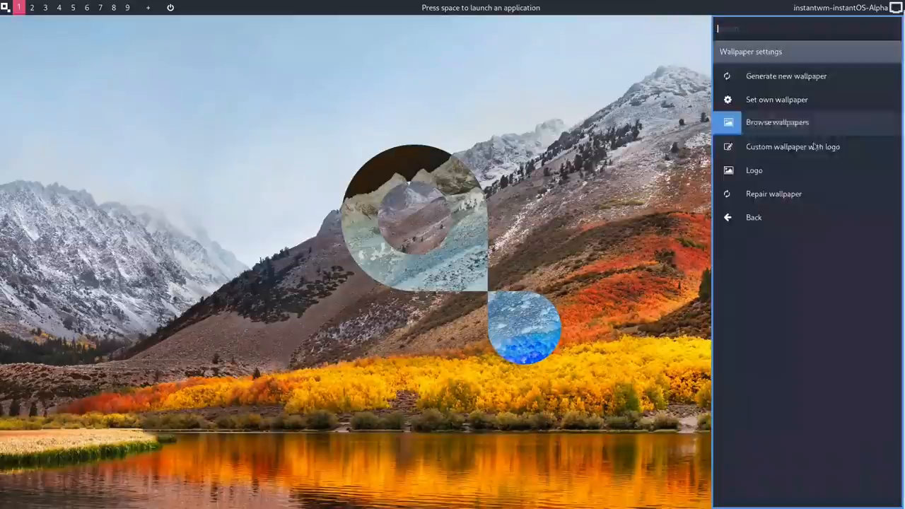
{"action": "left_click", "coordinate": [778, 121]}
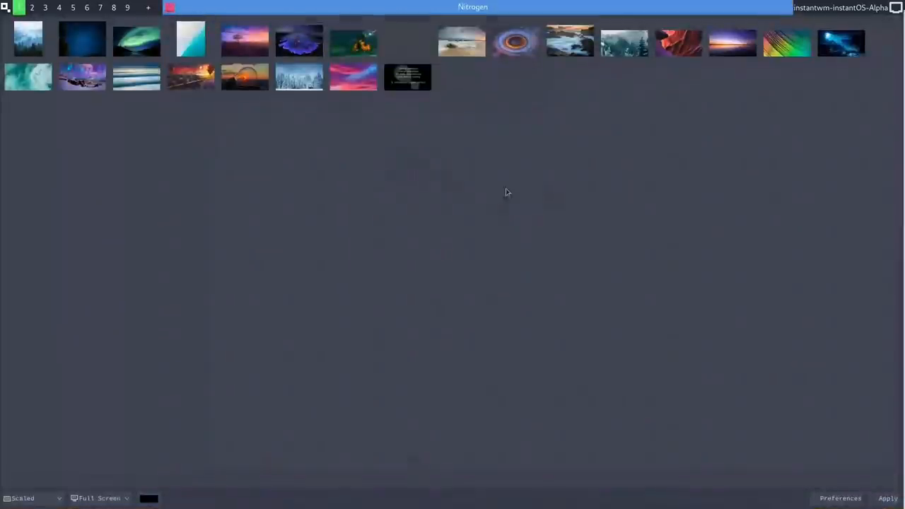
{"action": "left_click", "coordinate": [298, 40]}
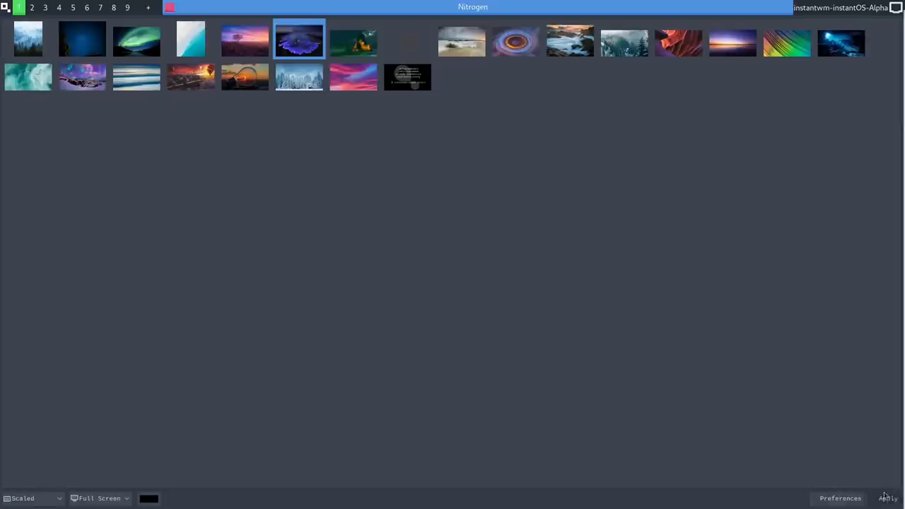
{"action": "left_click", "coordinate": [888, 498]}
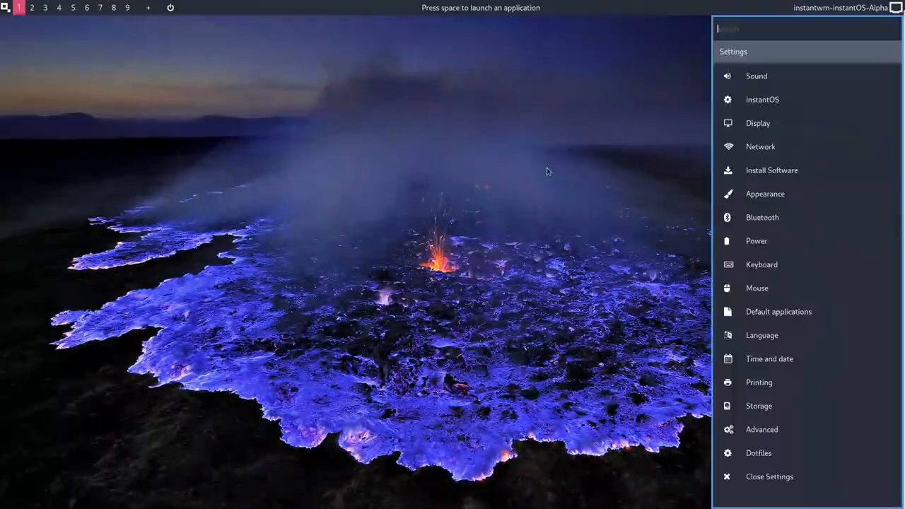
{"action": "mouse_move", "coordinate": [756, 240]}
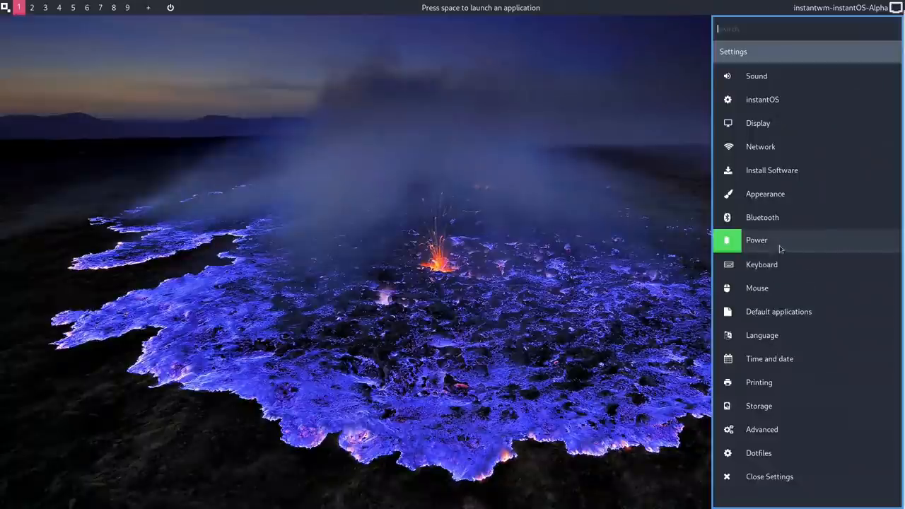
{"action": "mouse_move", "coordinate": [761, 263]}
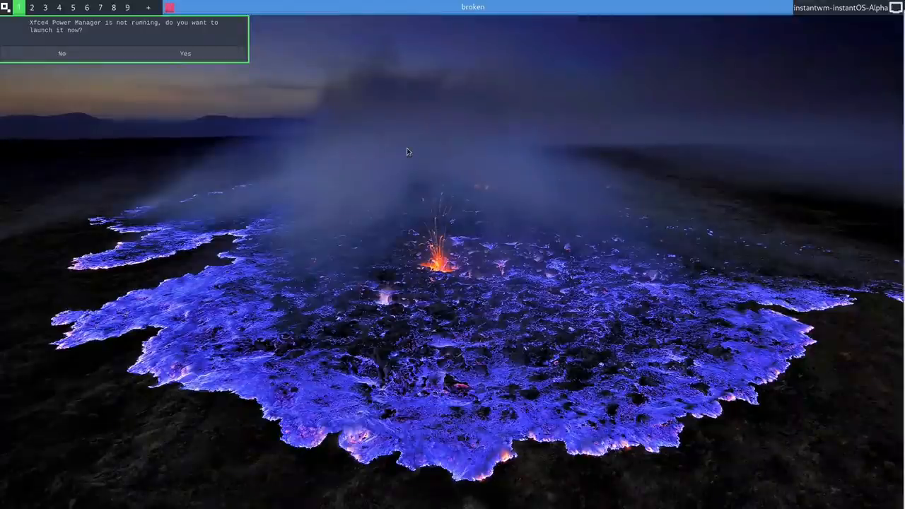
{"action": "mouse_move", "coordinate": [62, 54]}
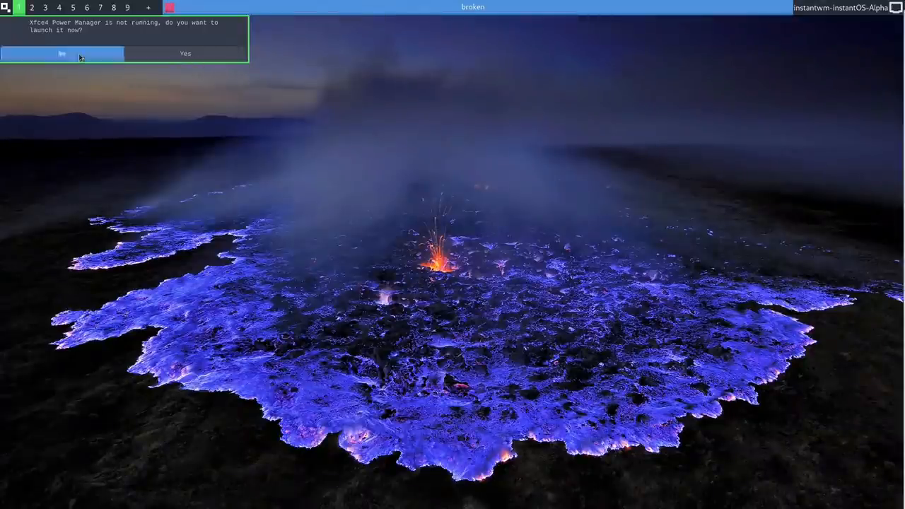
- Decline launching Xfce Power Manager and open the Default applications settings
{"action": "left_click", "coordinate": [62, 54]}
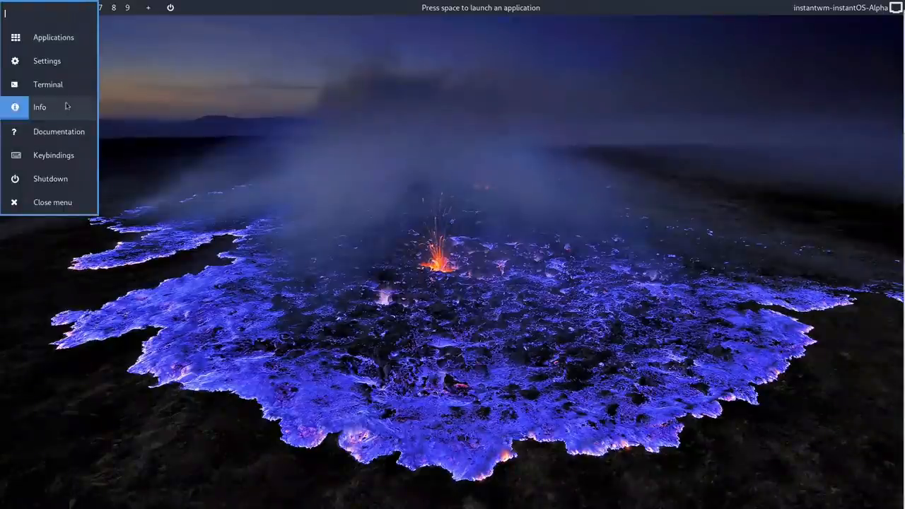
{"action": "left_click", "coordinate": [47, 61]}
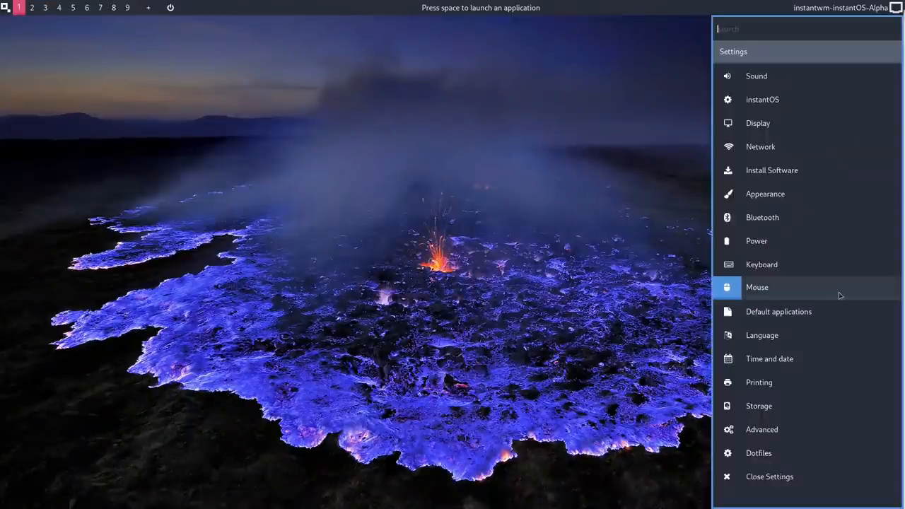
{"action": "mouse_move", "coordinate": [766, 240]}
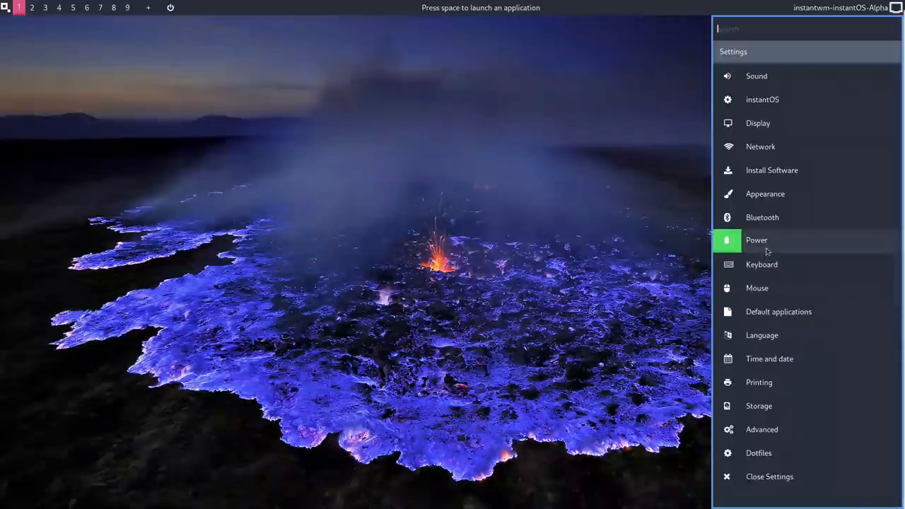
{"action": "left_click", "coordinate": [778, 311]}
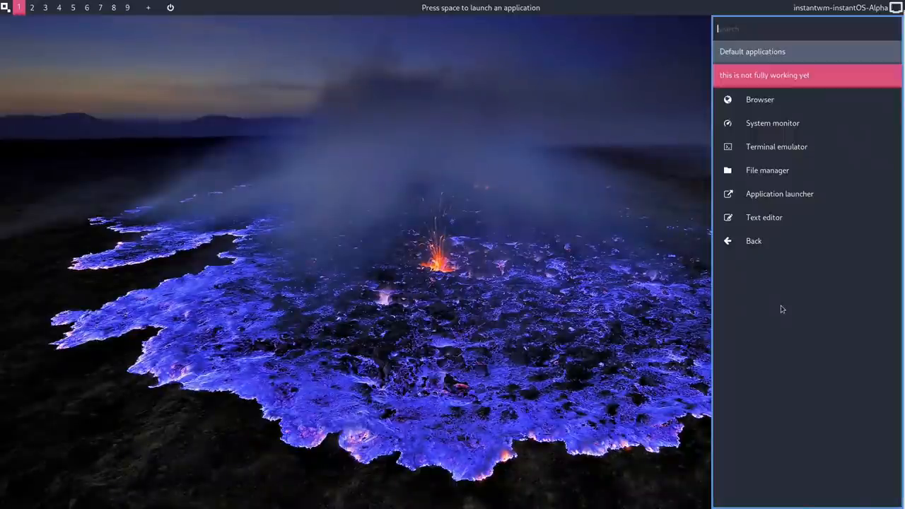
{"action": "mouse_move", "coordinate": [773, 299]}
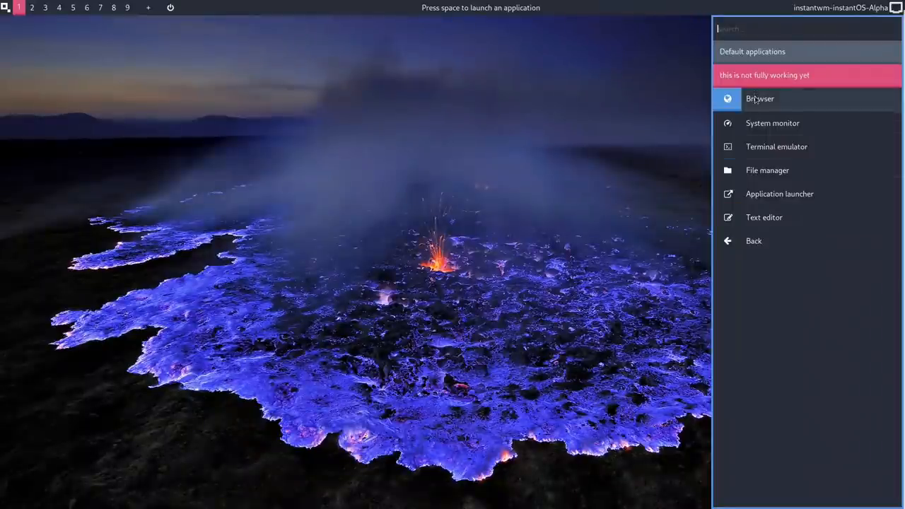
{"action": "mouse_move", "coordinate": [773, 121]}
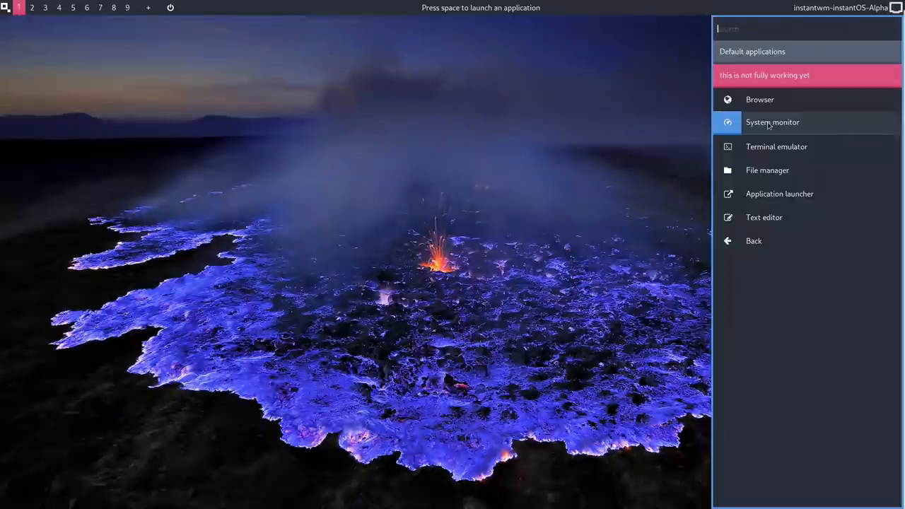
{"action": "mouse_move", "coordinate": [767, 169]}
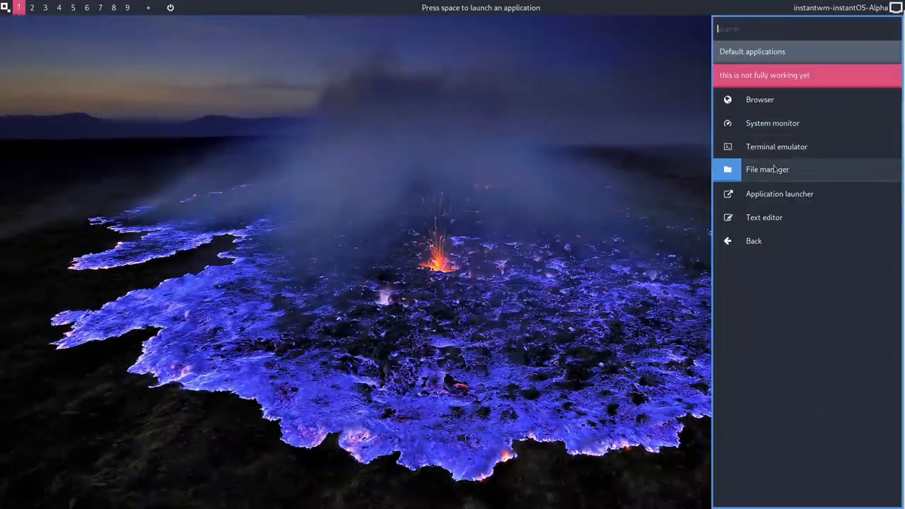
{"action": "mouse_move", "coordinate": [780, 192]}
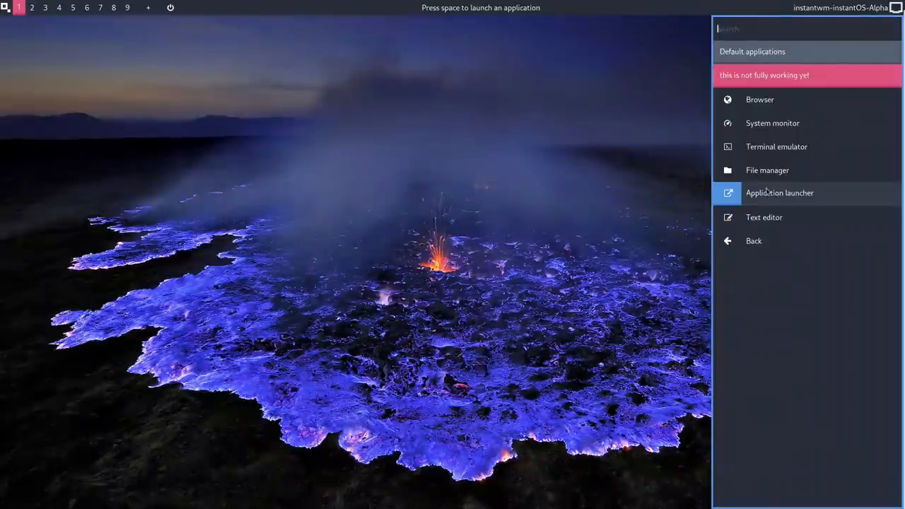
- Choose the Application launcher entry, letting the settings menu close
{"action": "left_click", "coordinate": [780, 193]}
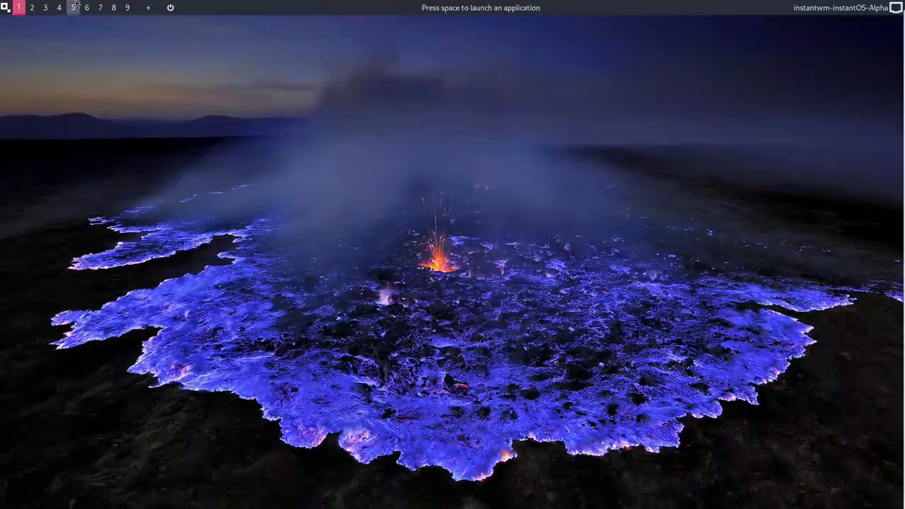
- Open the Advanced settings section from the instantOS settings list
{"action": "left_click", "coordinate": [6, 9]}
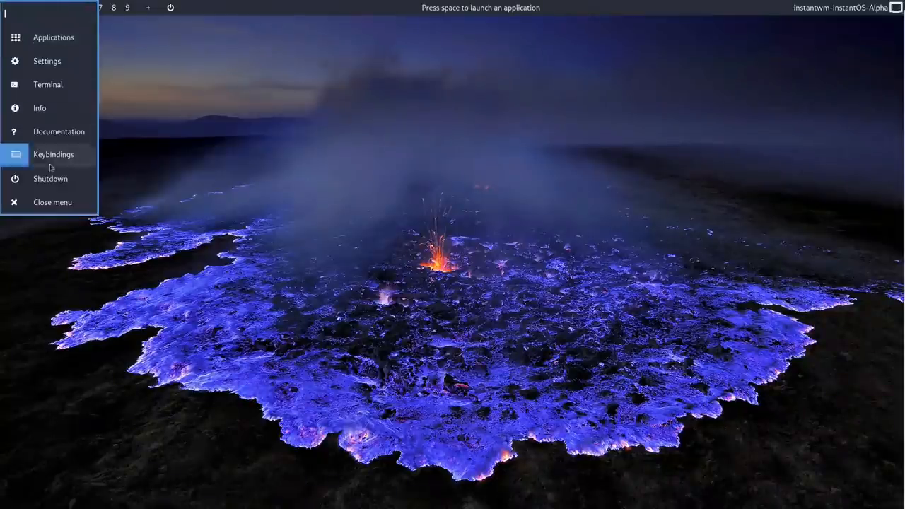
{"action": "left_click", "coordinate": [47, 61]}
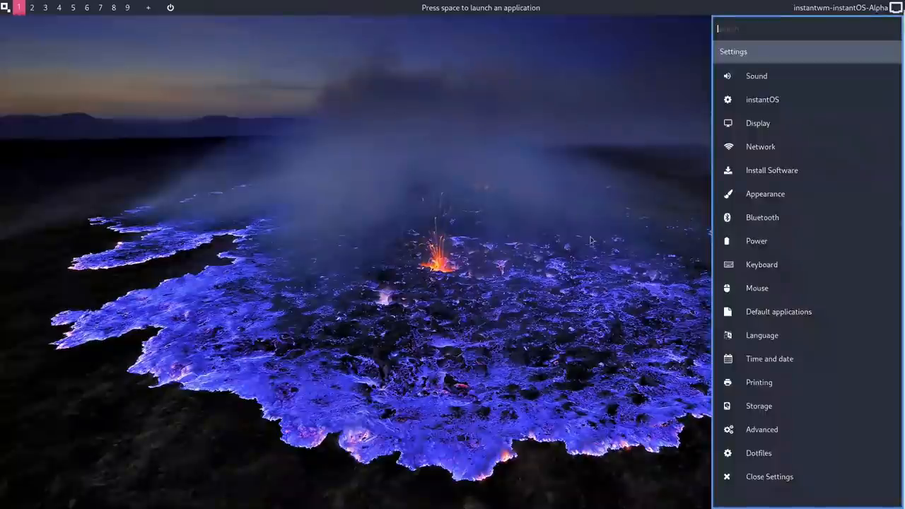
{"action": "mouse_move", "coordinate": [763, 334]}
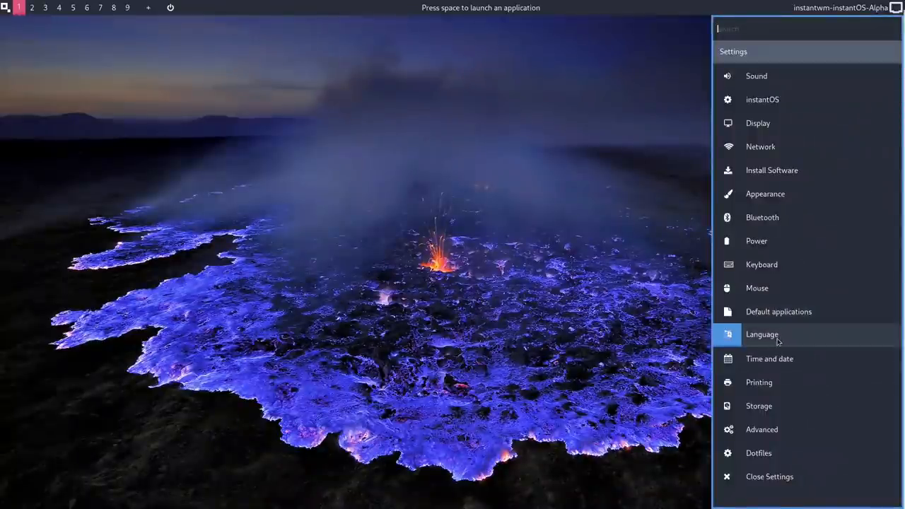
{"action": "mouse_move", "coordinate": [785, 382]}
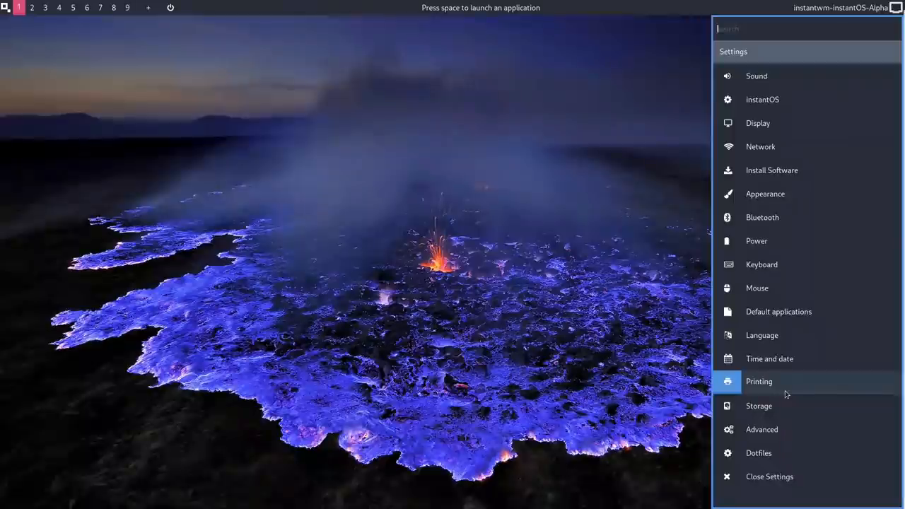
{"action": "mouse_move", "coordinate": [761, 429]}
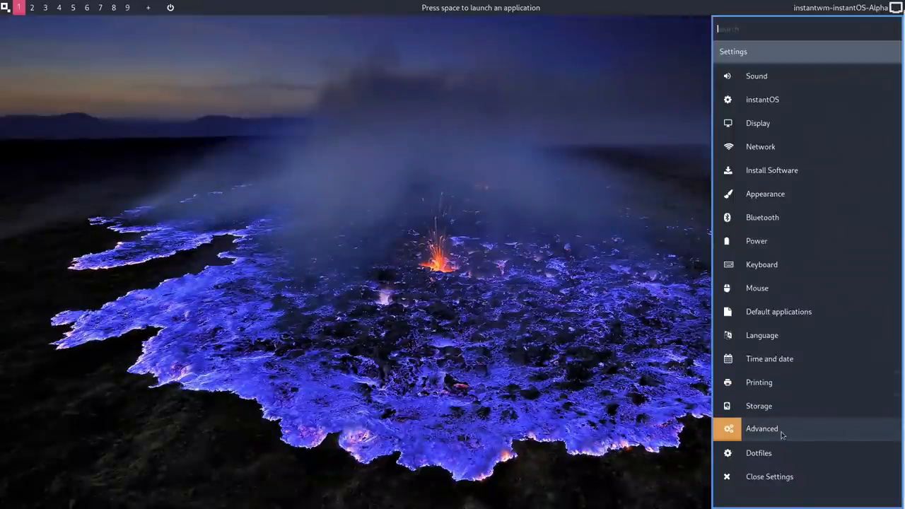
{"action": "left_click", "coordinate": [759, 452]}
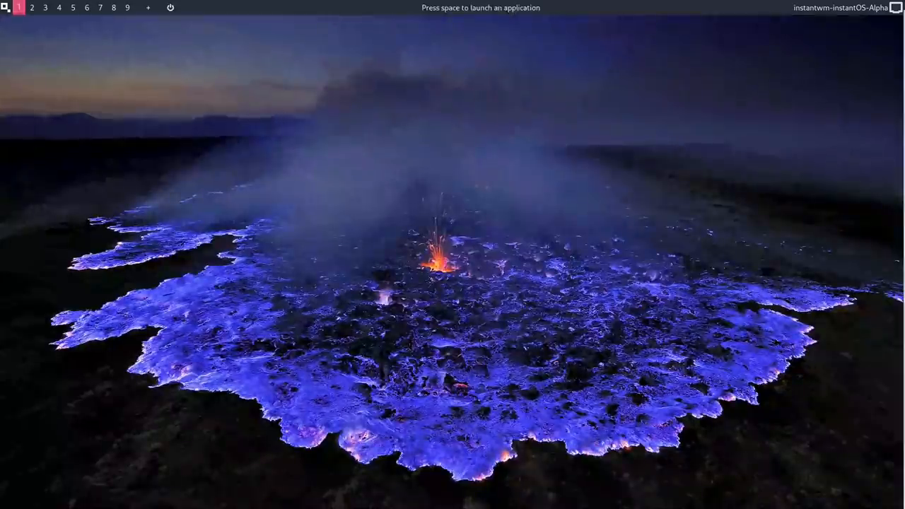
- Reopen Advanced settings listing the Firewall, TLP and Bootloader entries
{"action": "left_click", "coordinate": [4, 8]}
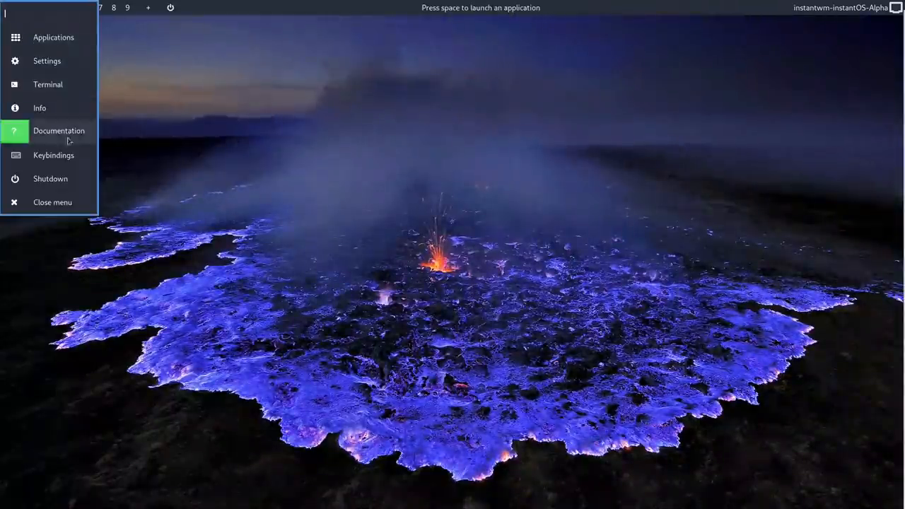
{"action": "mouse_move", "coordinate": [54, 153]}
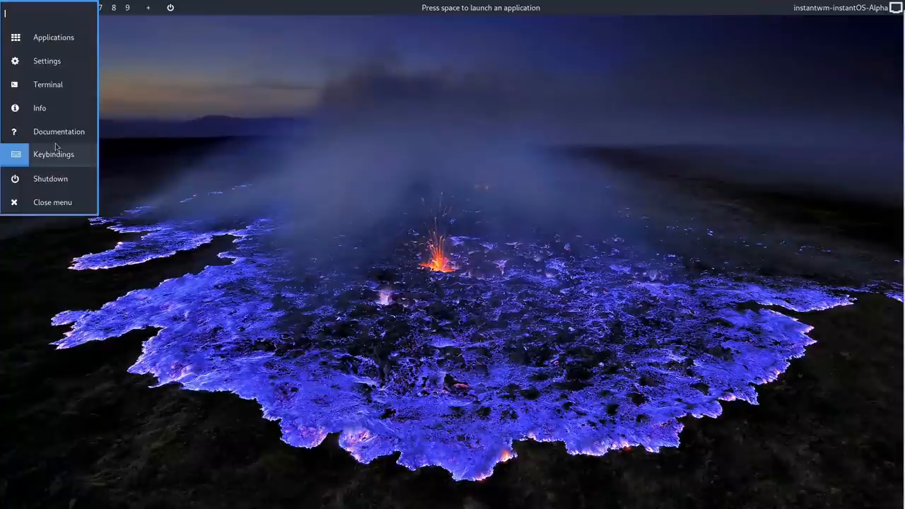
{"action": "left_click", "coordinate": [47, 61]}
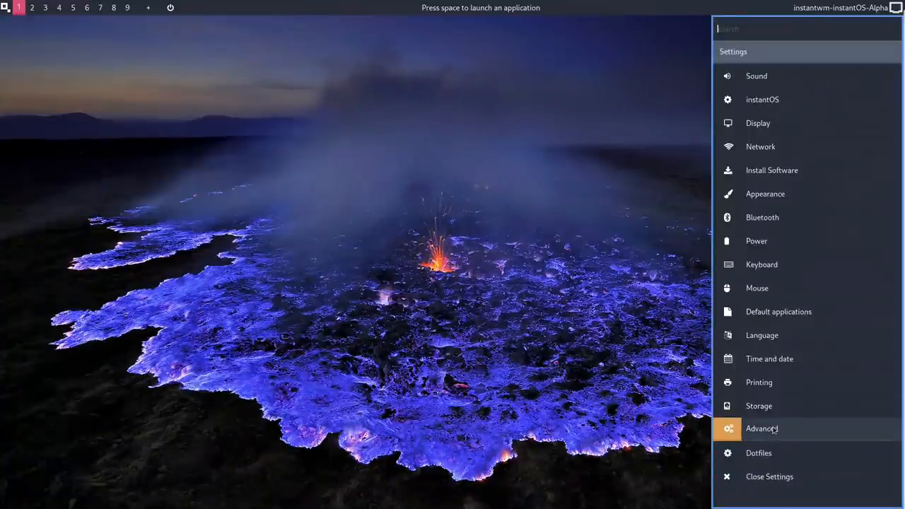
{"action": "left_click", "coordinate": [762, 429]}
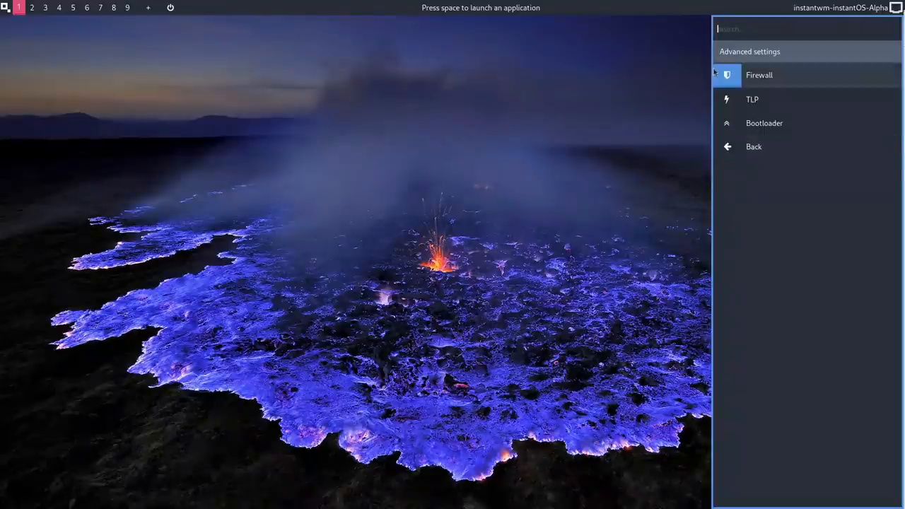
{"action": "mouse_move", "coordinate": [764, 104]}
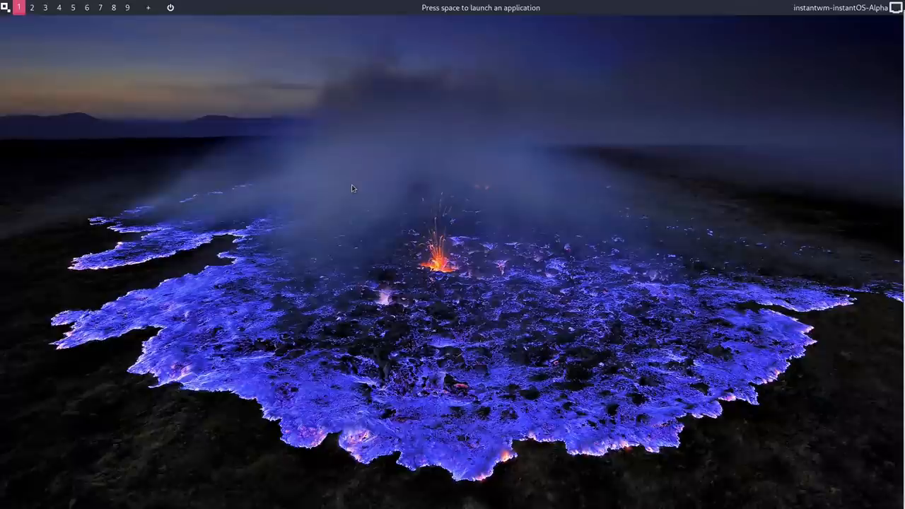
{"action": "key", "text": "space"}
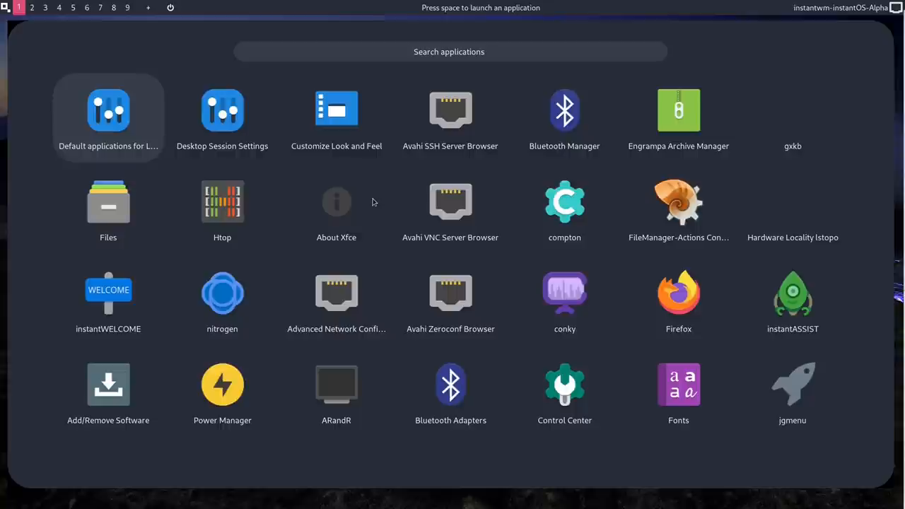
{"action": "mouse_move", "coordinate": [570, 387]}
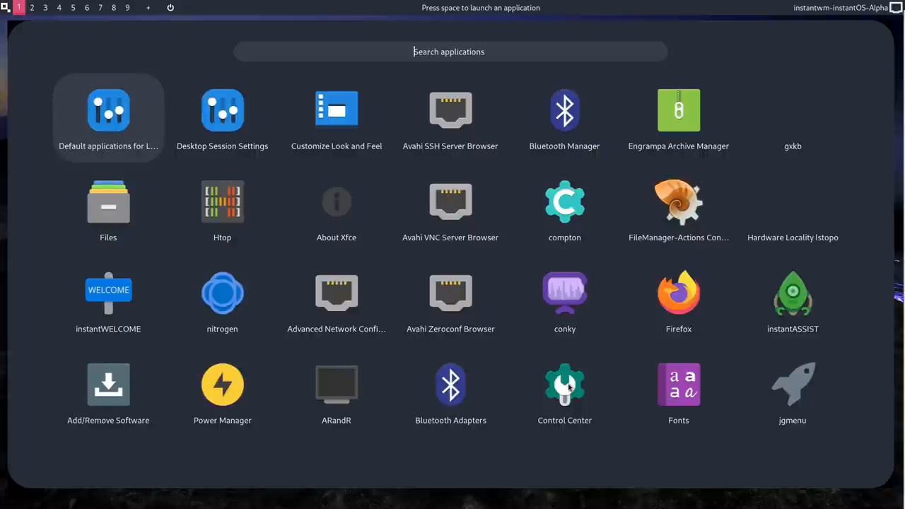
{"action": "left_click", "coordinate": [564, 385]}
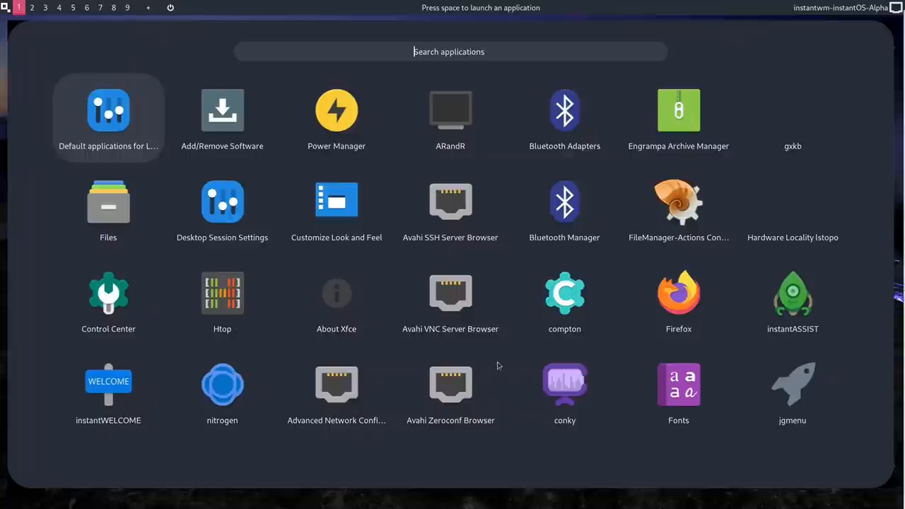
{"action": "mouse_move", "coordinate": [453, 135]}
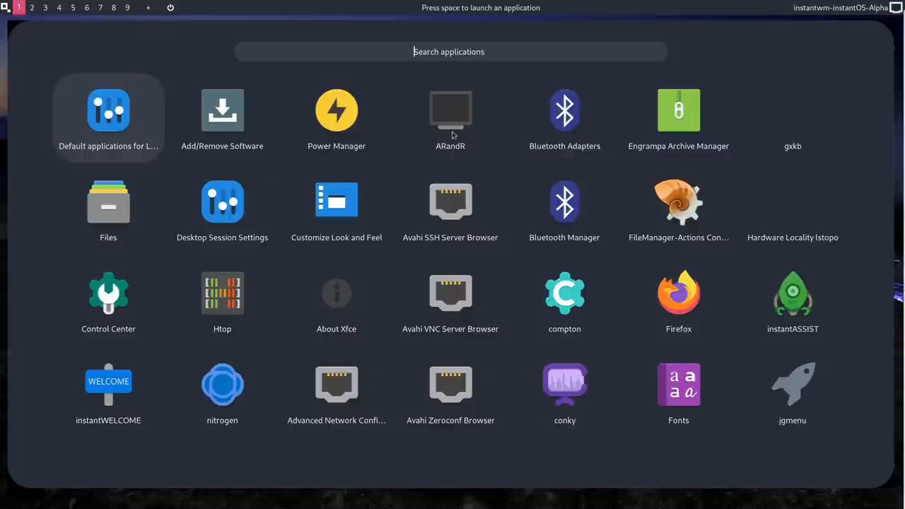
{"action": "left_click", "coordinate": [449, 110]}
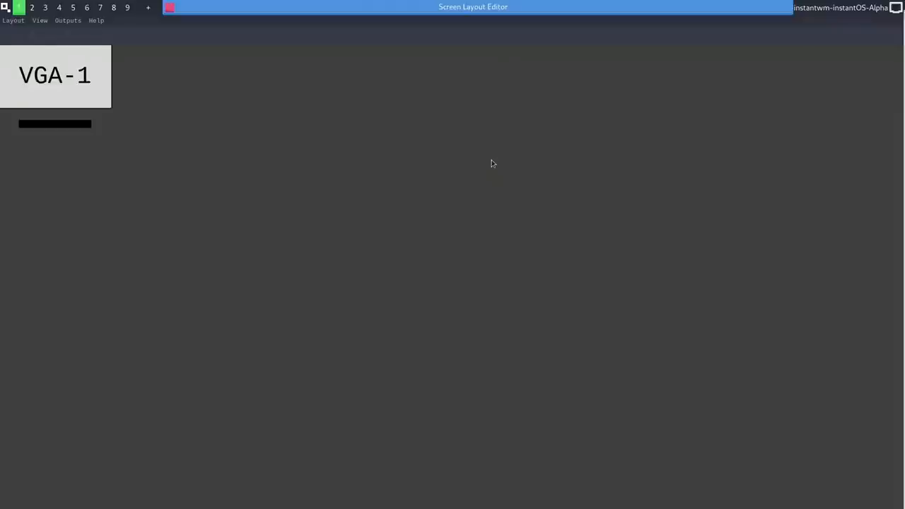
{"action": "mouse_move", "coordinate": [436, 157]}
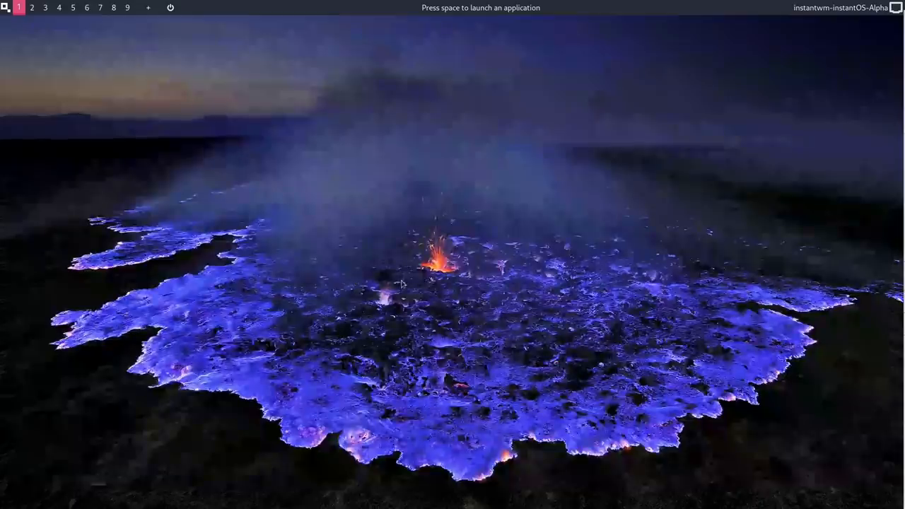
{"action": "key", "text": "space"}
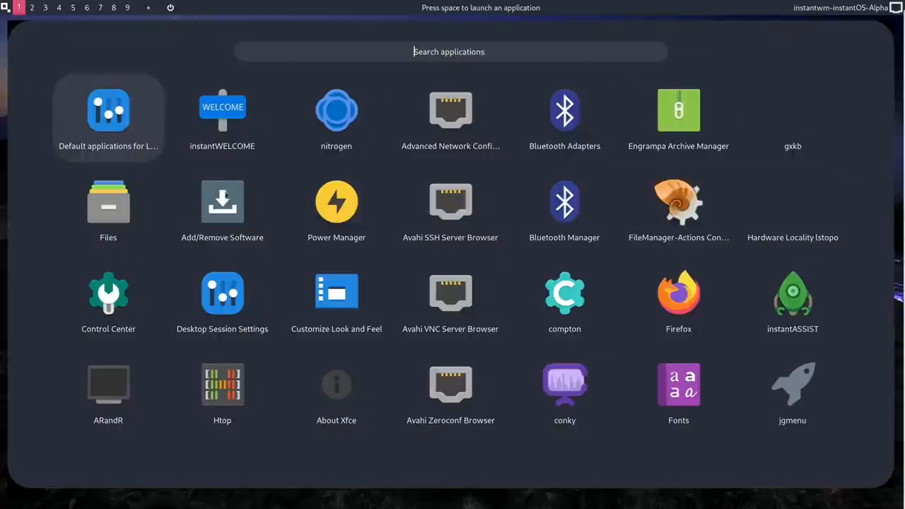
{"action": "key", "text": "Escape"}
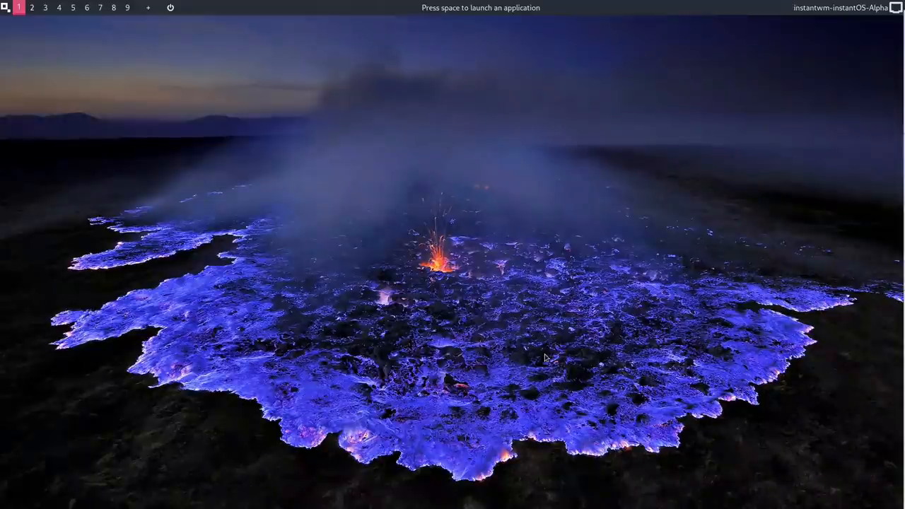
{"action": "key", "text": "space"}
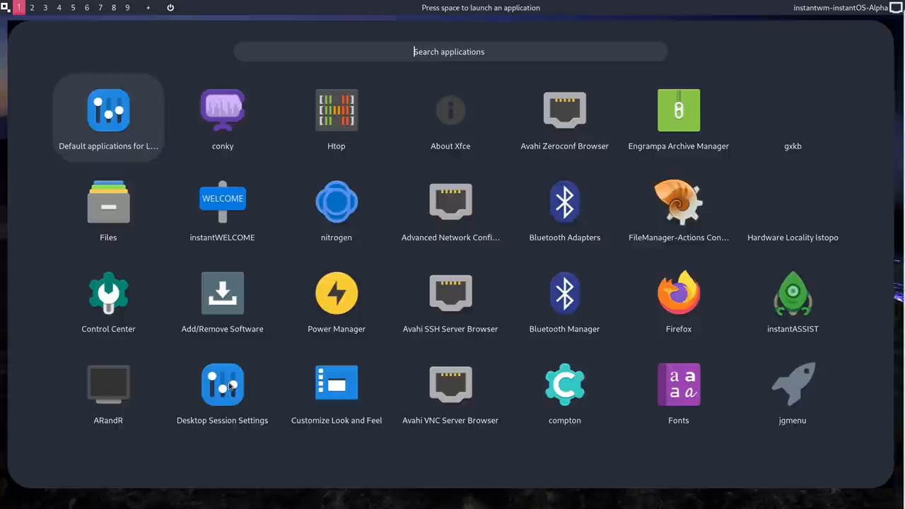
{"action": "left_click", "coordinate": [222, 385]}
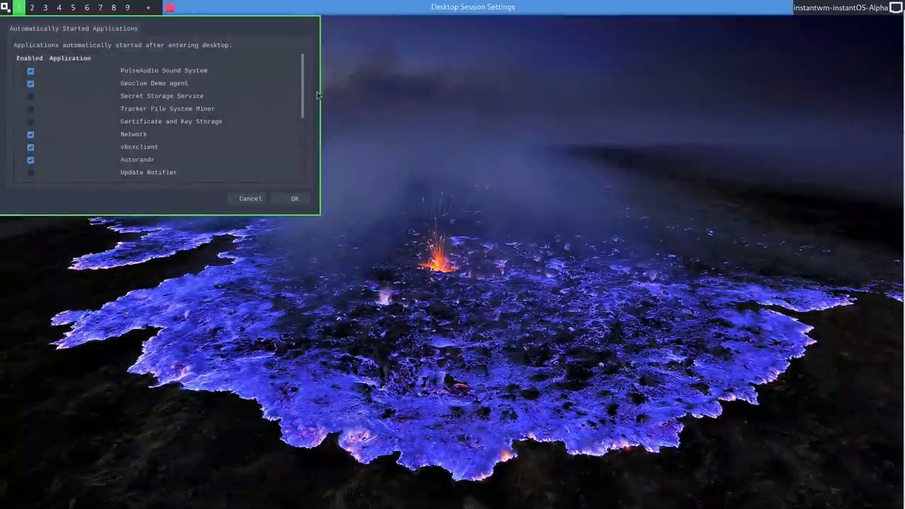
{"action": "scroll", "scroll_direction": "down", "scroll_amount": 3}
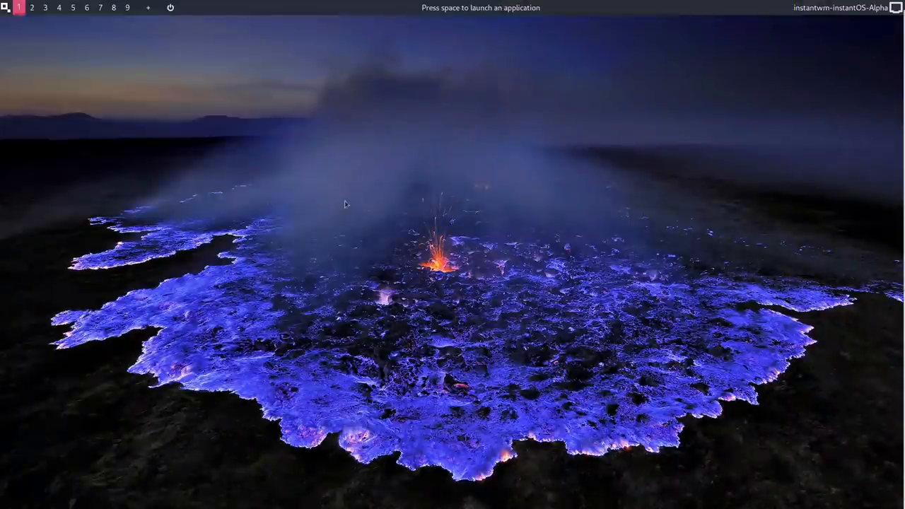
{"action": "key", "text": "space"}
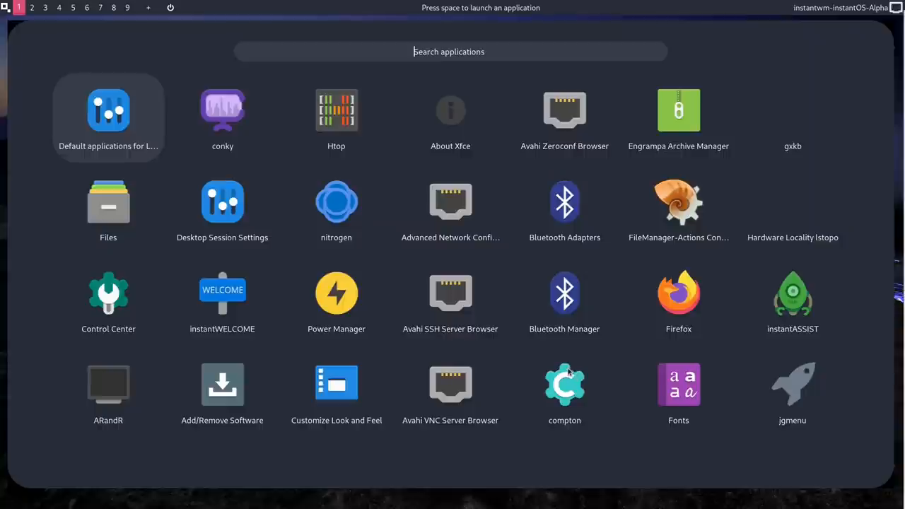
{"action": "mouse_move", "coordinate": [354, 154]}
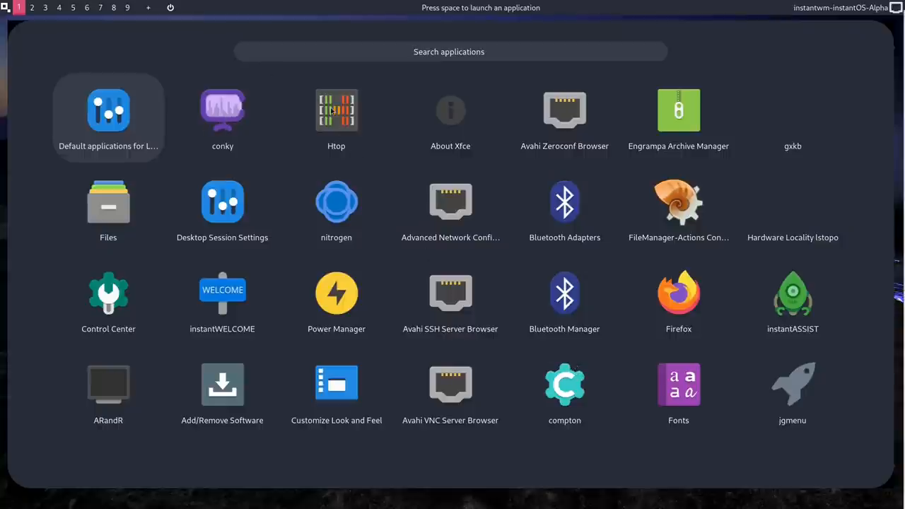
{"action": "left_click", "coordinate": [336, 110]}
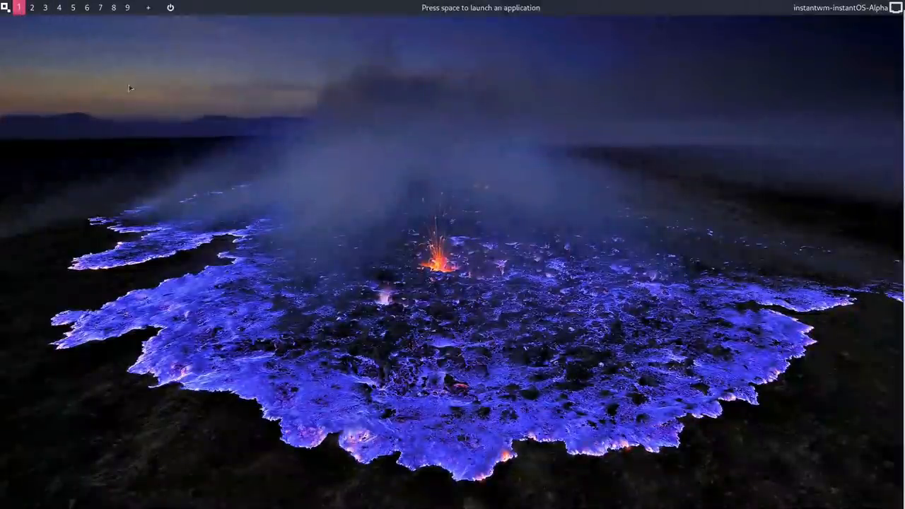
{"action": "key", "text": "space"}
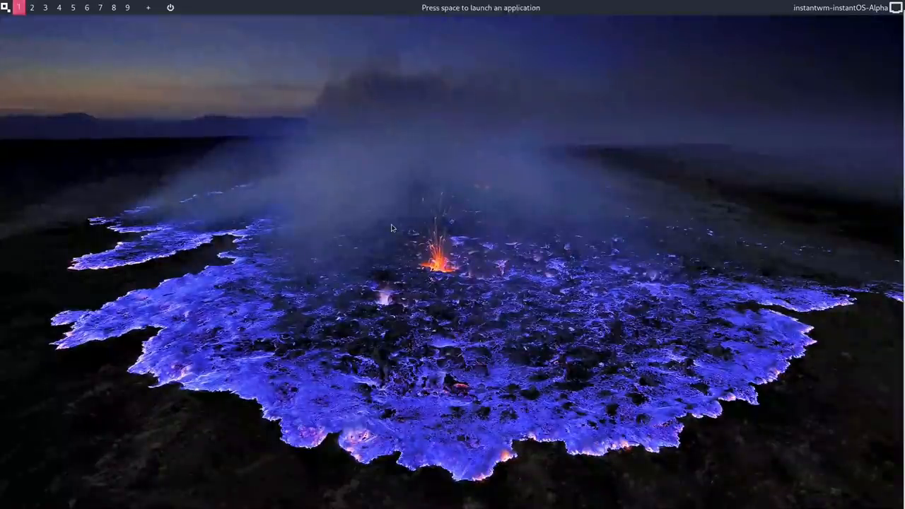
{"action": "left_click", "coordinate": [4, 8]}
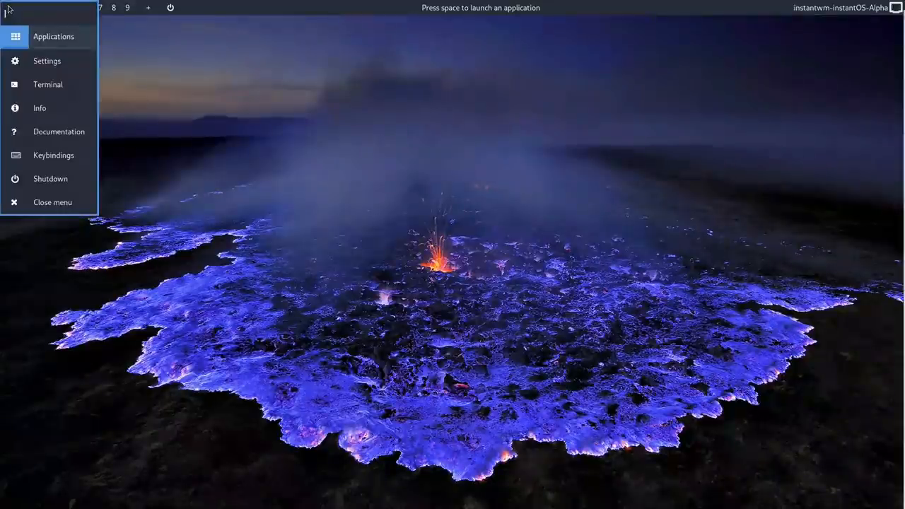
{"action": "left_click", "coordinate": [54, 37]}
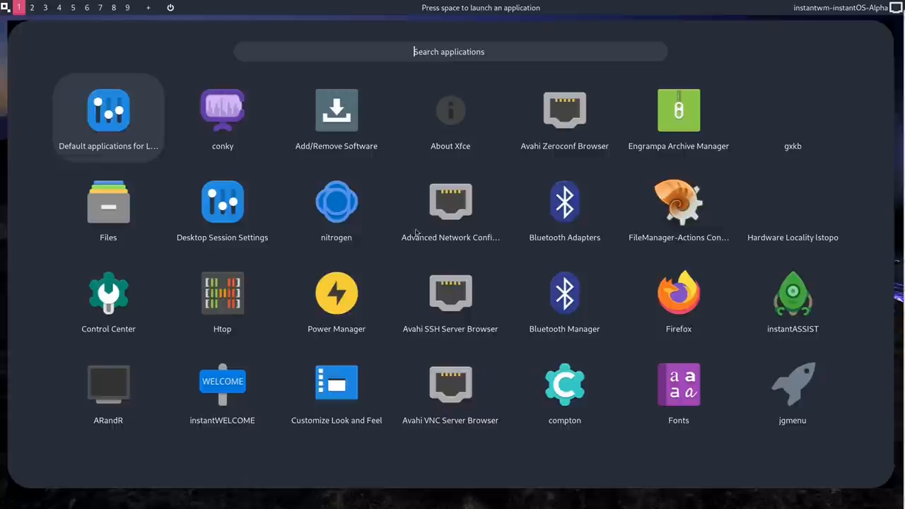
{"action": "mouse_move", "coordinate": [342, 215]}
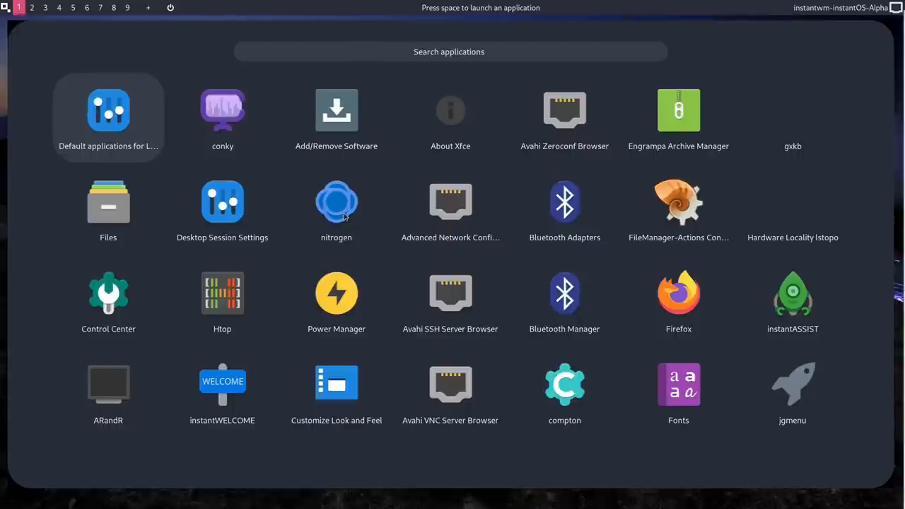
{"action": "left_click", "coordinate": [450, 51]}
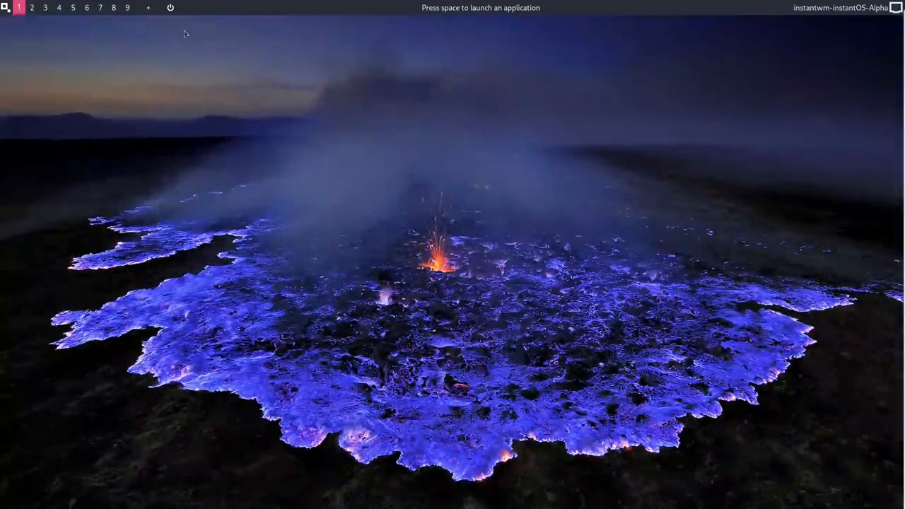
- Start the st terminal from the application launcher's next page
{"action": "key", "text": "space"}
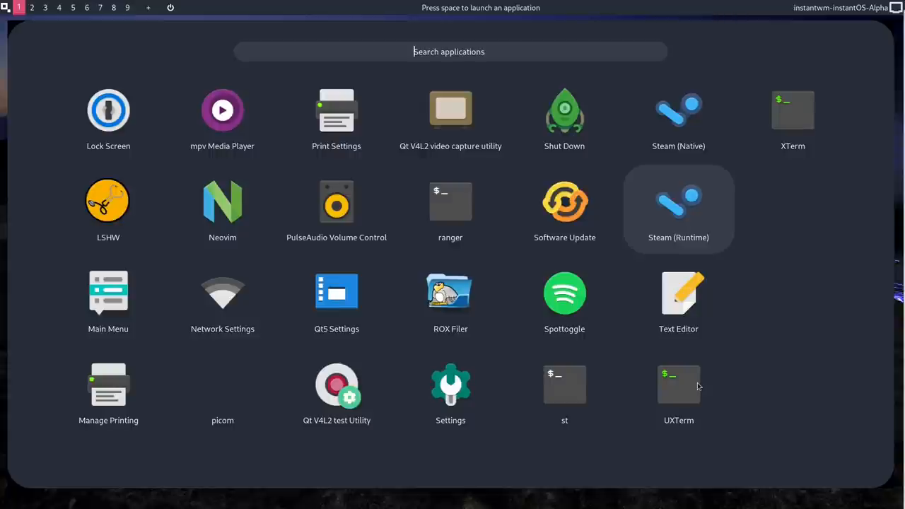
{"action": "mouse_move", "coordinate": [456, 403]}
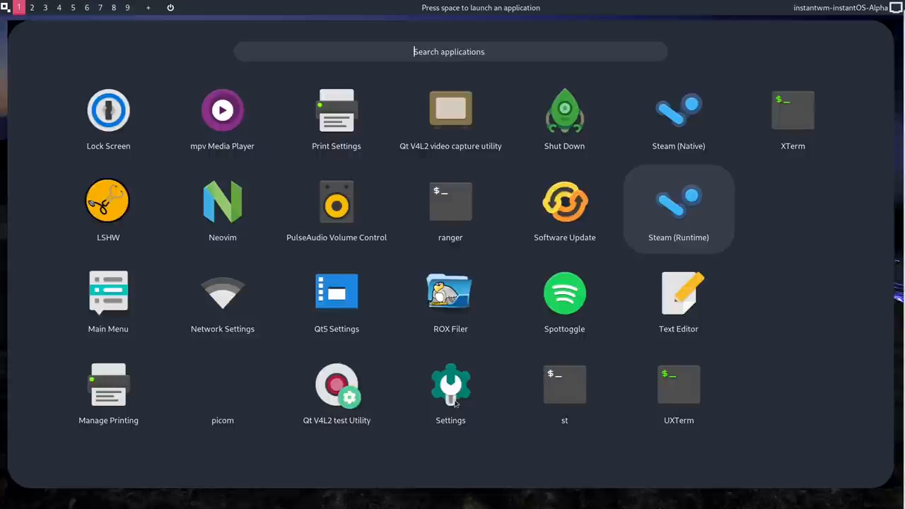
{"action": "mouse_move", "coordinate": [620, 382]}
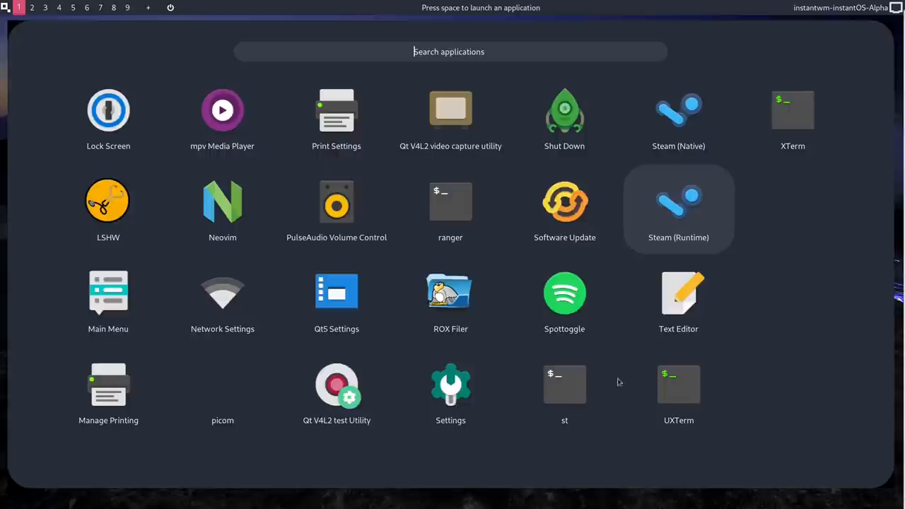
{"action": "left_click", "coordinate": [449, 385]}
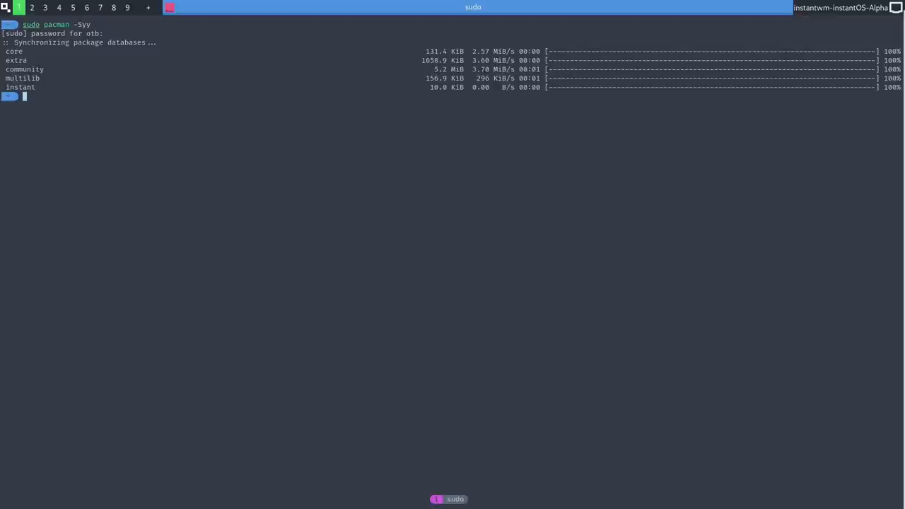
- Begin a 'yay -' command in the terminal after the pacman database sync
{"action": "type", "text": "yay -"}
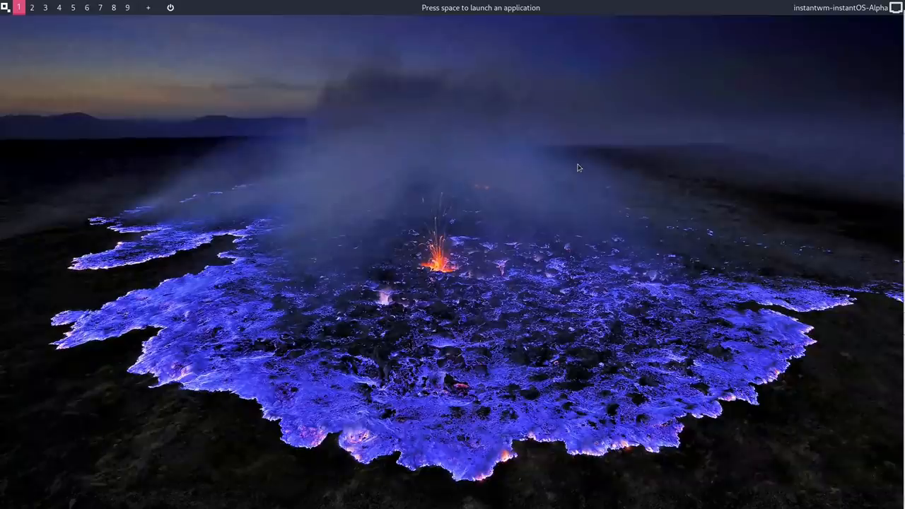
{"action": "key", "text": "space"}
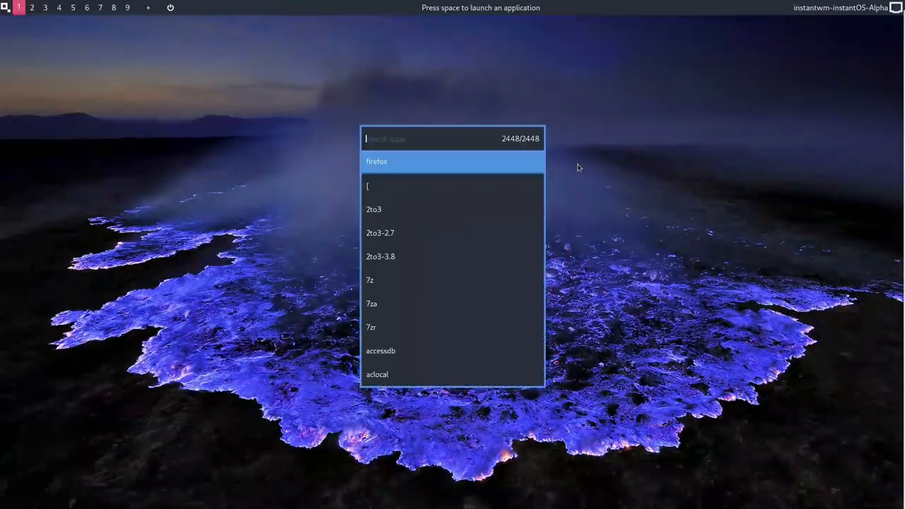
{"action": "type", "text": "pam"}
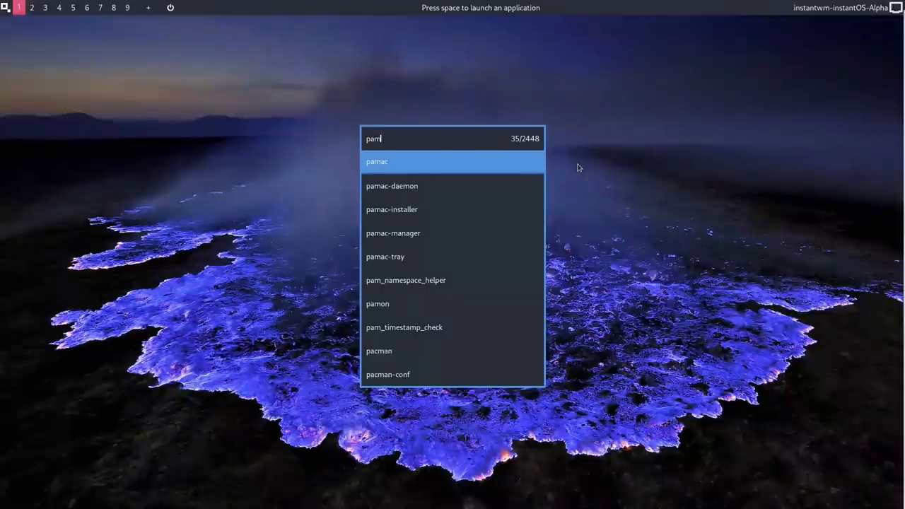
{"action": "key", "text": "Escape"}
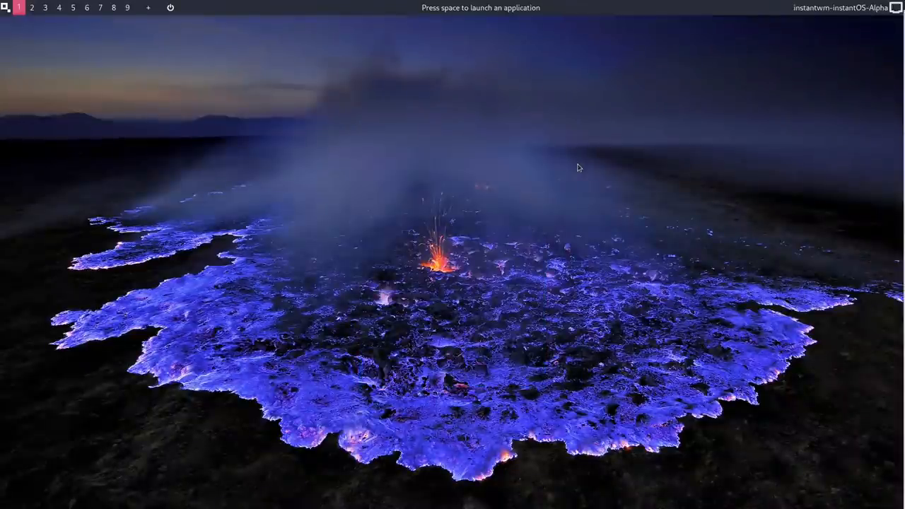